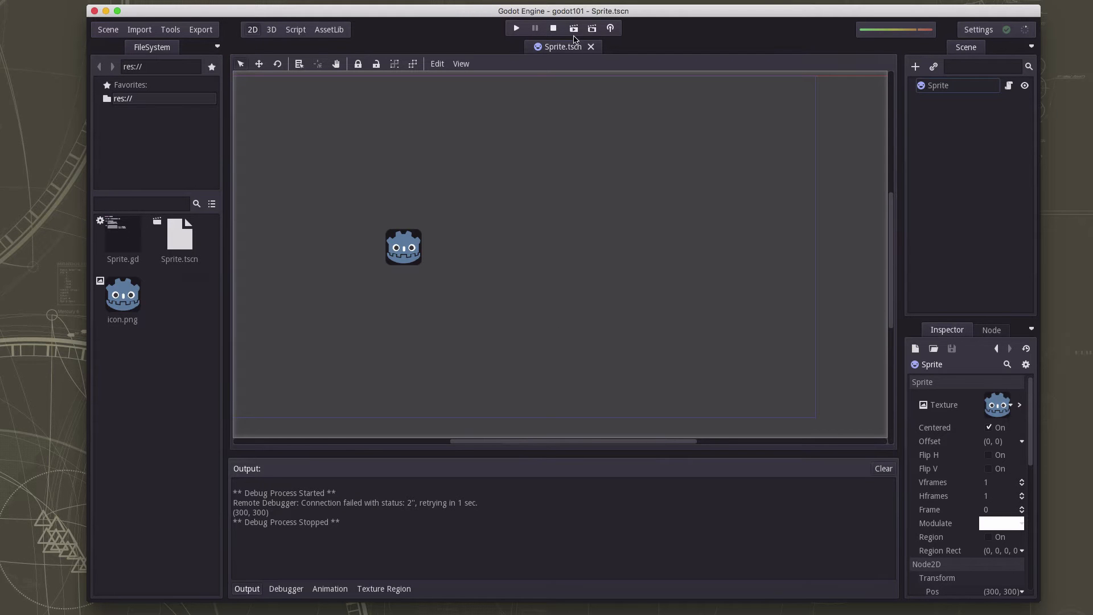
# Play the Sprite scene and watch the icon drift past the bottom edge
pyautogui.click(574, 28)
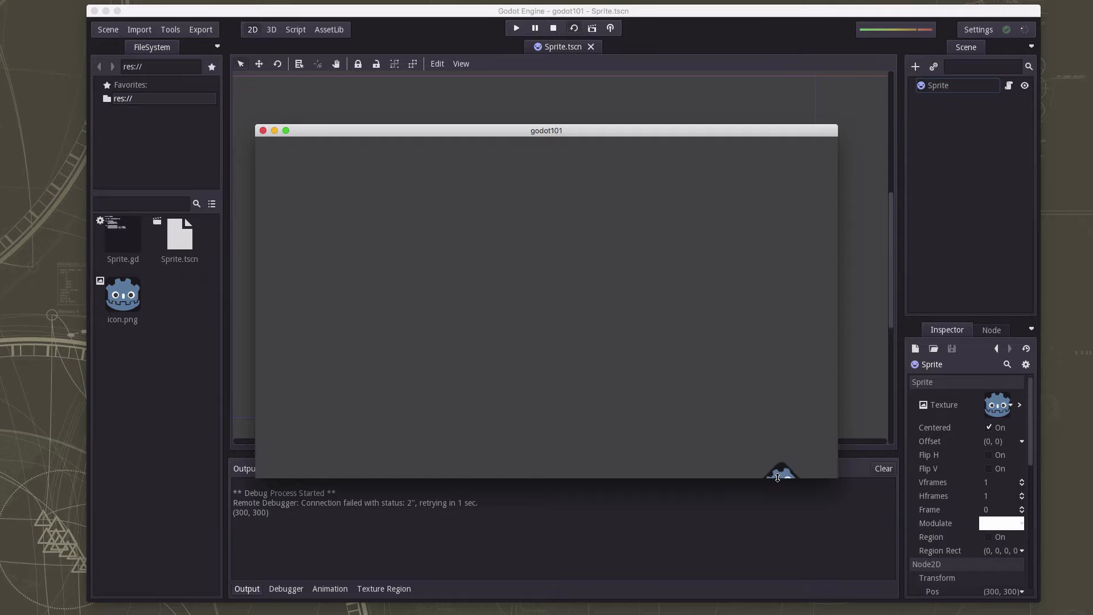
pyautogui.moveTo(283, 158)
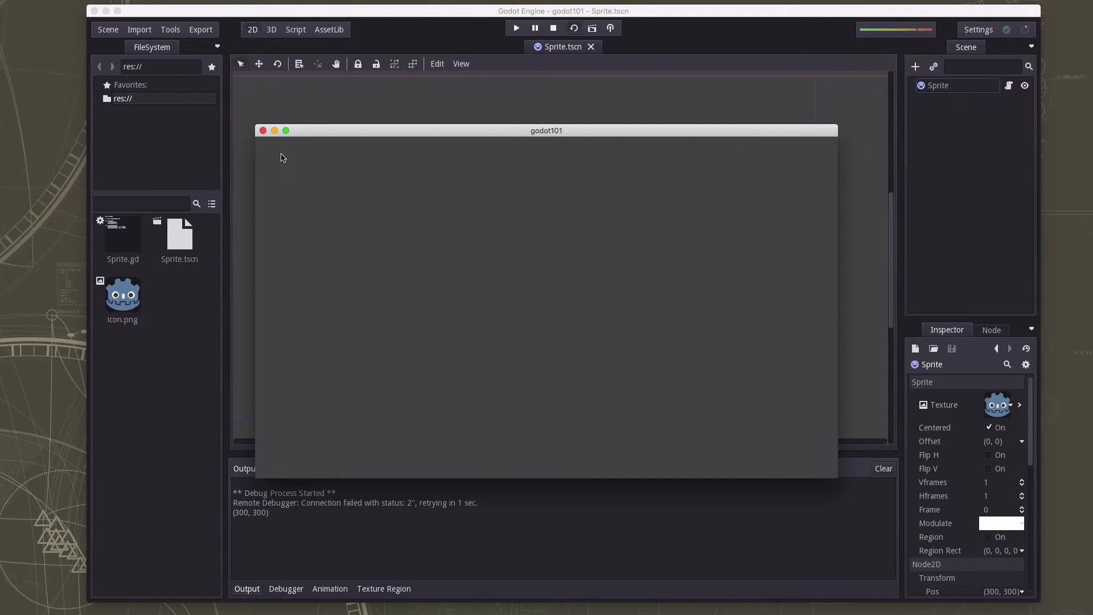
pyautogui.moveTo(759, 311)
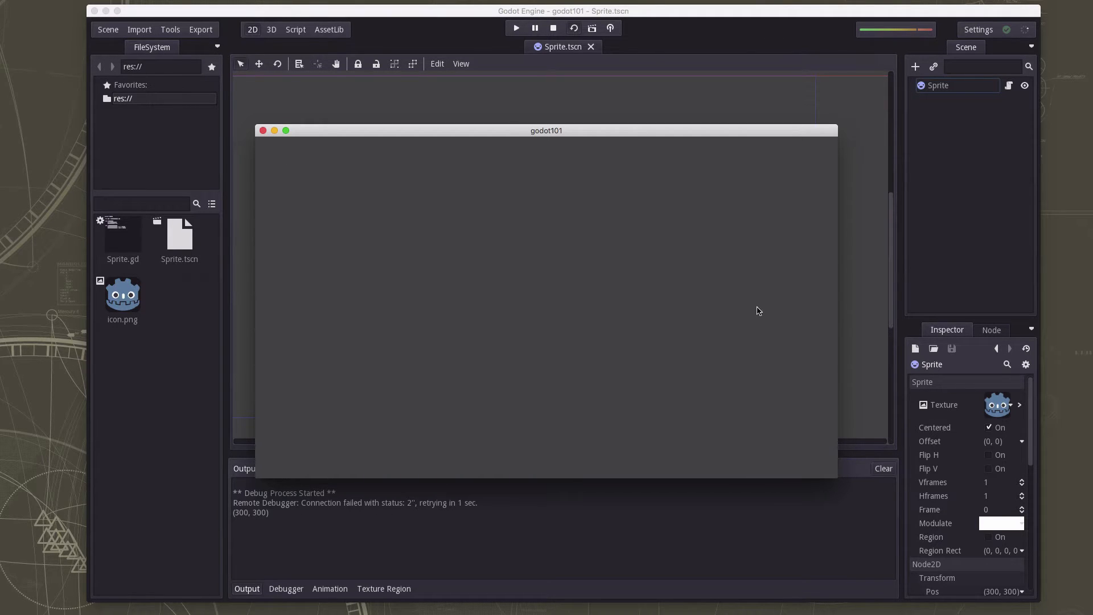
pyautogui.moveTo(829, 328)
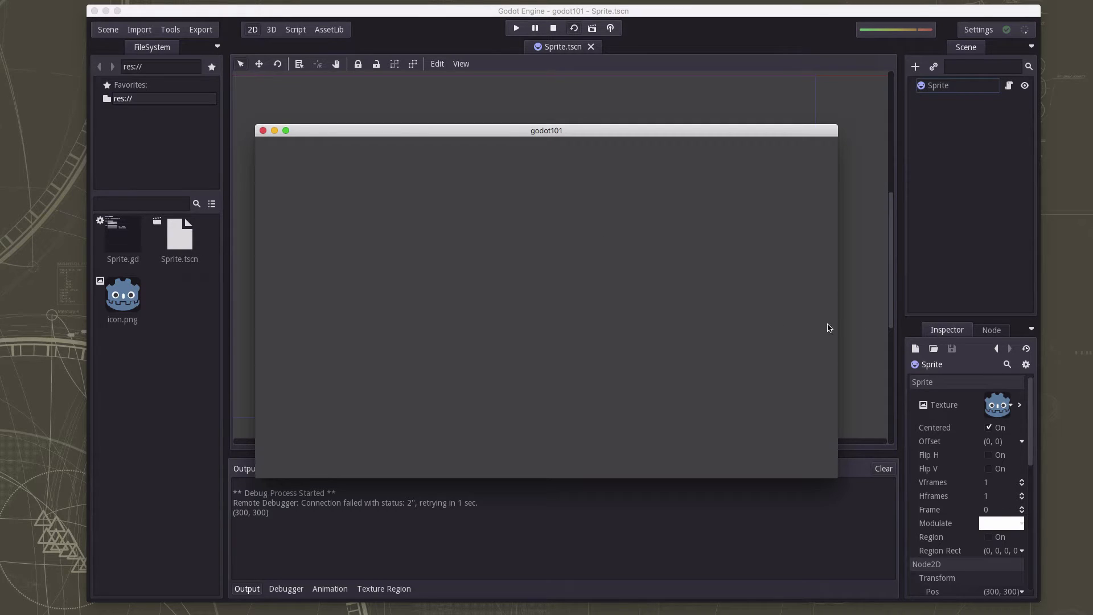
pyautogui.moveTo(503, 229)
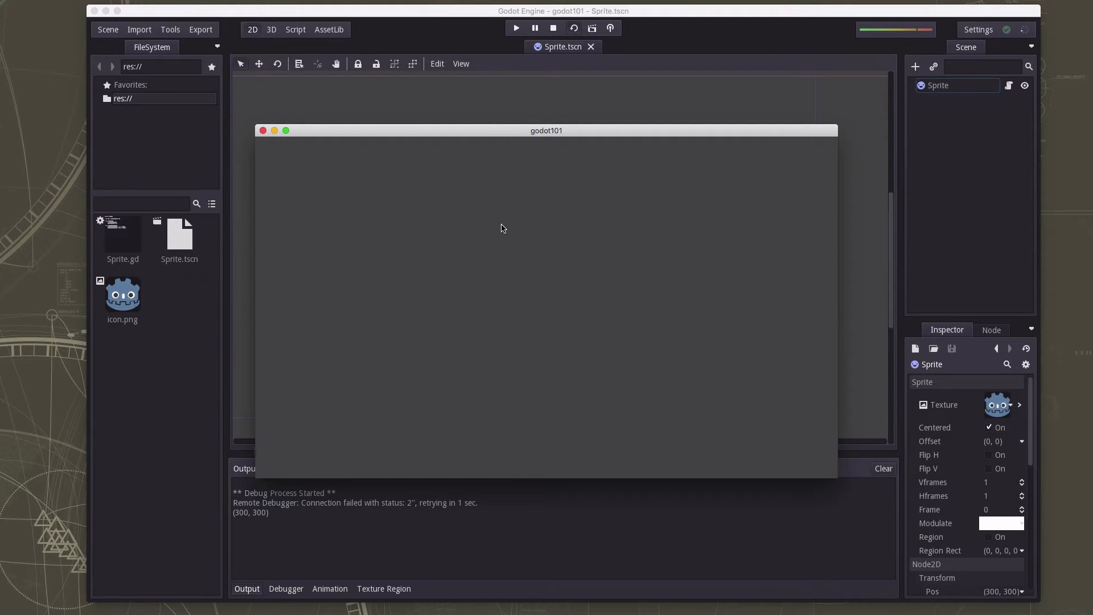
pyautogui.moveTo(342, 314)
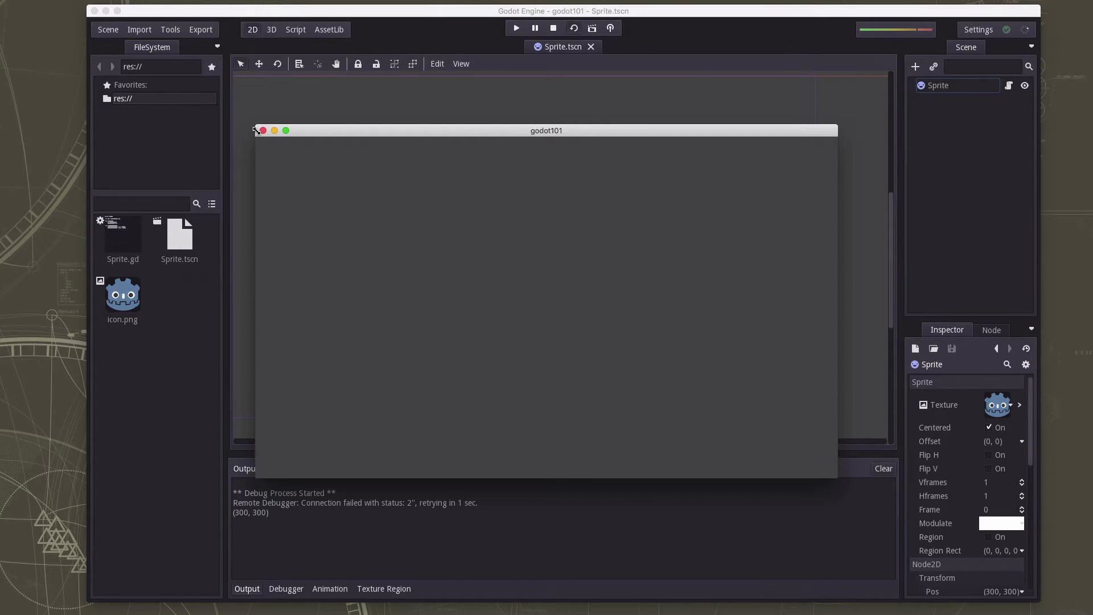
# Close the game window and open Sprite.gd in the Script workspace
pyautogui.click(256, 130)
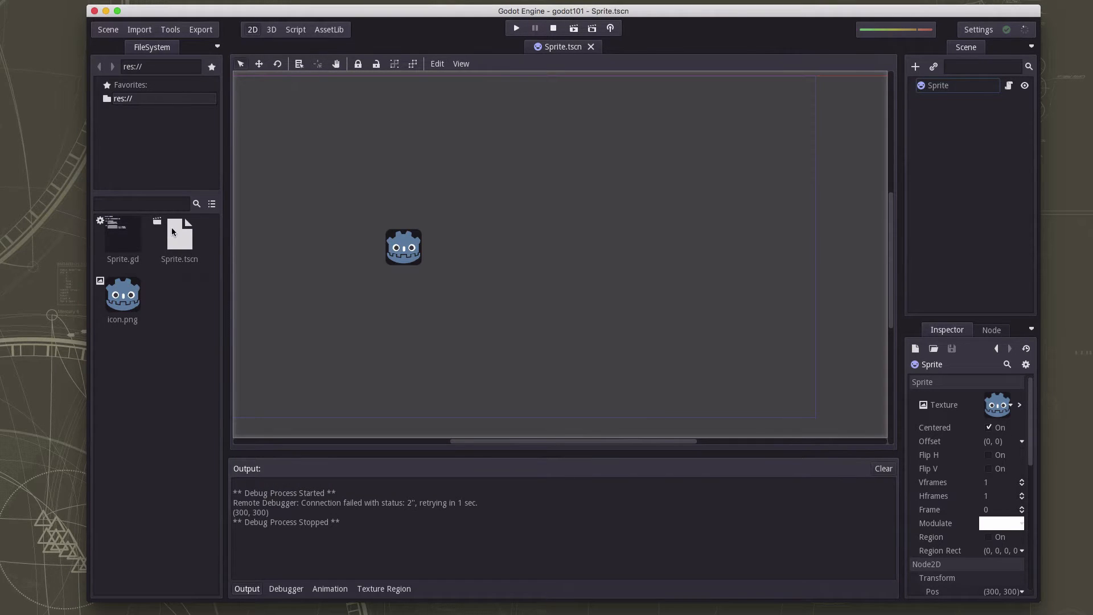
pyautogui.click(122, 237)
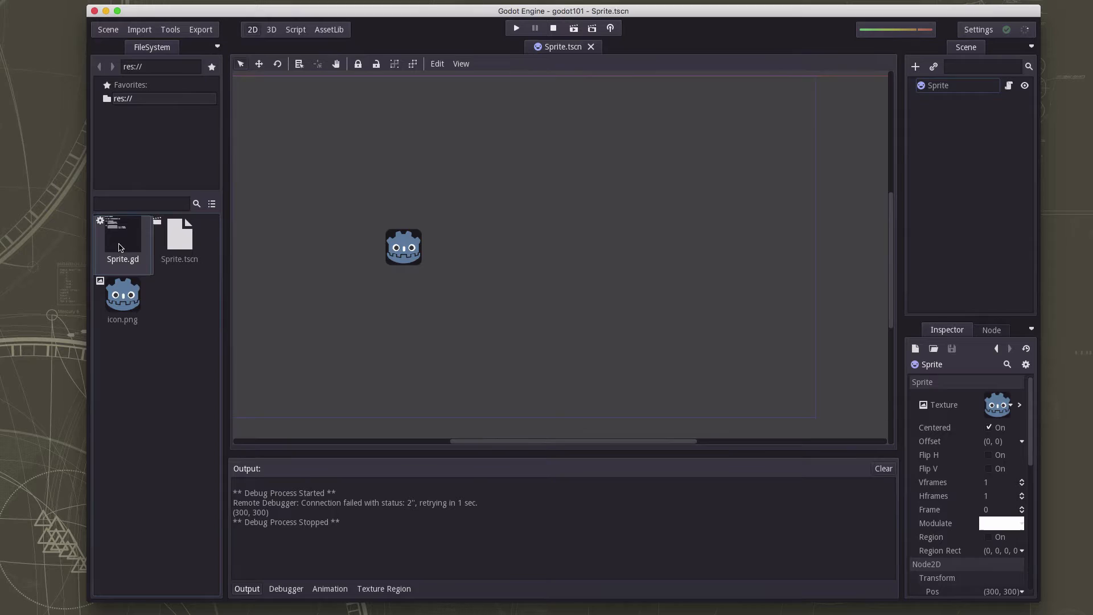
pyautogui.doubleClick(122, 237)
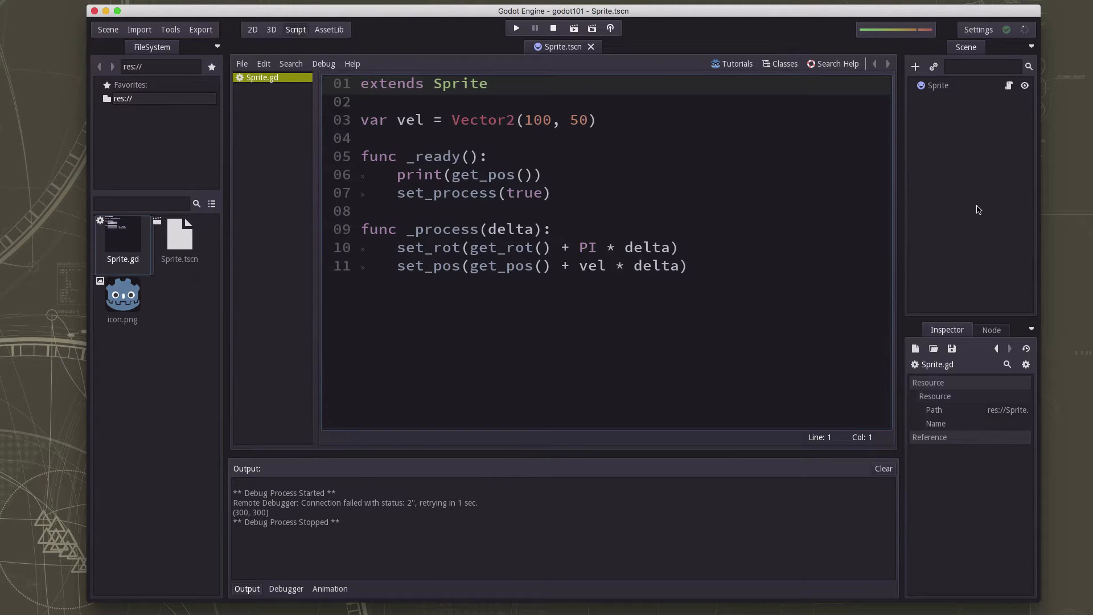
pyautogui.click(253, 29)
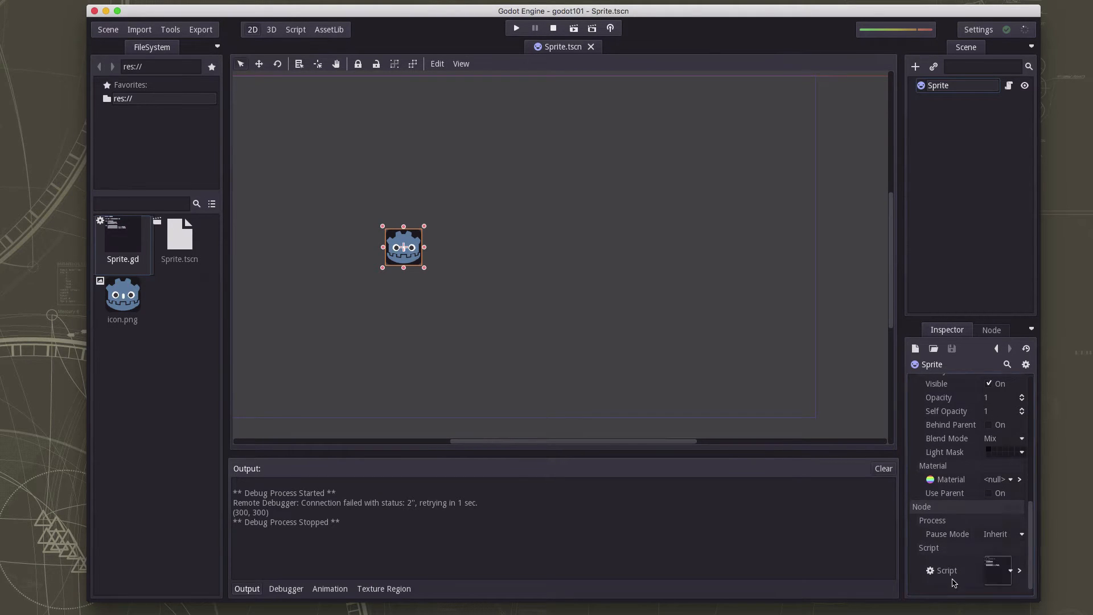
pyautogui.scroll(3)
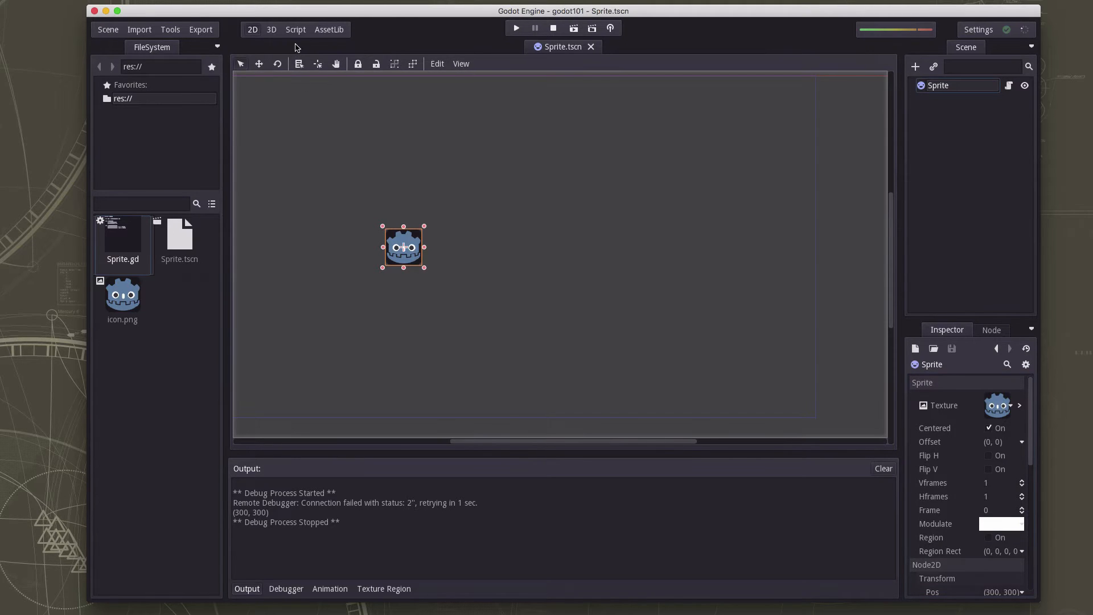
pyautogui.click(295, 29)
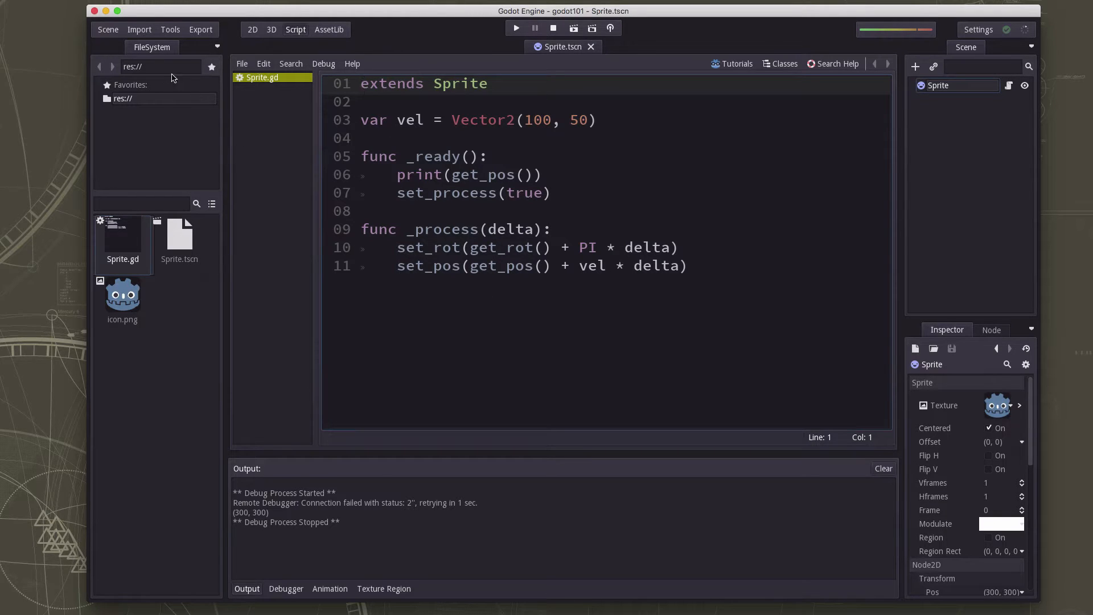
# Open Project Settings on the Display section showing the 1024×600 window size
pyautogui.click(108, 29)
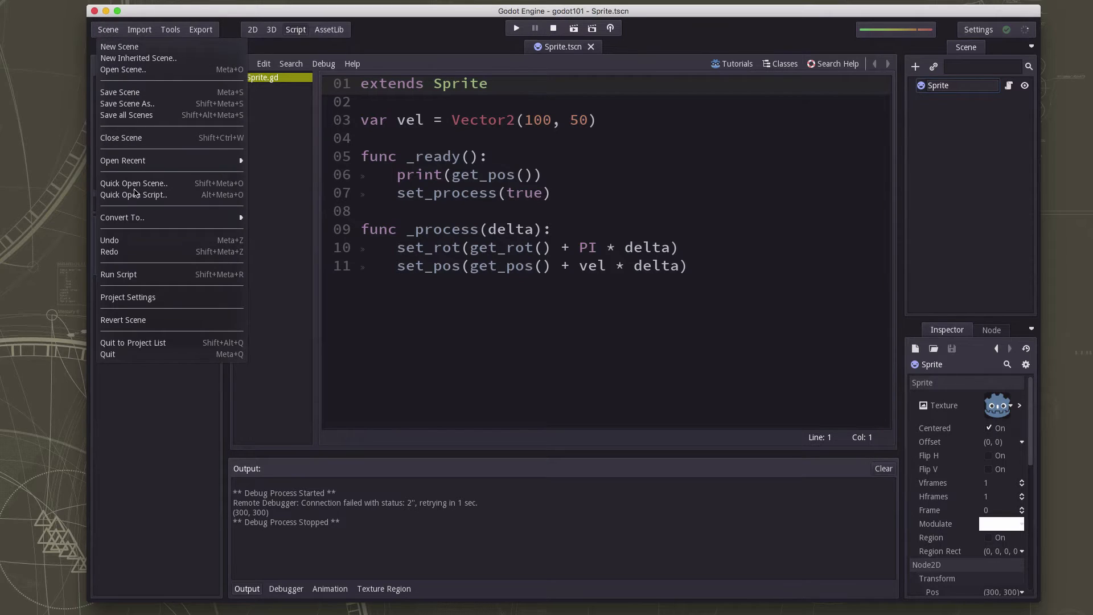
pyautogui.moveTo(153, 290)
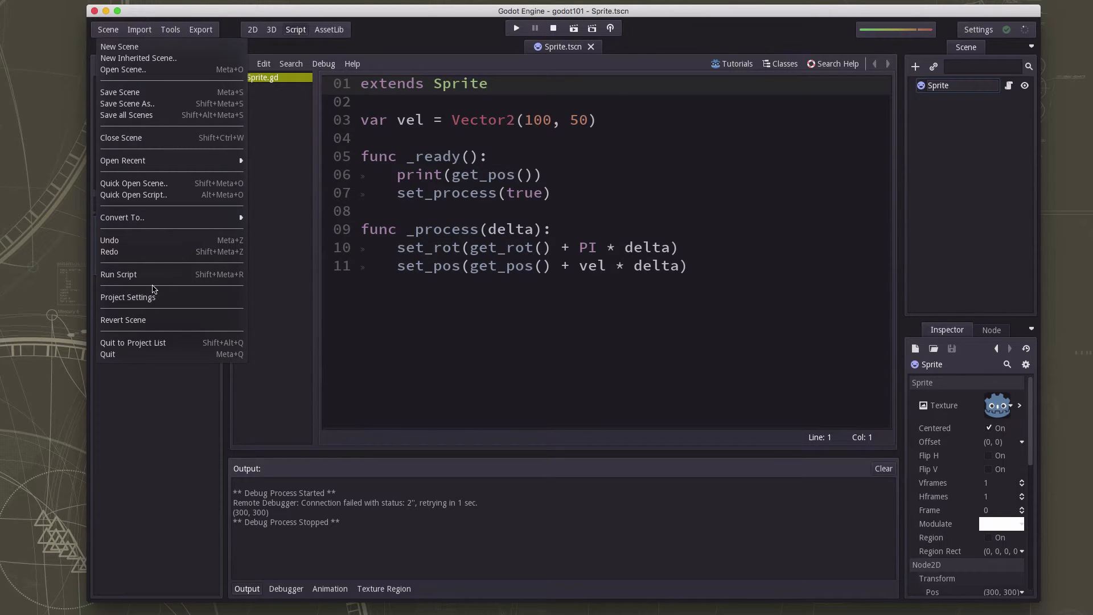
pyautogui.click(128, 296)
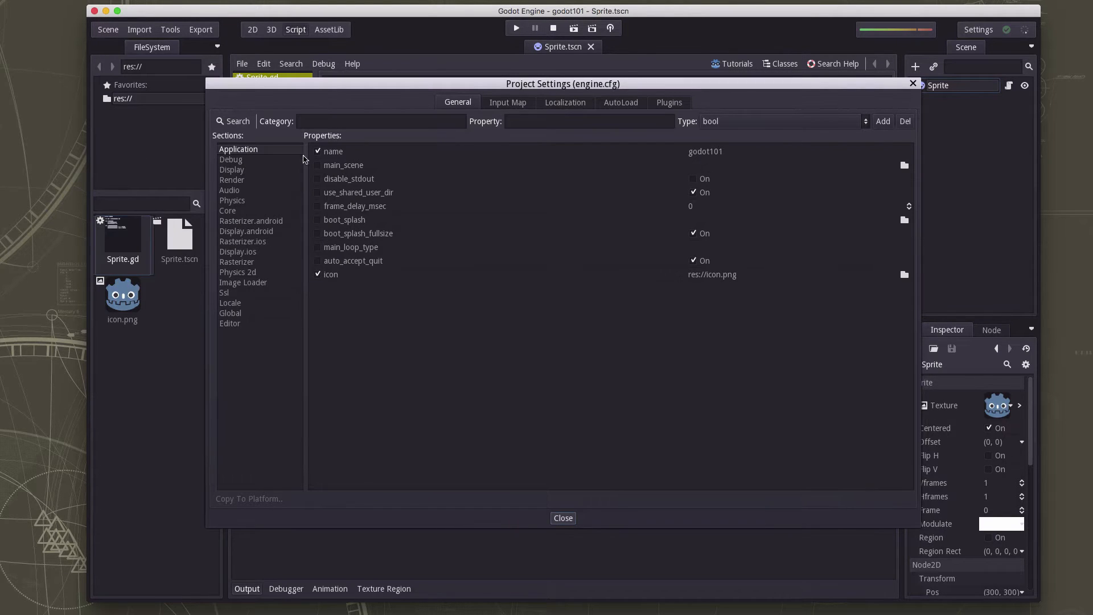
pyautogui.moveTo(230, 267)
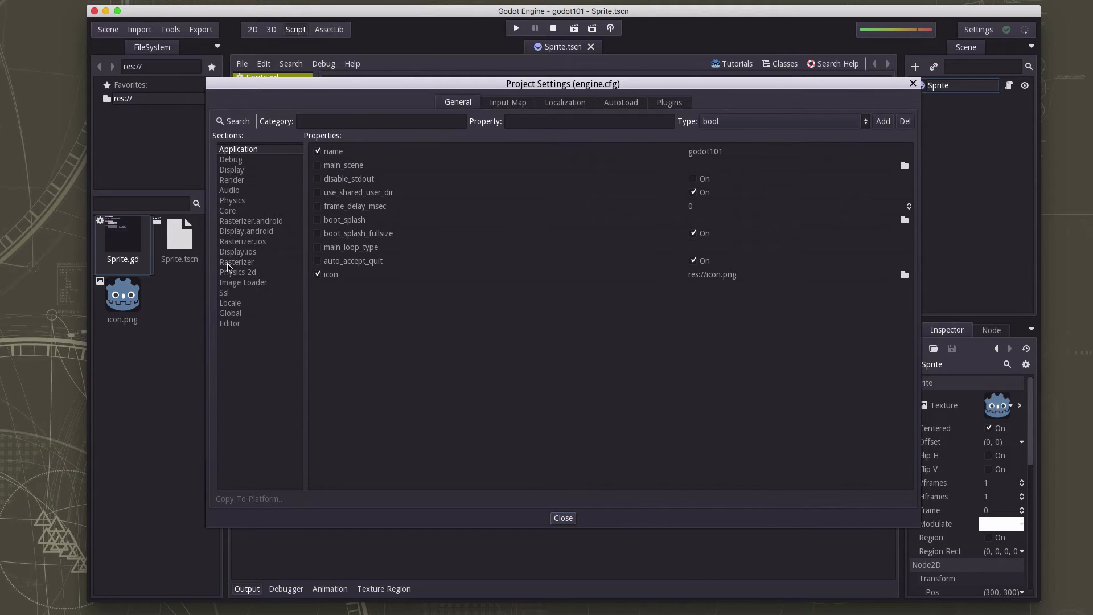
pyautogui.click(232, 170)
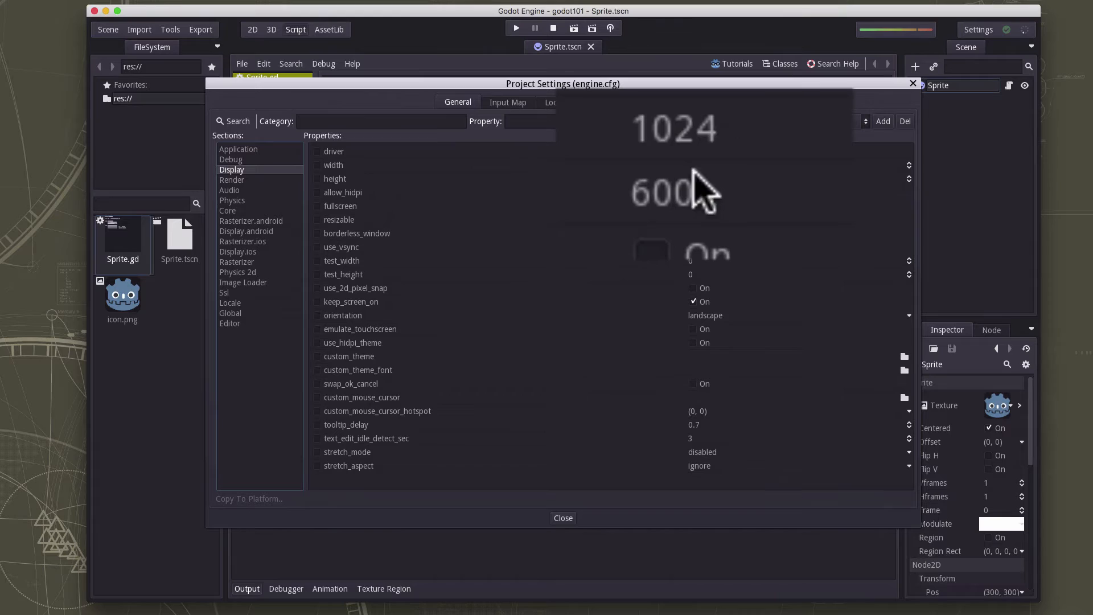
pyautogui.moveTo(721, 209)
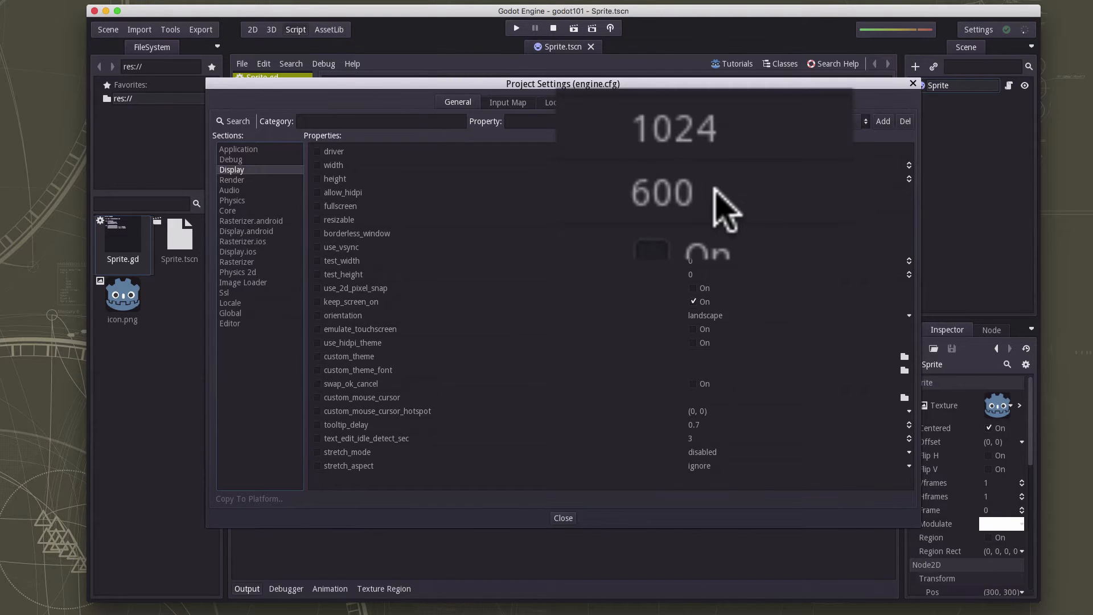
pyautogui.moveTo(671, 161)
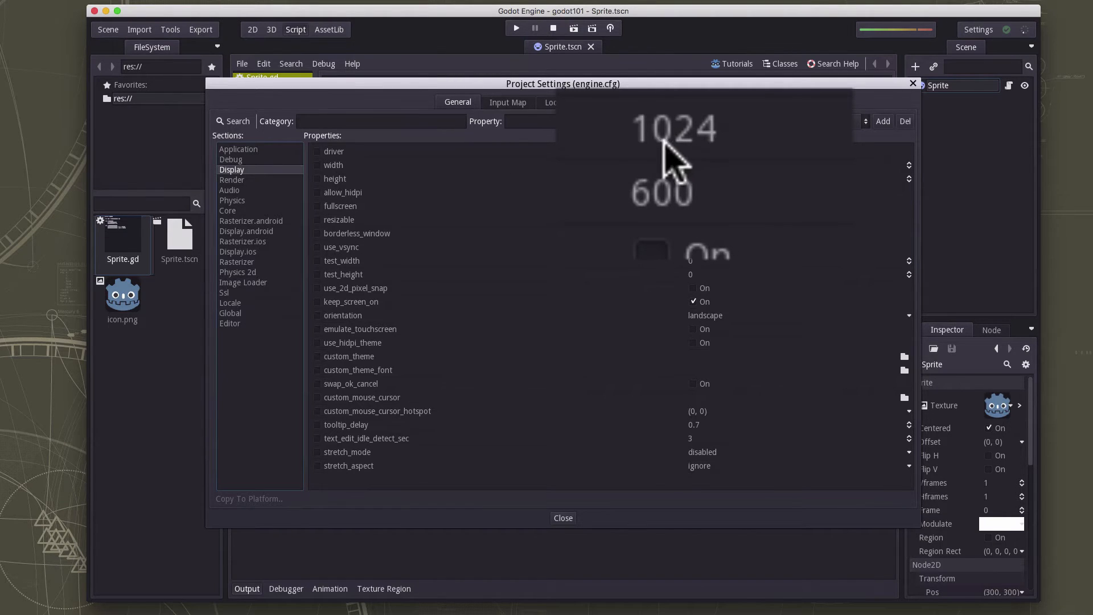
pyautogui.moveTo(680, 254)
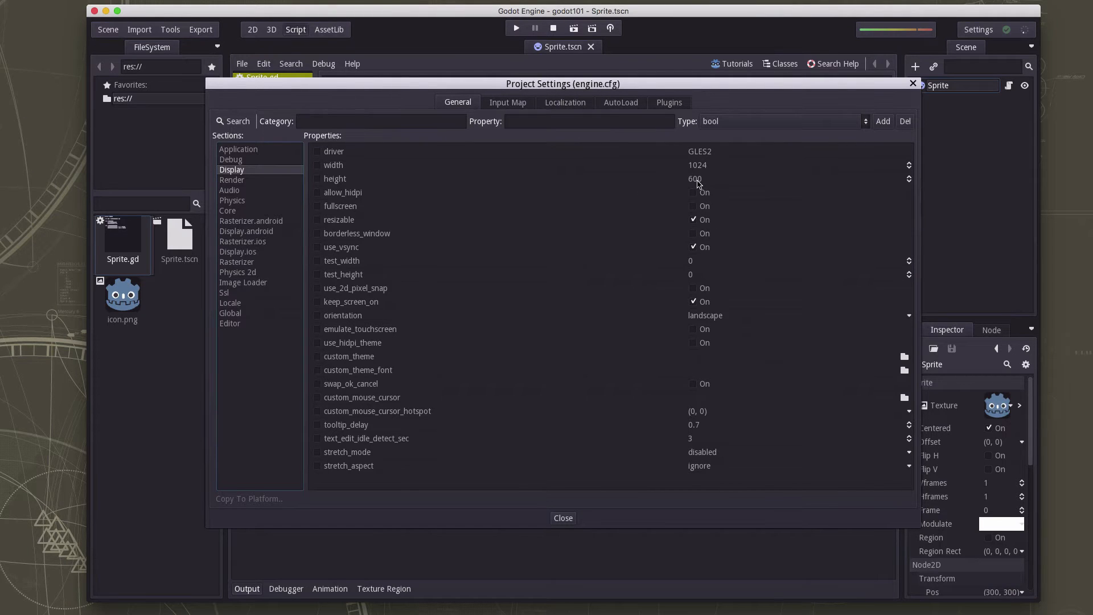
# Close Project Settings and declare a screensize variable below extends Sprite
pyautogui.click(563, 518)
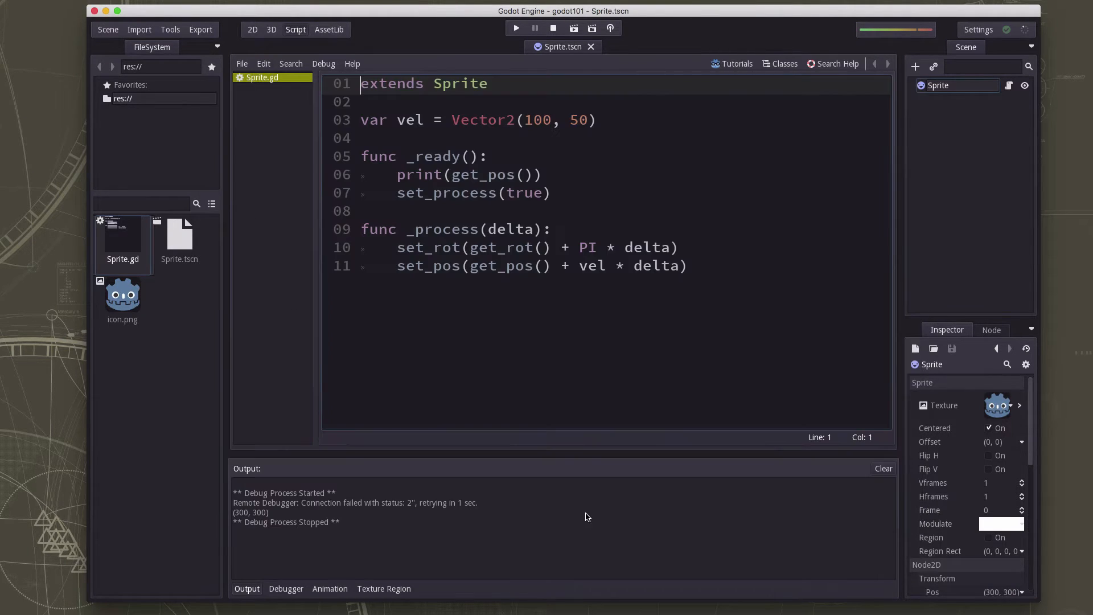
pyautogui.moveTo(492, 215)
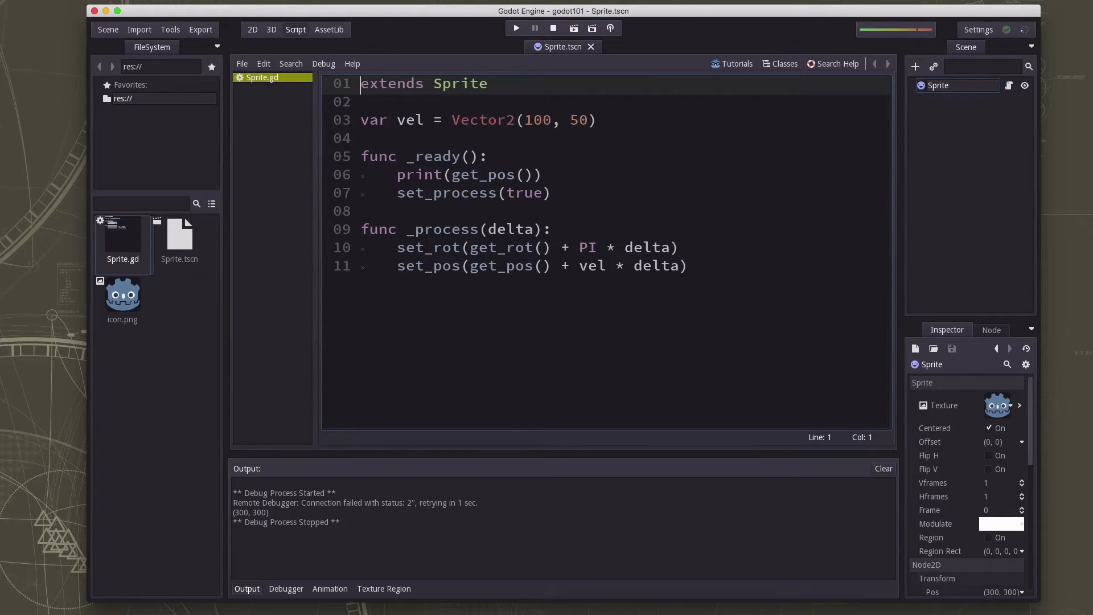
pyautogui.click(598, 121)
pyautogui.write('var s')
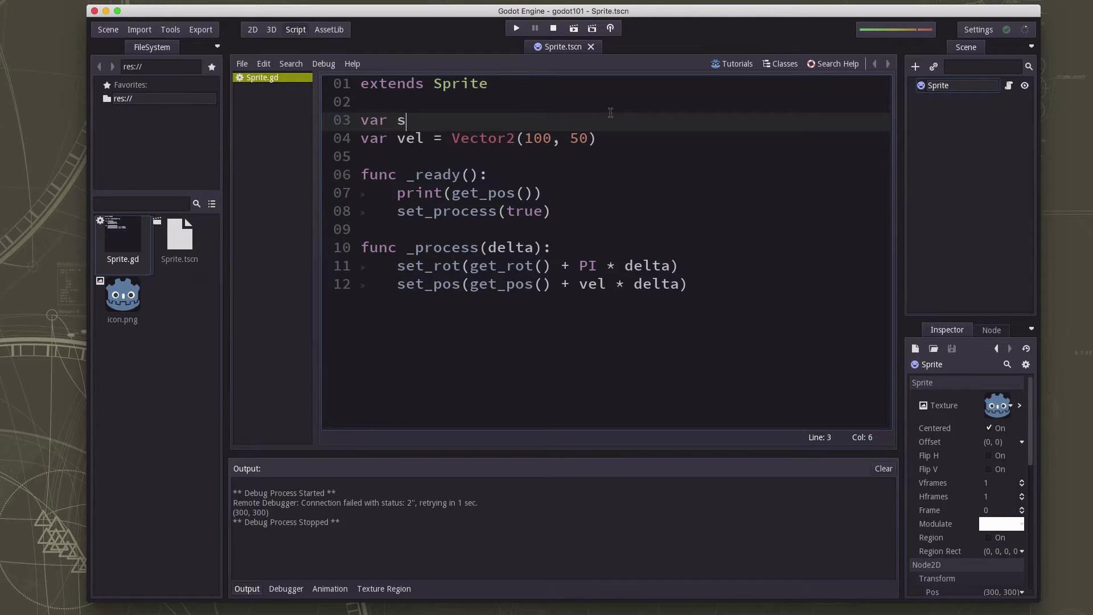
pyautogui.write('creensize')
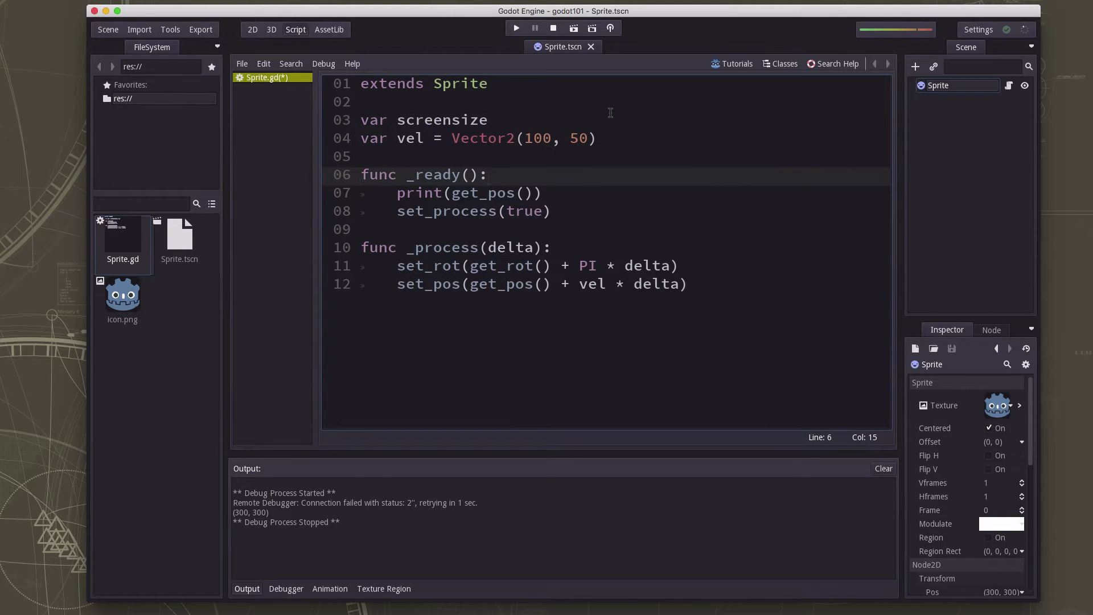
# In _ready, replace the print line with screensize = get_viewport_rect().size
pyautogui.click(363, 193)
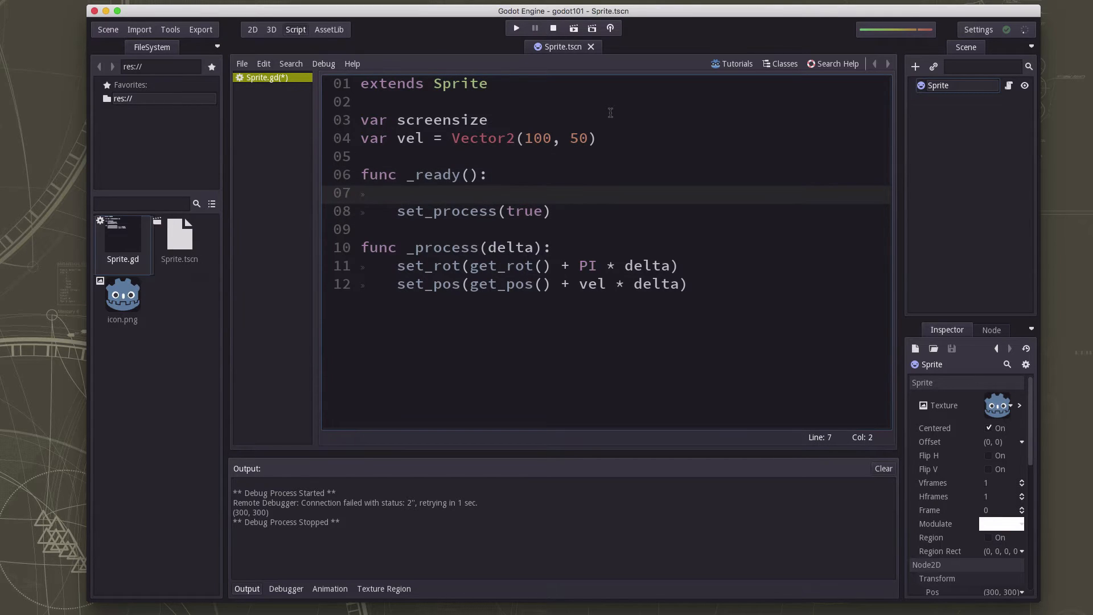
pyautogui.write('screensiz')
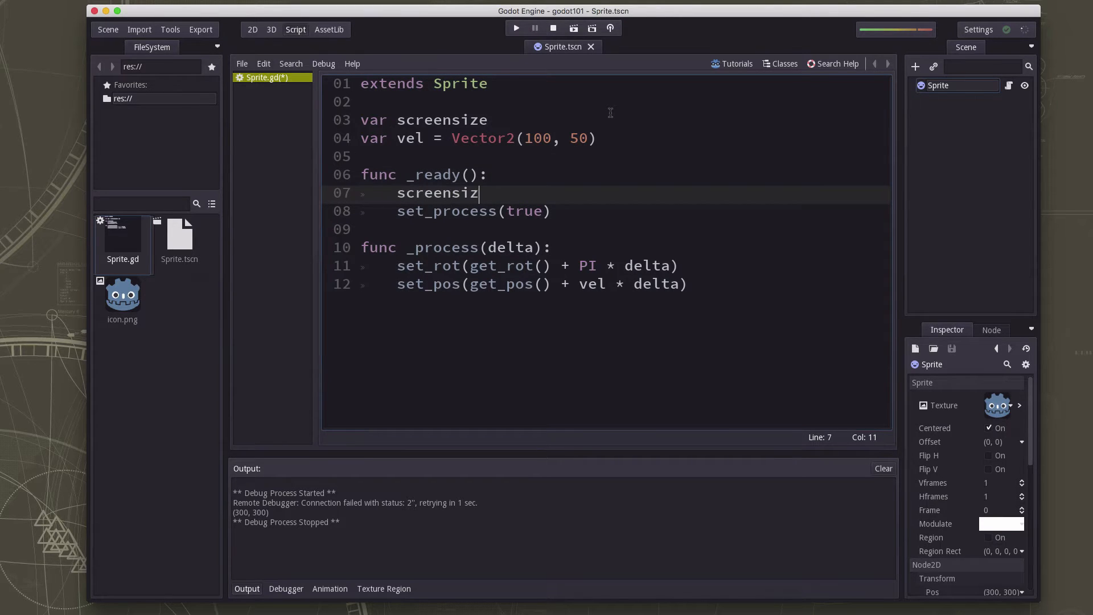
pyautogui.write('e = get')
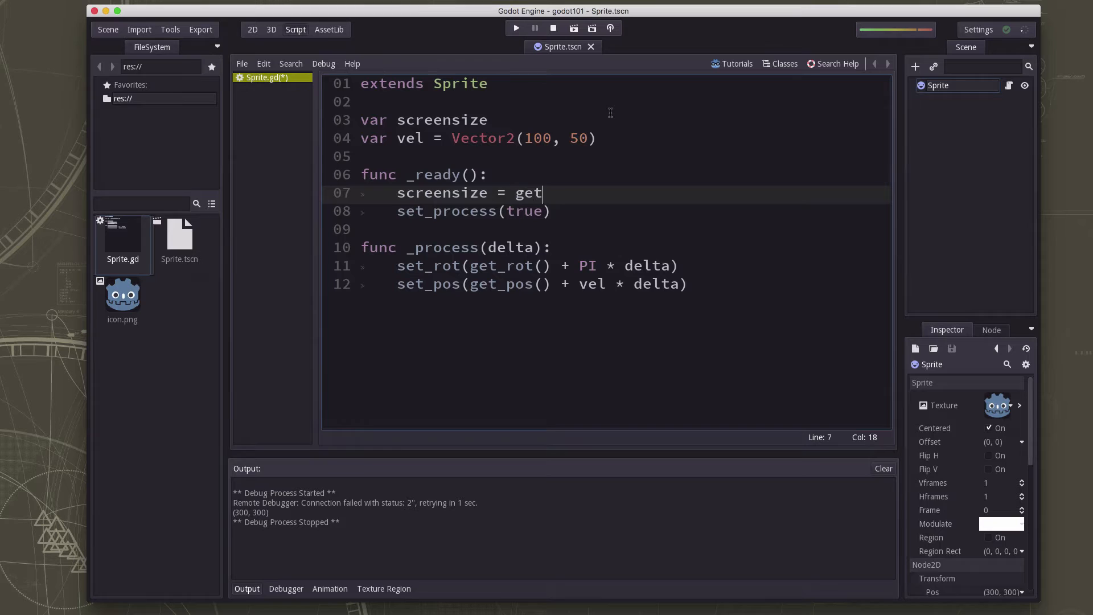
pyautogui.write('_viewport_rect(')
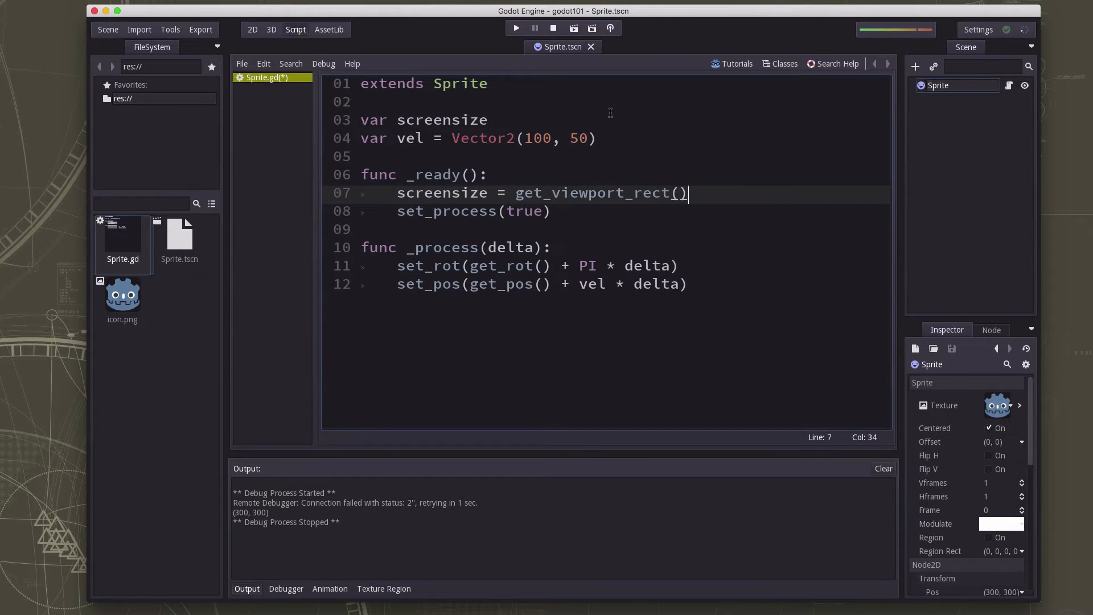
pyautogui.write('.zi')
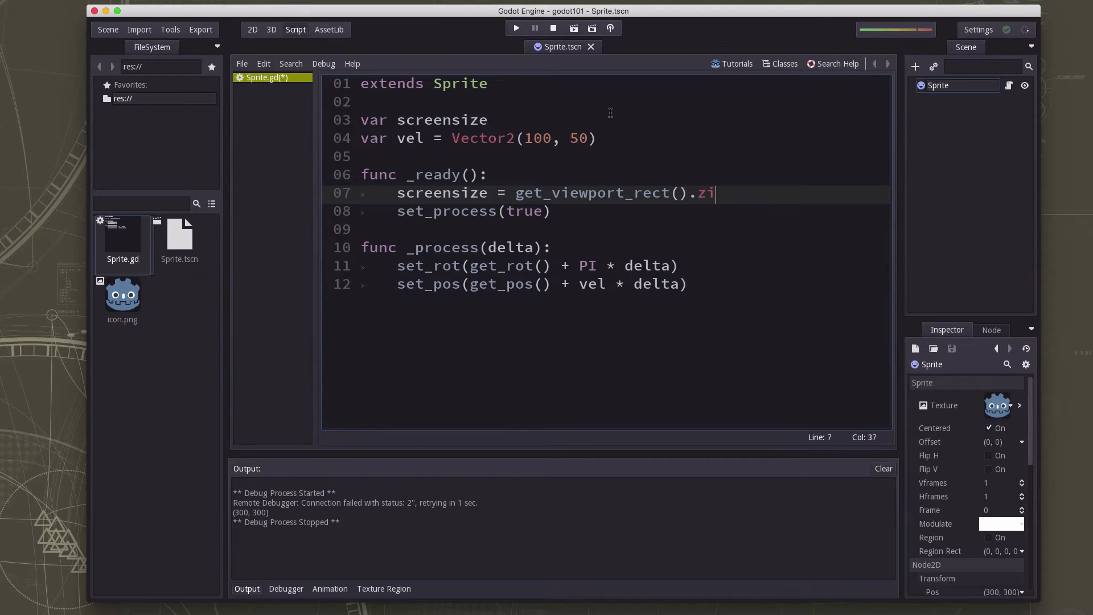
pyautogui.write('ze')
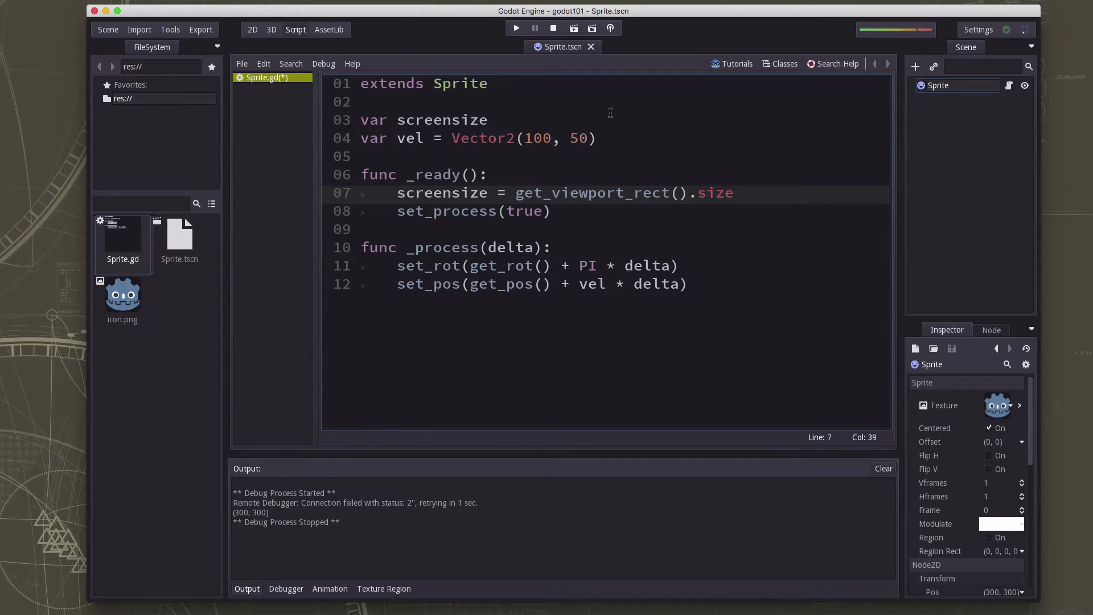
pyautogui.click(551, 211)
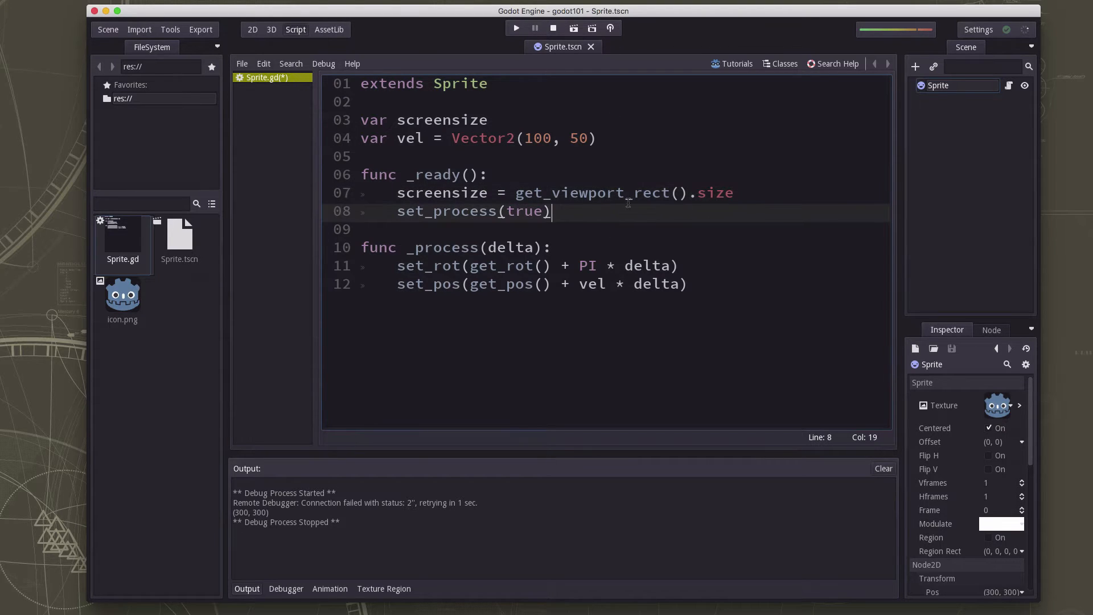
pyautogui.click(644, 193)
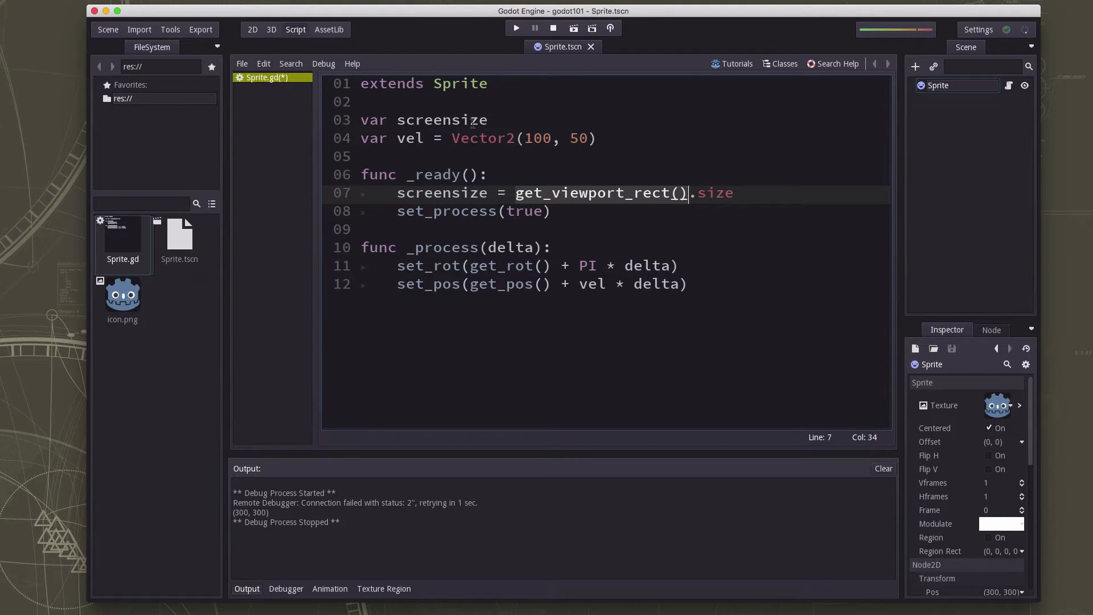
# Open the Help menu for Contextual Help on get_viewport_rect
pyautogui.click(352, 63)
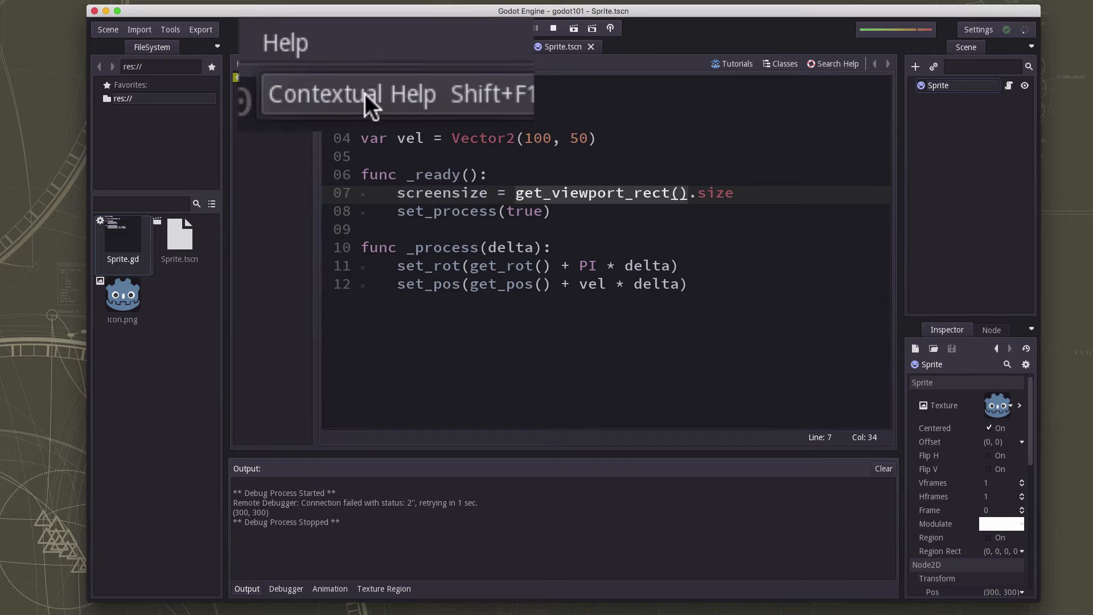
pyautogui.moveTo(519, 112)
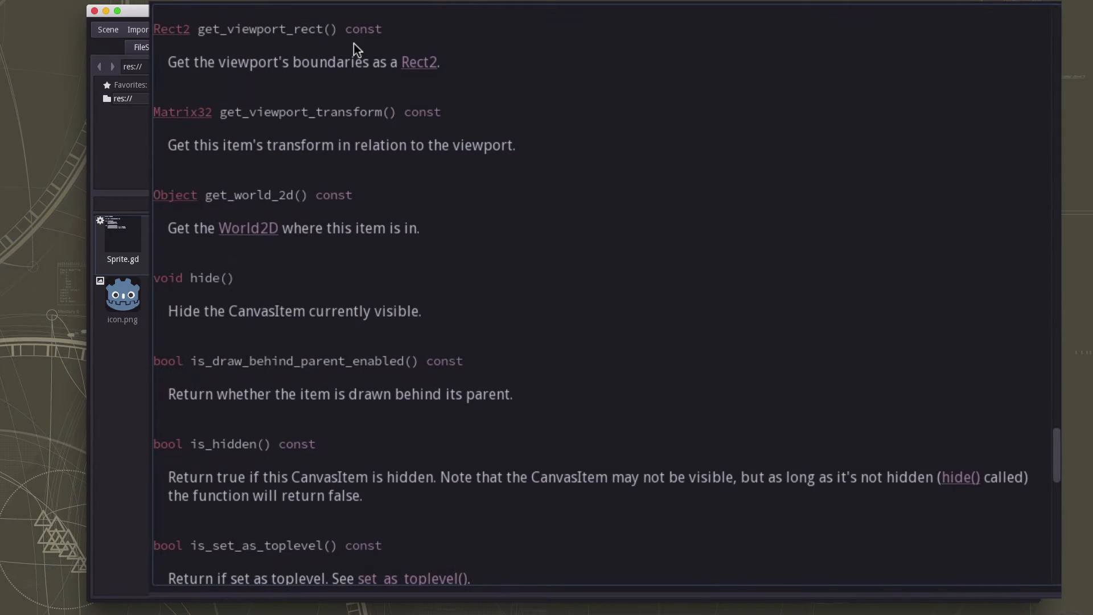
pyautogui.moveTo(255, 47)
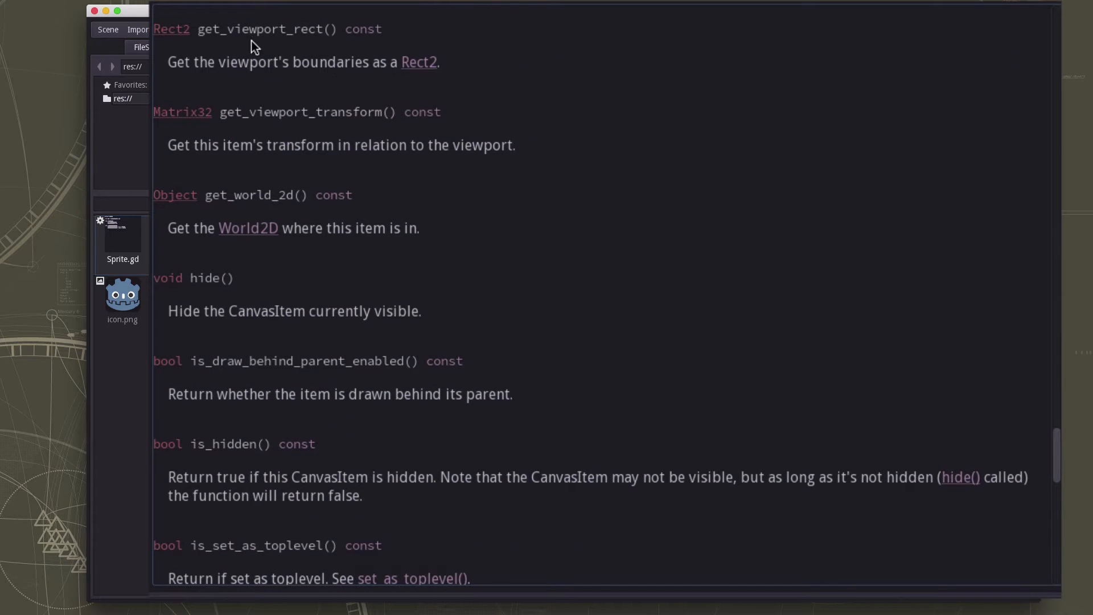
pyautogui.moveTo(417, 69)
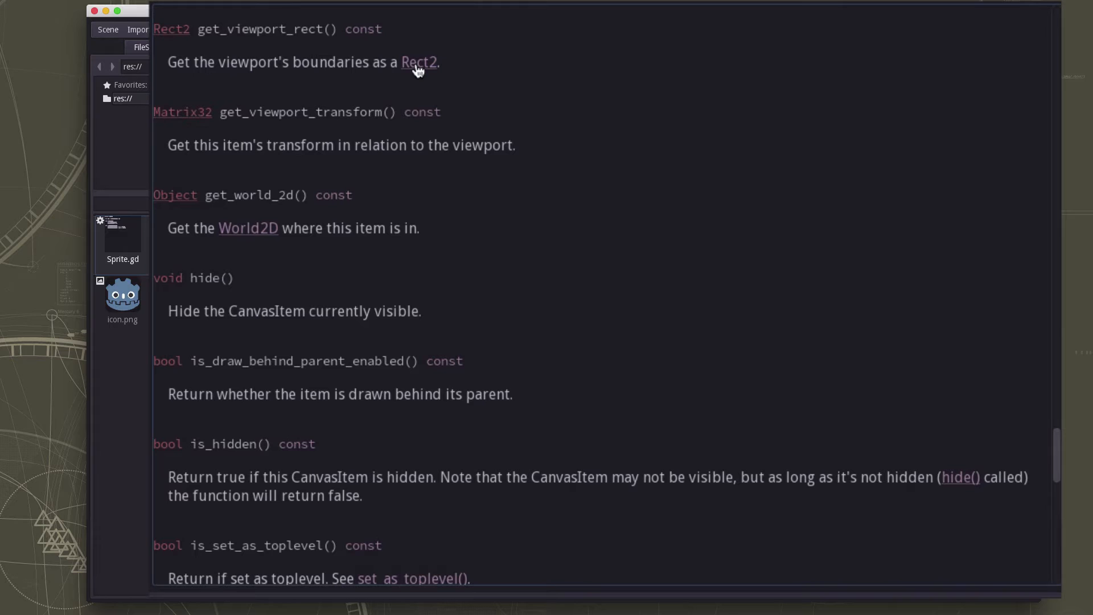
# Follow the Rect2 link to see its pos, size and end members
pyautogui.click(420, 62)
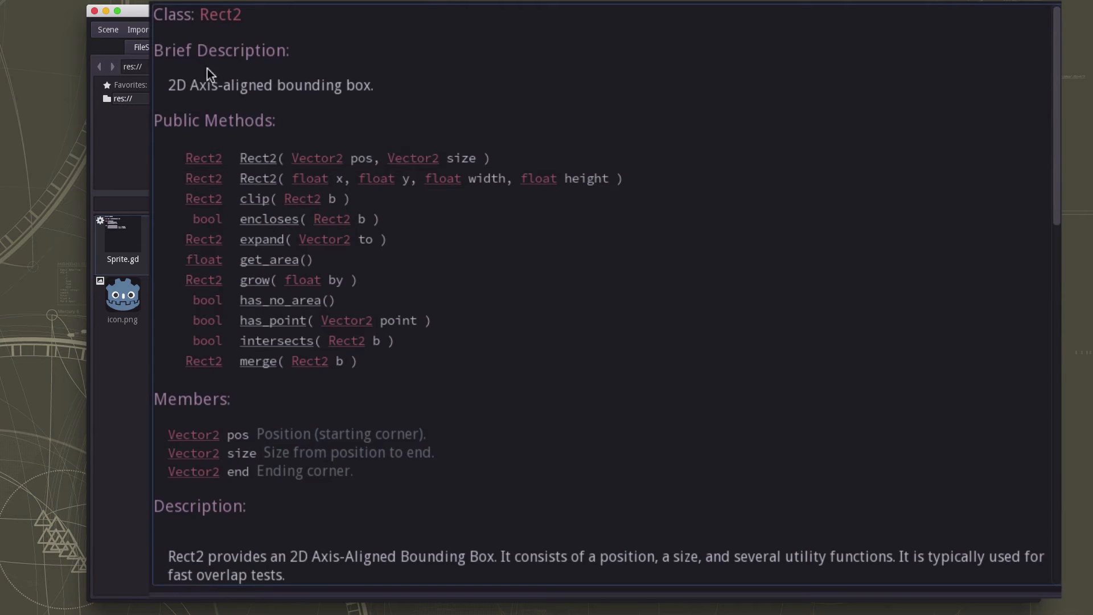
pyautogui.moveTo(304, 116)
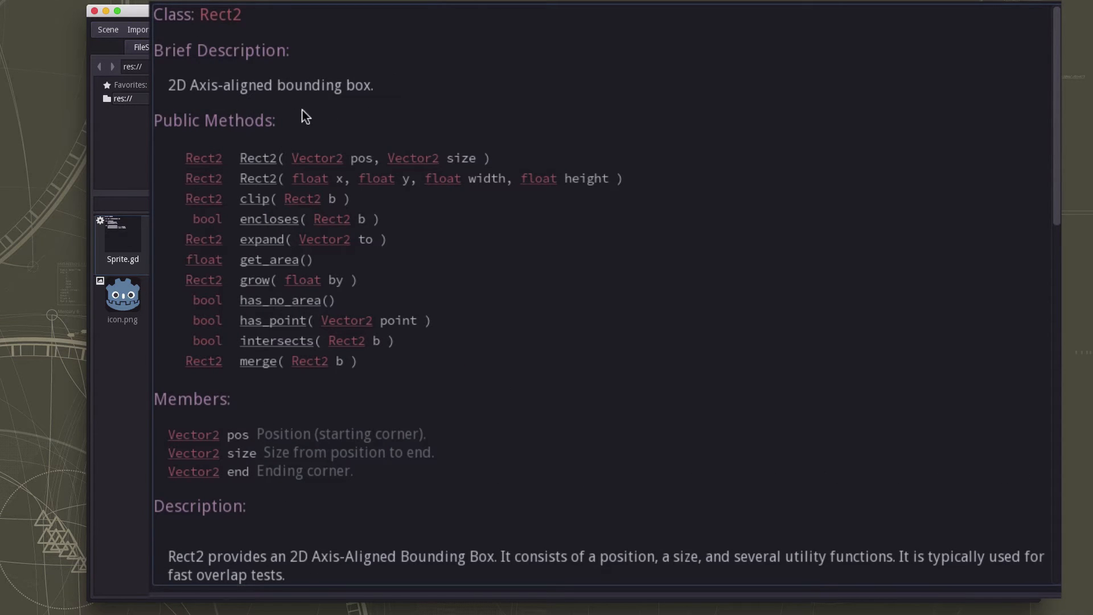
pyautogui.moveTo(255, 242)
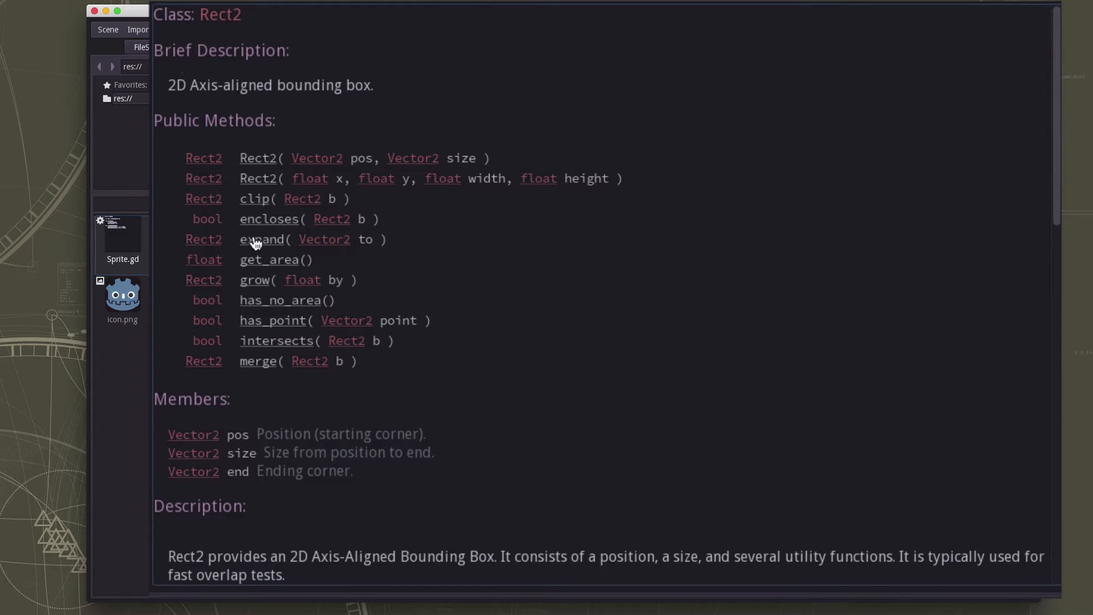
pyautogui.moveTo(269, 267)
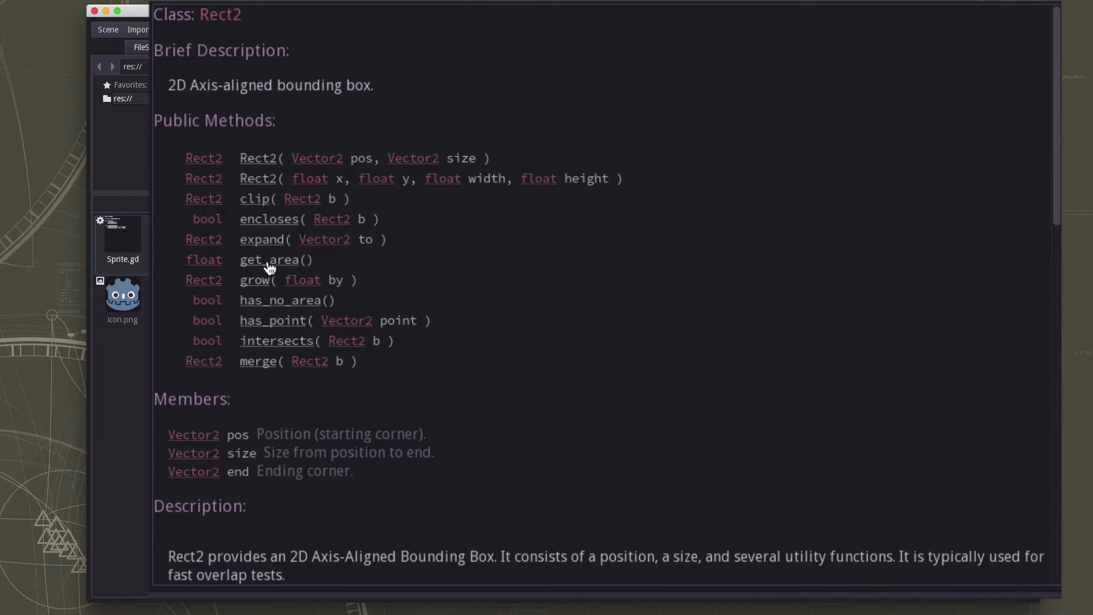
pyautogui.moveTo(261, 417)
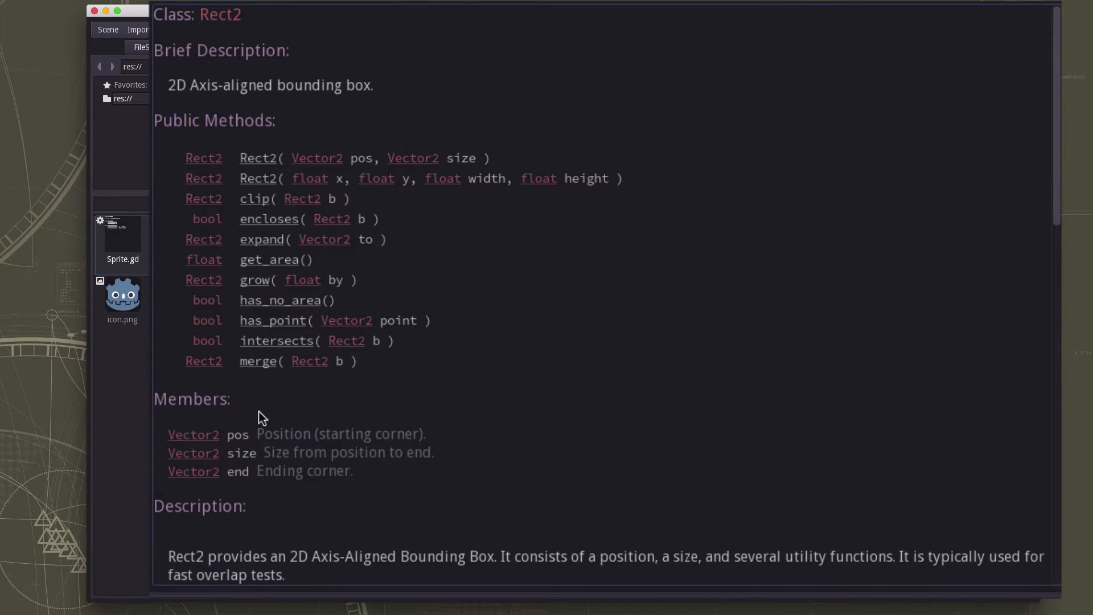
pyautogui.moveTo(233, 471)
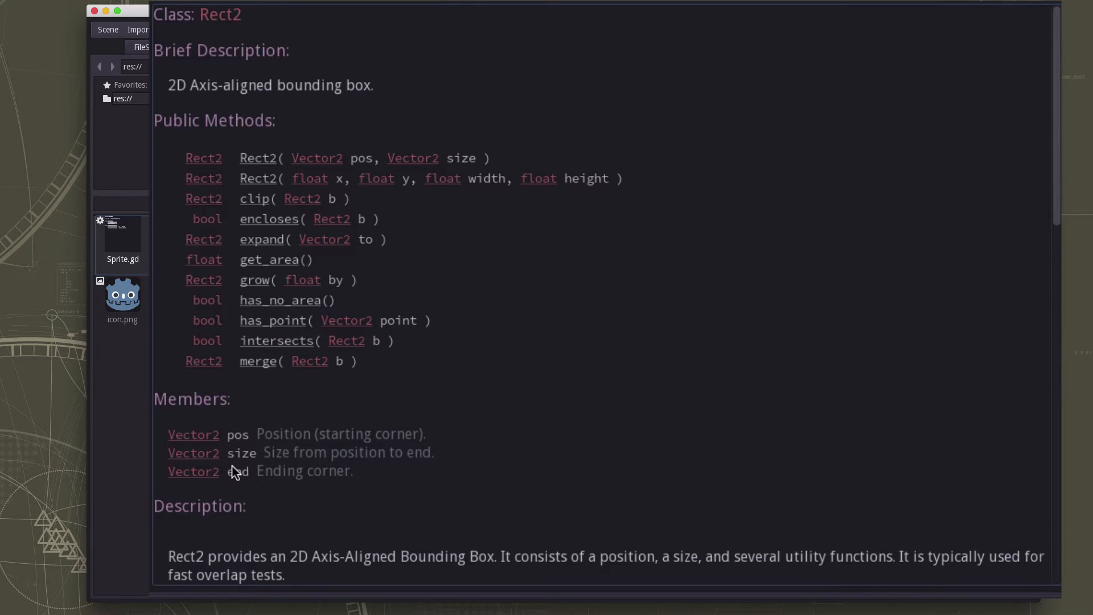
pyautogui.moveTo(251, 463)
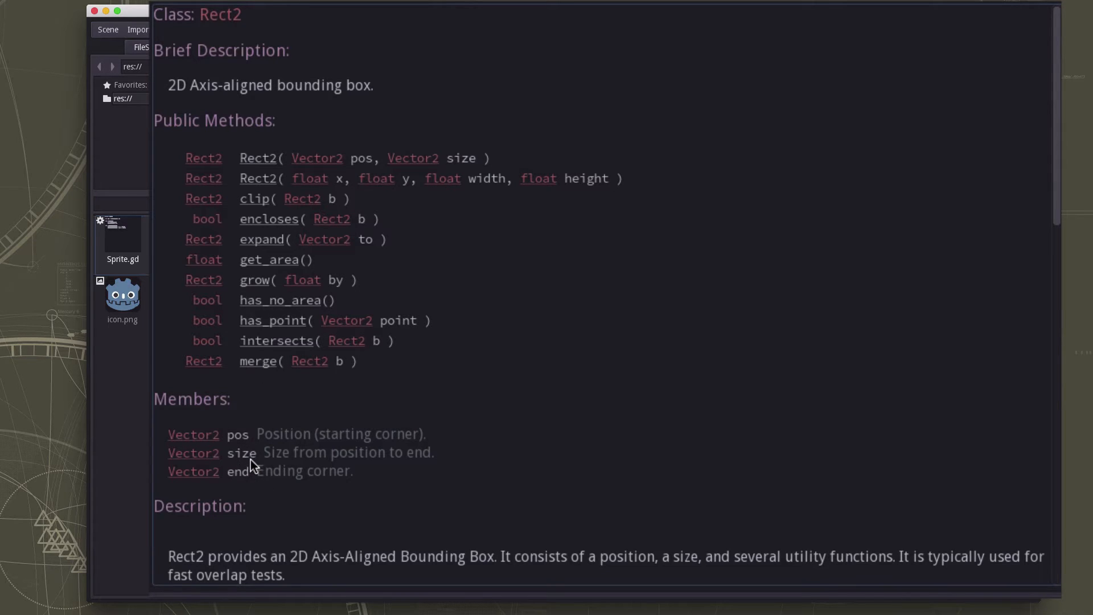
pyautogui.moveTo(206, 460)
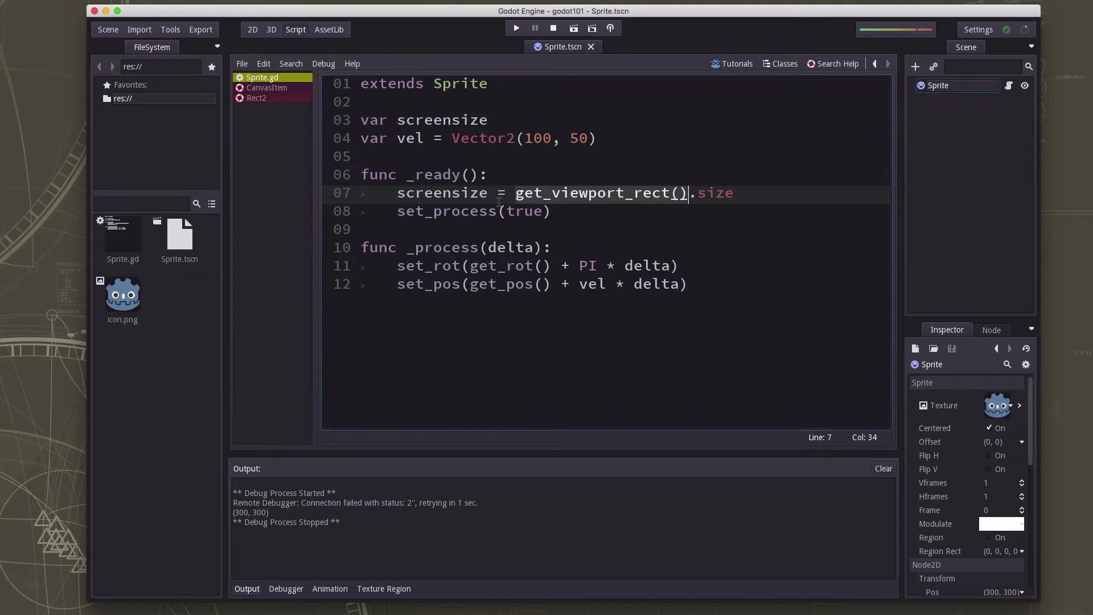
pyautogui.moveTo(556, 265)
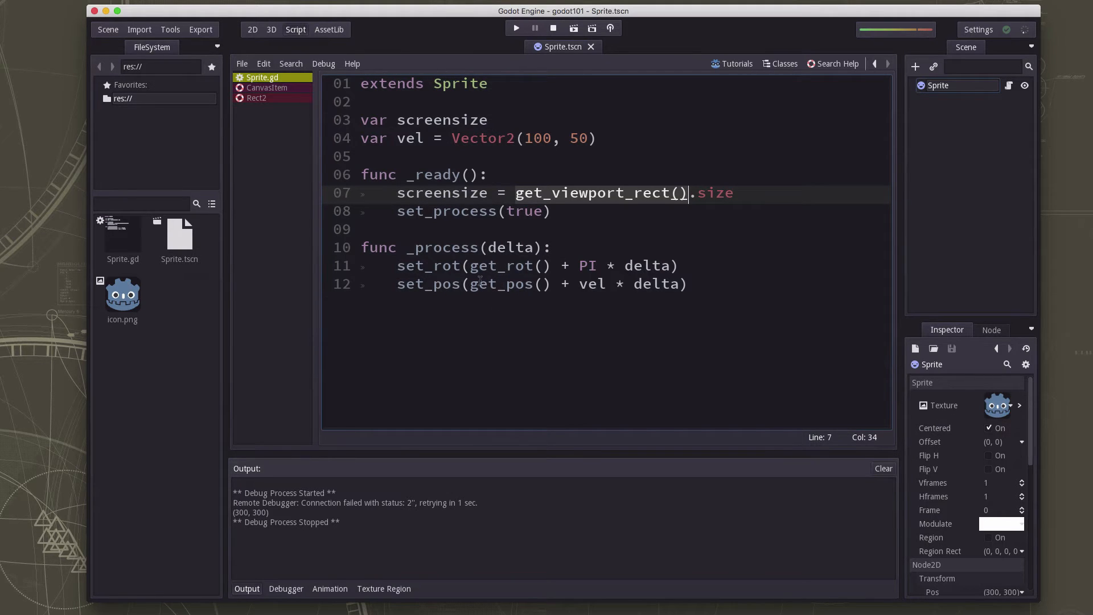
# Declare a pos variable next to the screensize declaration
pyautogui.click(547, 283)
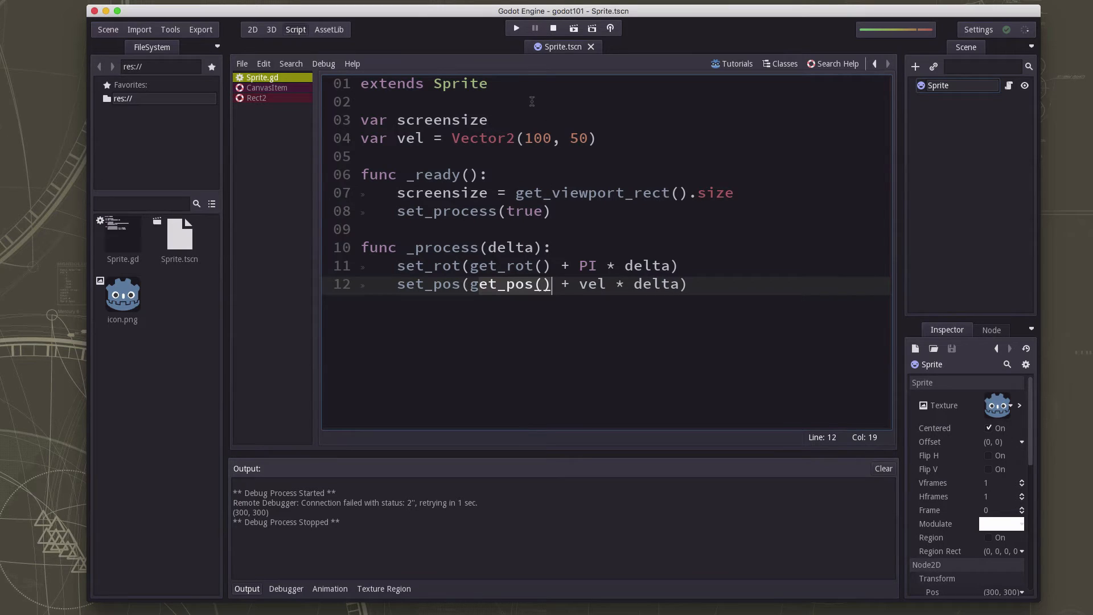
pyautogui.click(495, 120)
pyautogui.write('var')
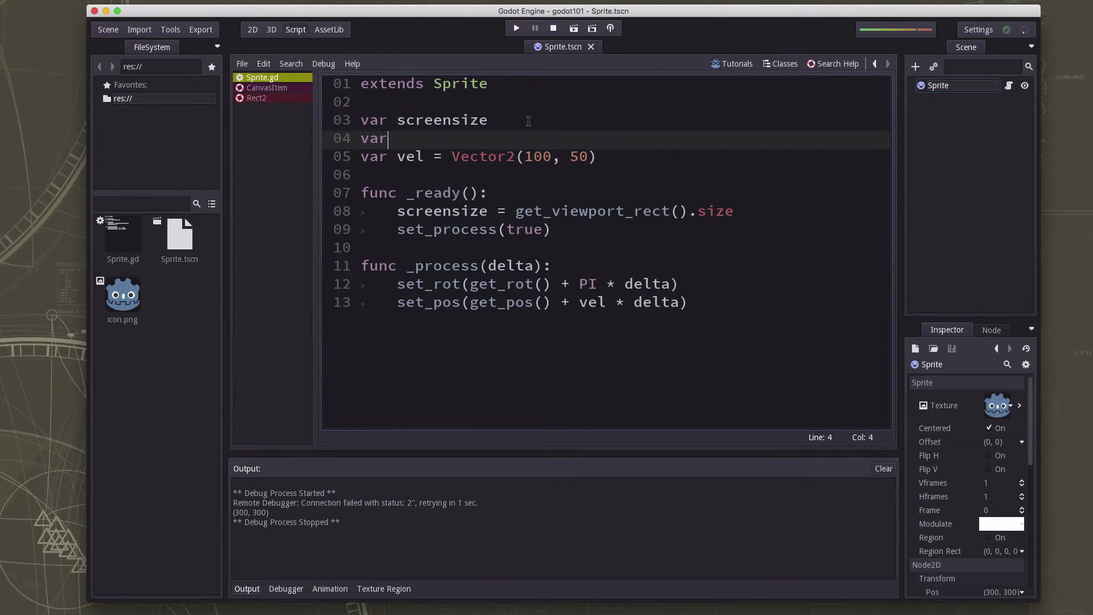
pyautogui.write('pos')
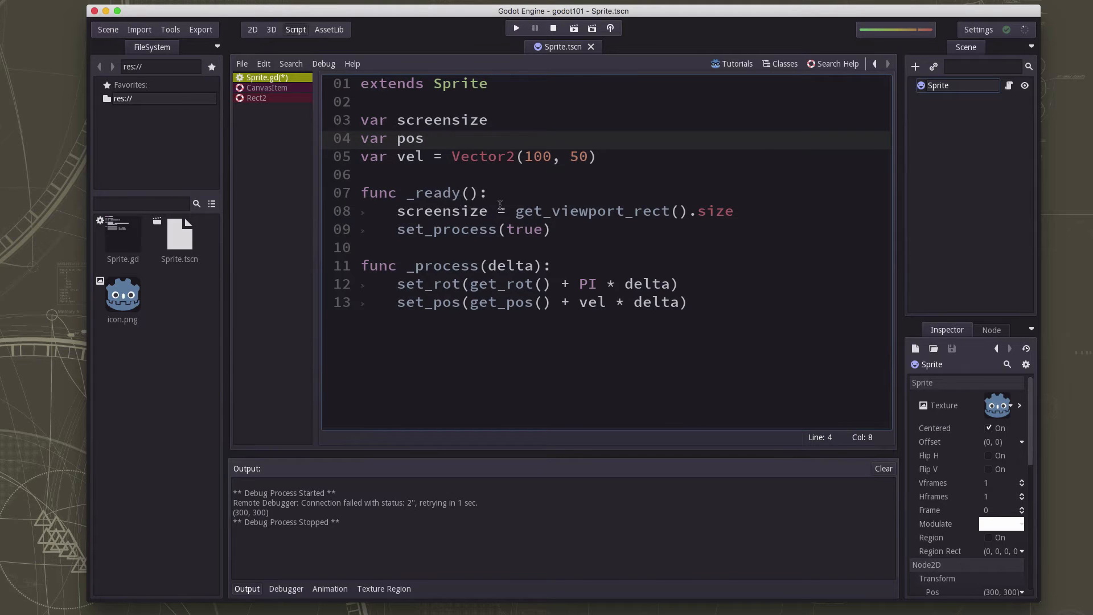
# Set pos = screensize / 2 in _ready and have _process call set_pos(pos)
pyautogui.click(736, 211)
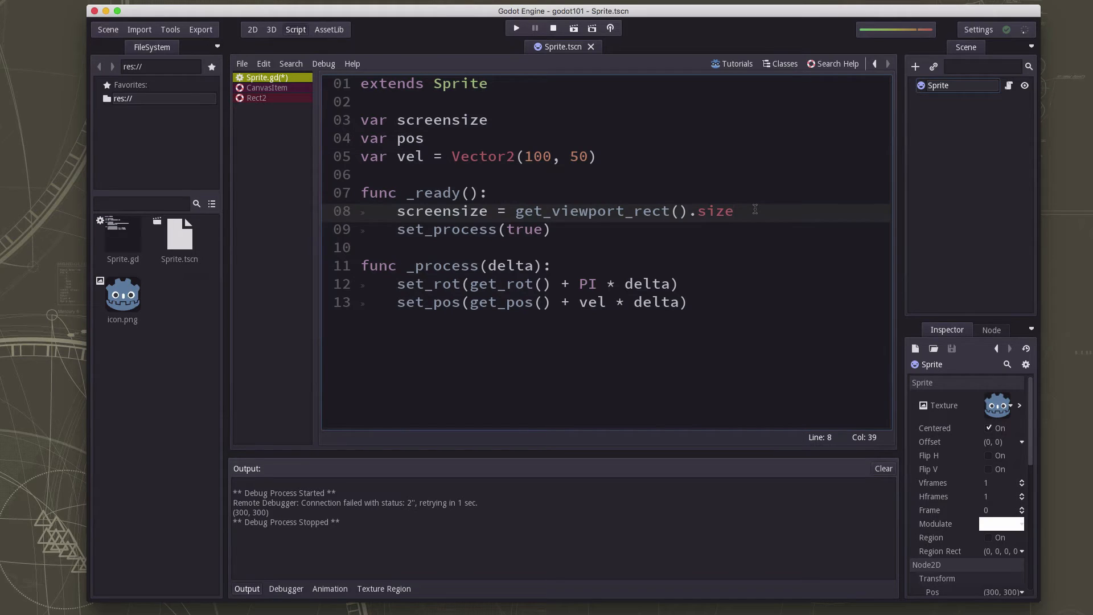
pyautogui.write('pos = s')
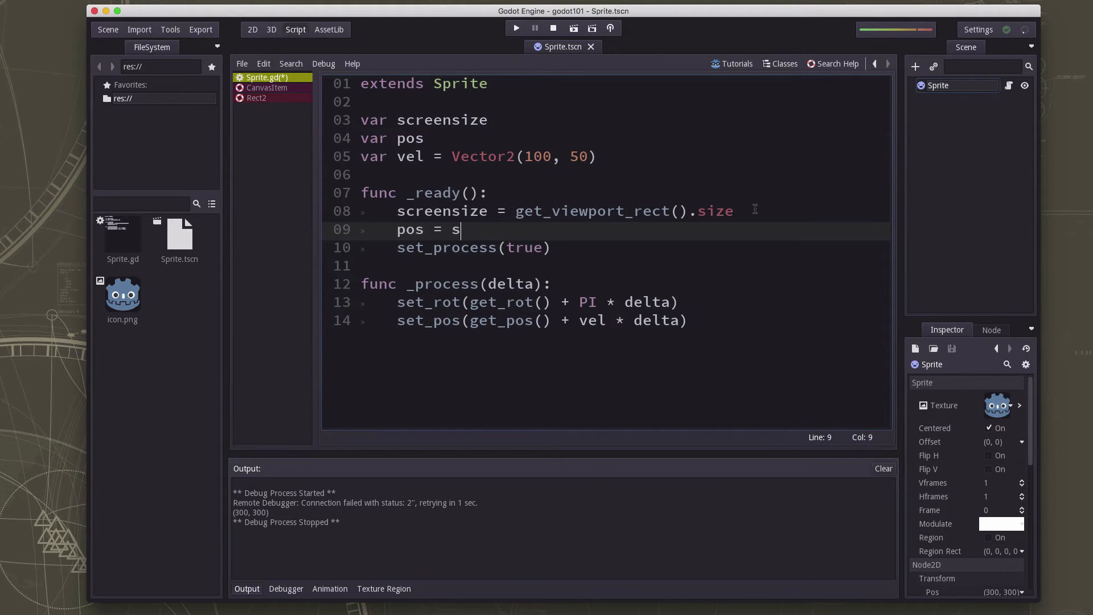
pyautogui.write('creensize / 2')
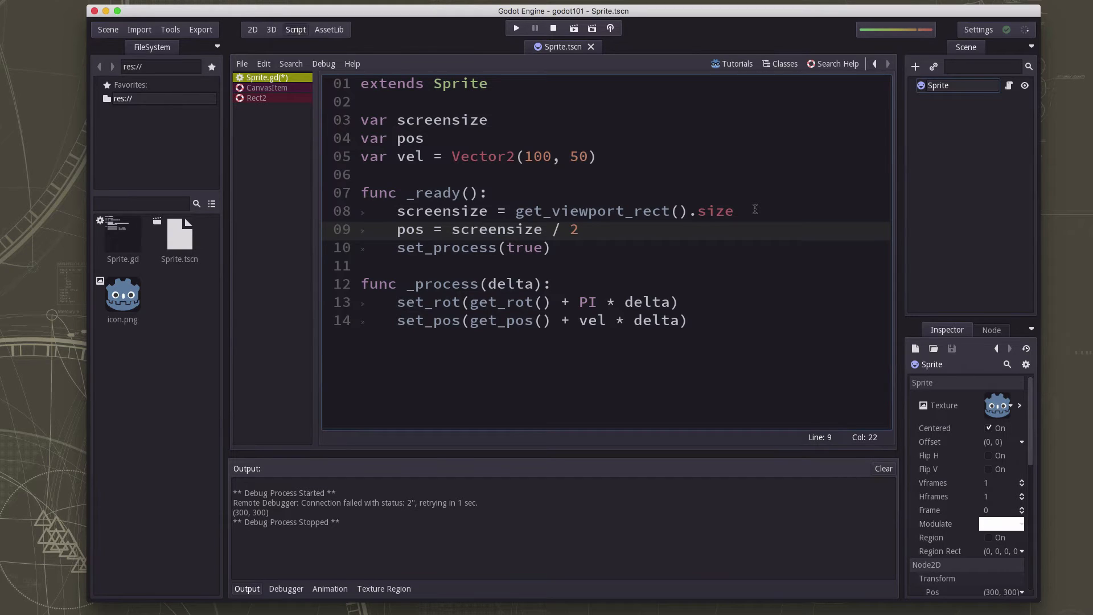
pyautogui.click(578, 230)
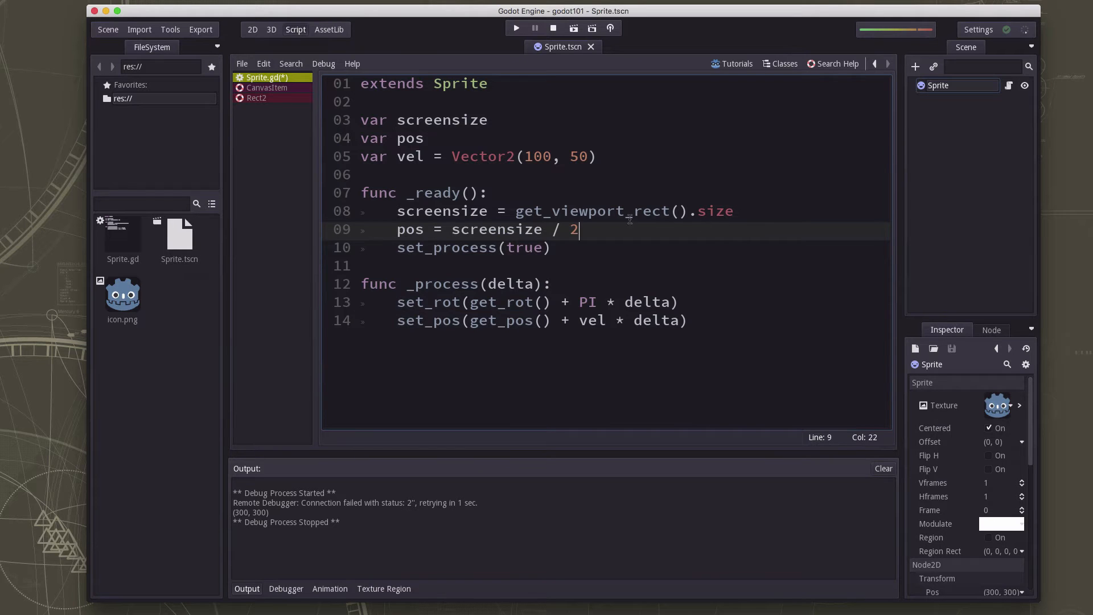
pyautogui.click(410, 229)
pyautogui.write('set_pos(pos')
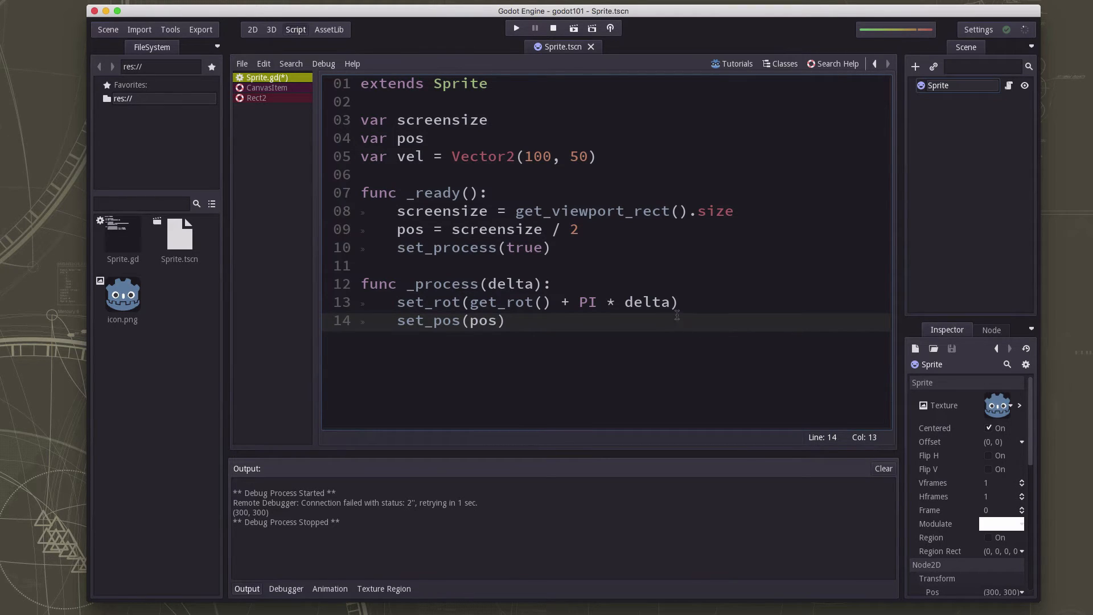
# Insert pos += vel * delta before set_pos(pos) and save Sprite.gd
pyautogui.click(680, 302)
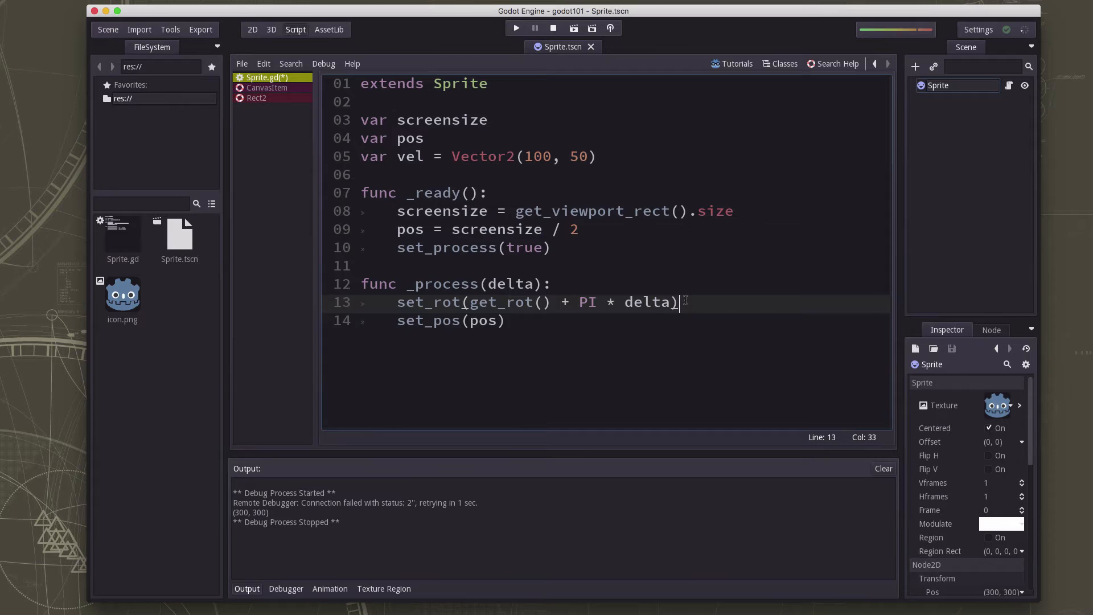
pyautogui.write('pos +=')
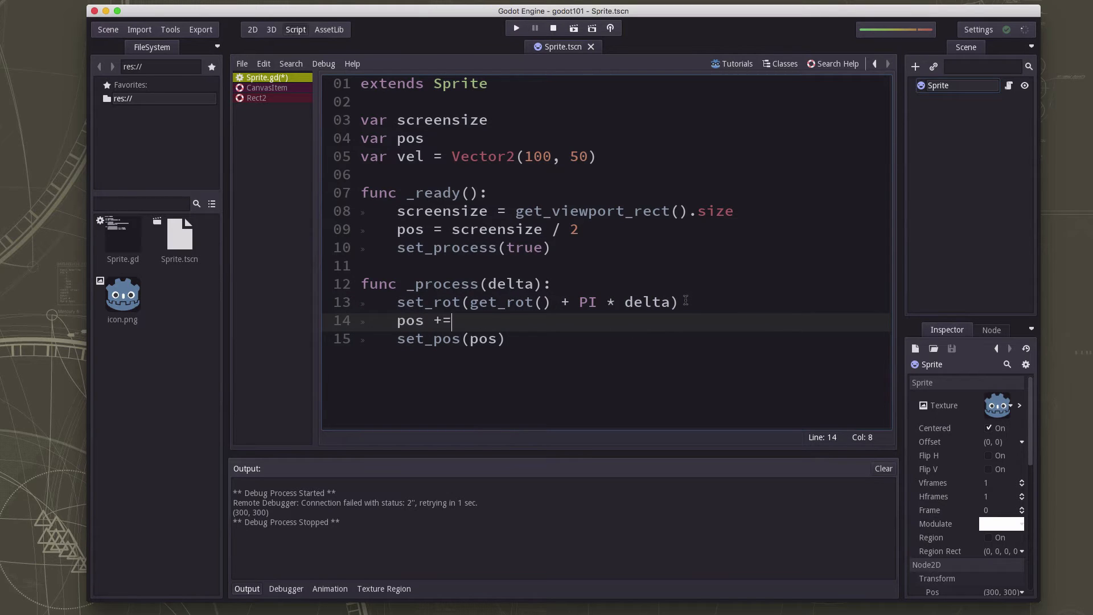
pyautogui.write('vel * de')
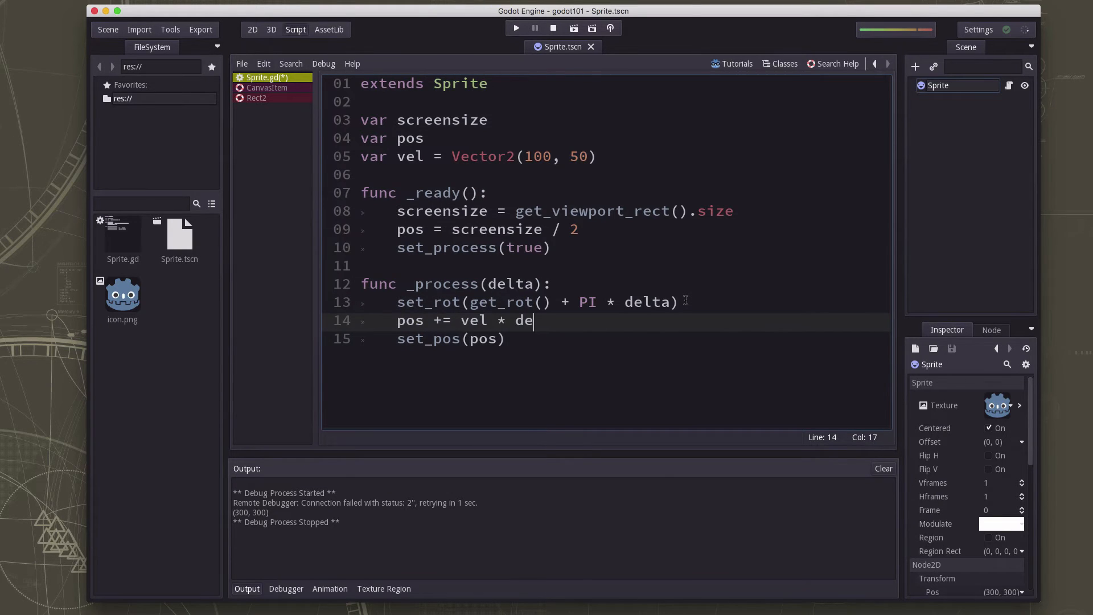
pyautogui.write('lta')
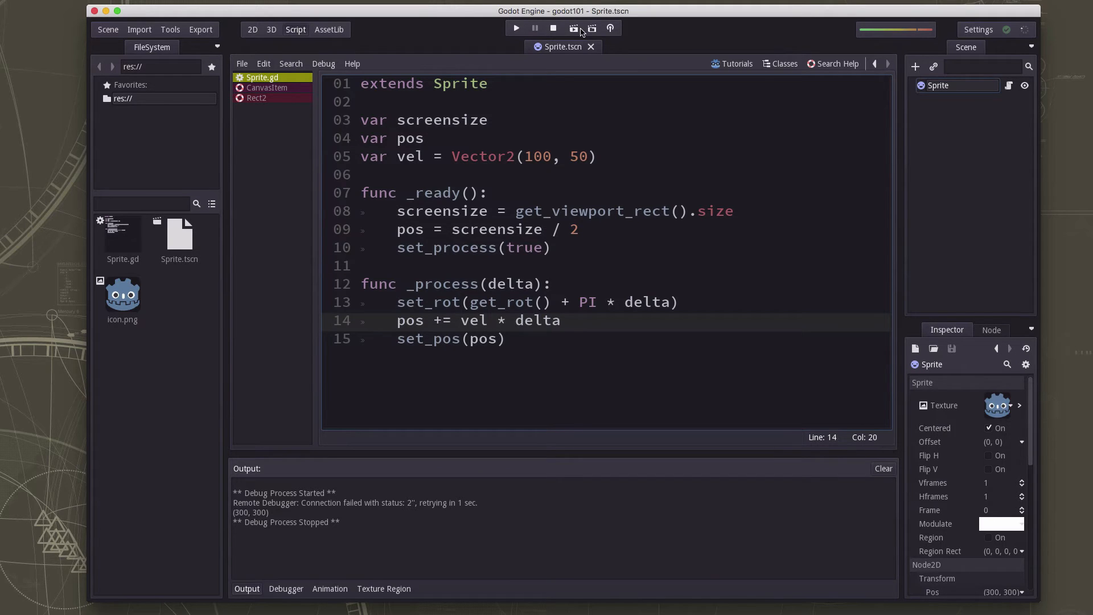
pyautogui.click(516, 28)
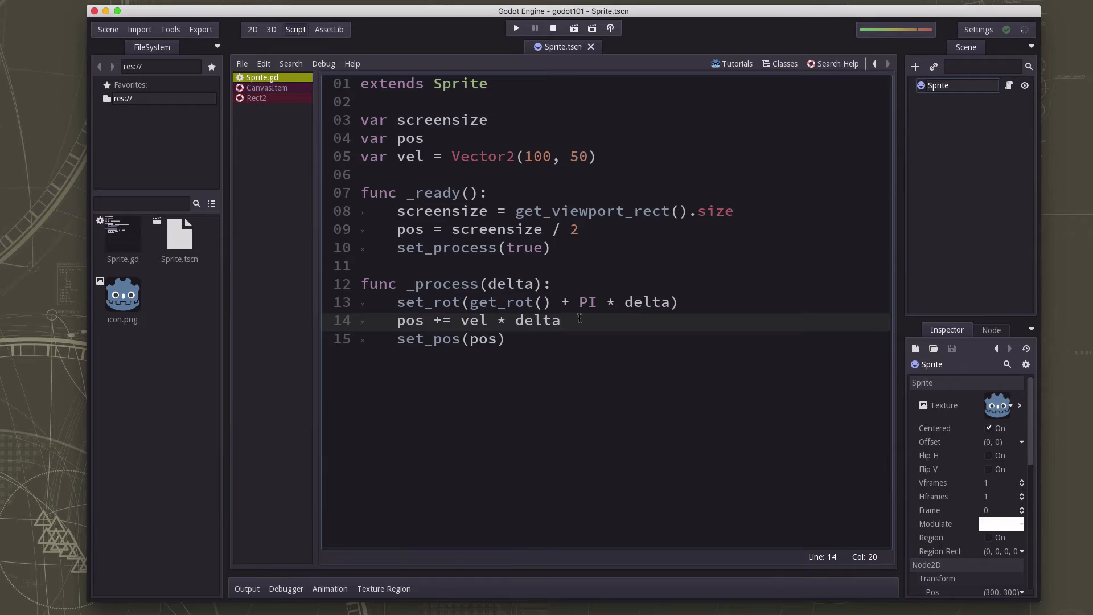
# Flip vel.x when pos.x >= screensize.width or pos.x <= 0
pyautogui.write('if pos.x')
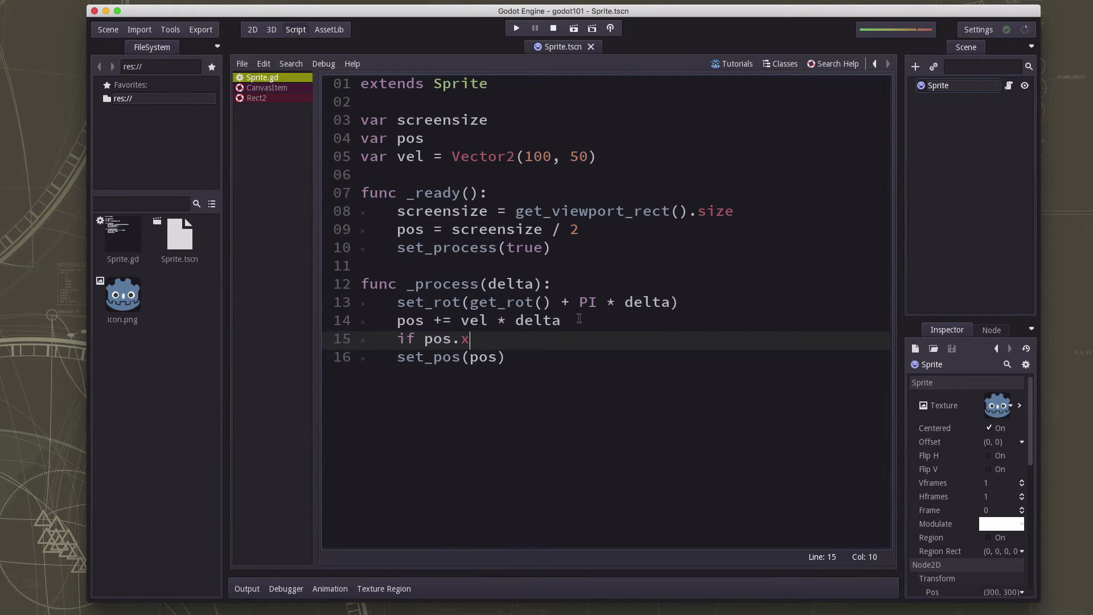
pyautogui.write('>')
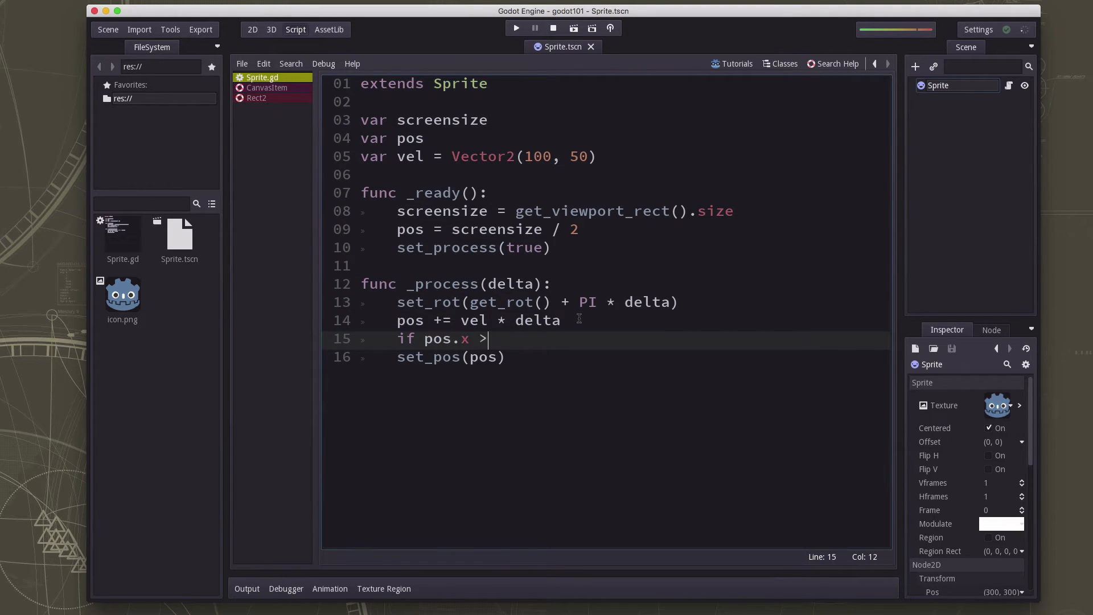
pyautogui.write('= scre')
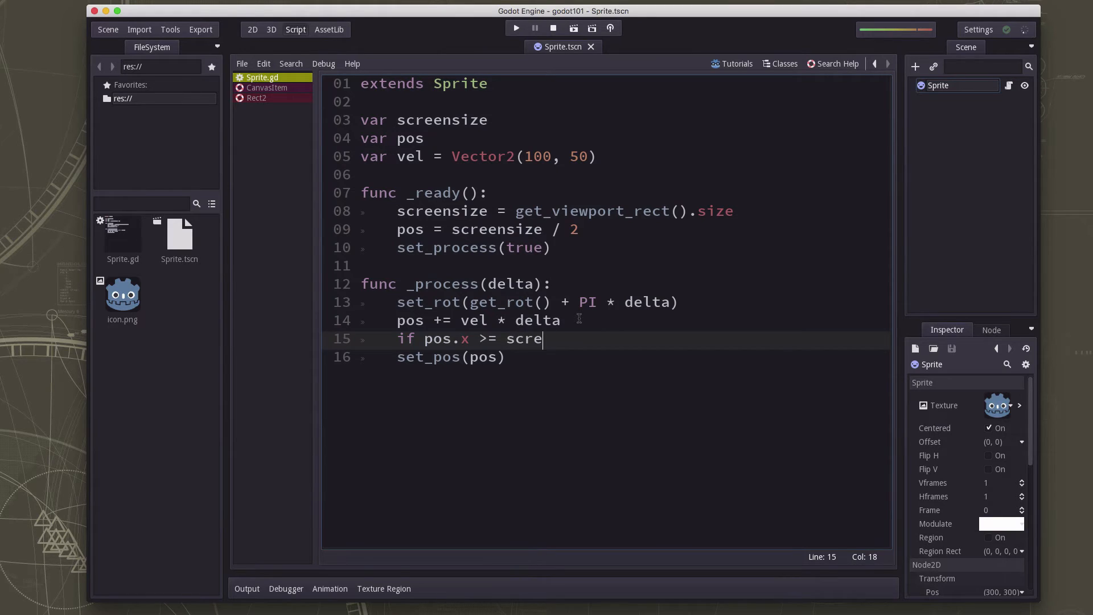
pyautogui.write('ensize.width')
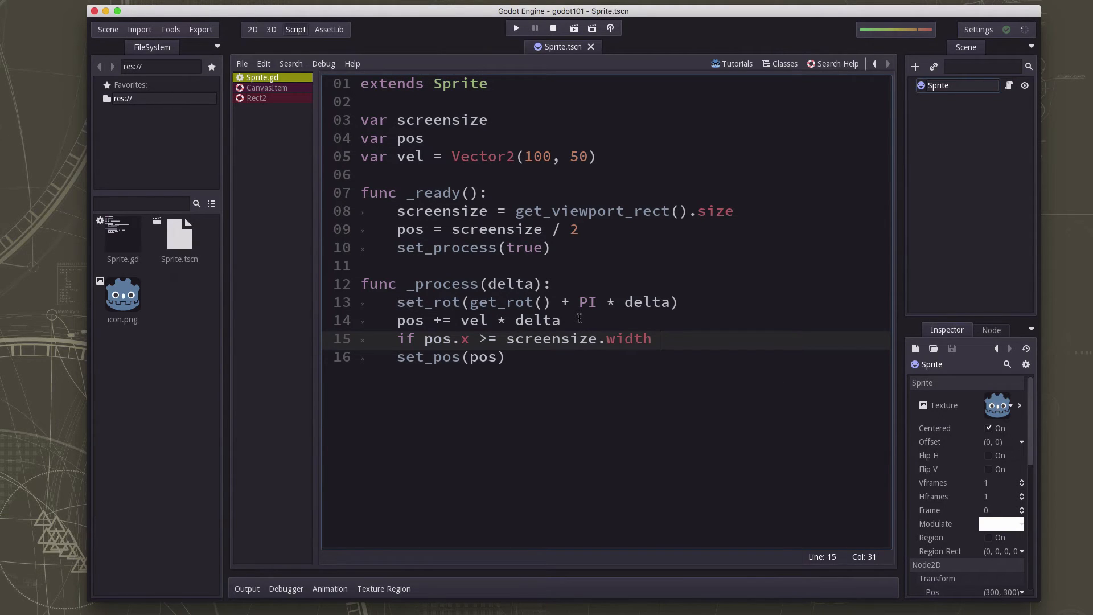
pyautogui.write('or pos.x')
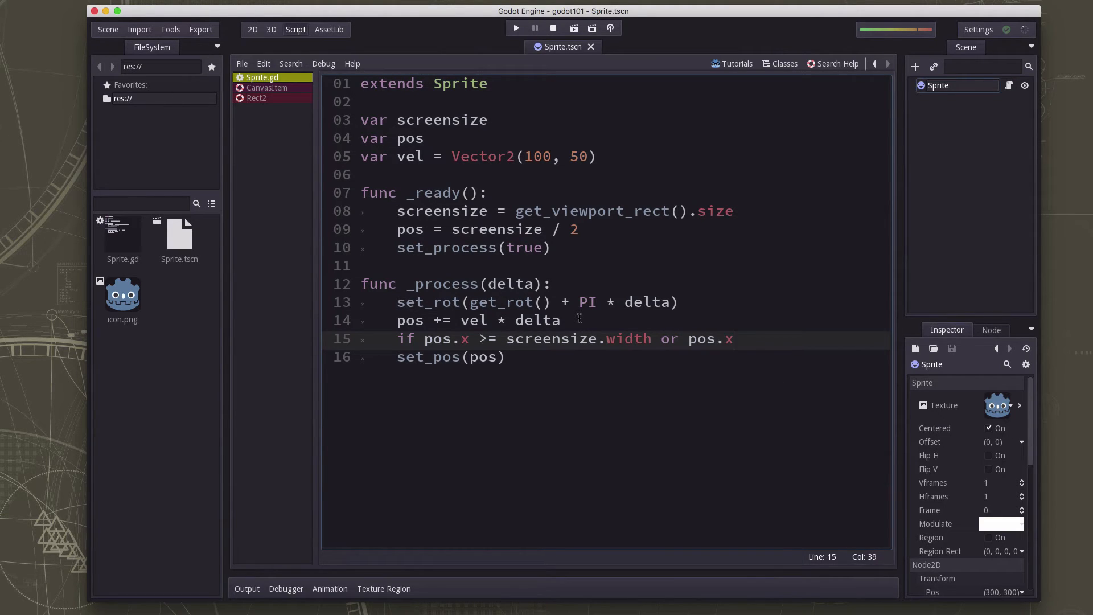
pyautogui.write('<')
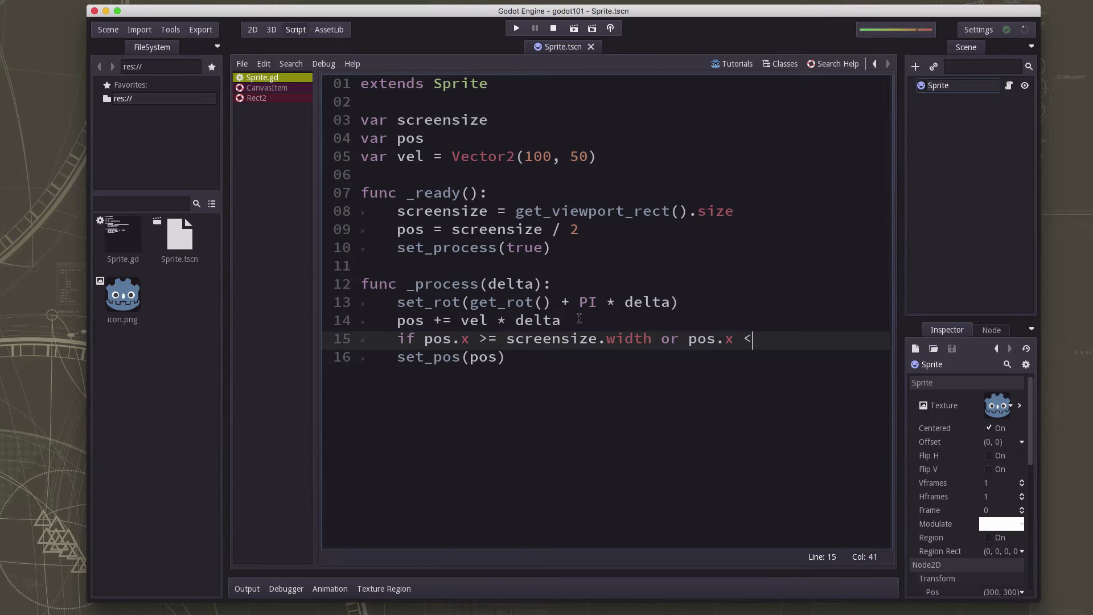
pyautogui.write('= 0:')
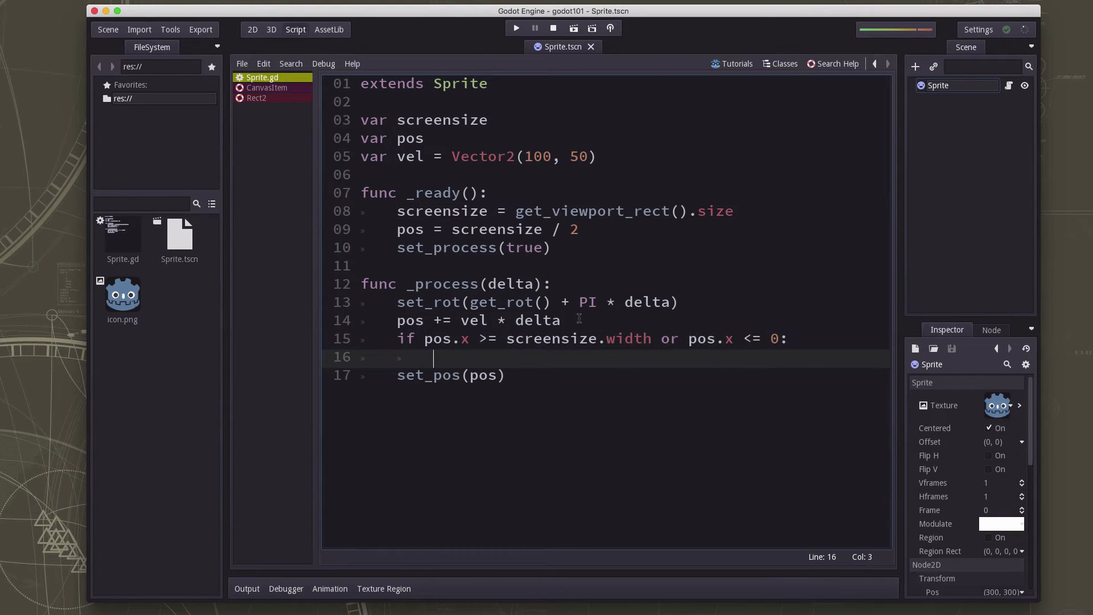
pyautogui.write('vel.x *=')
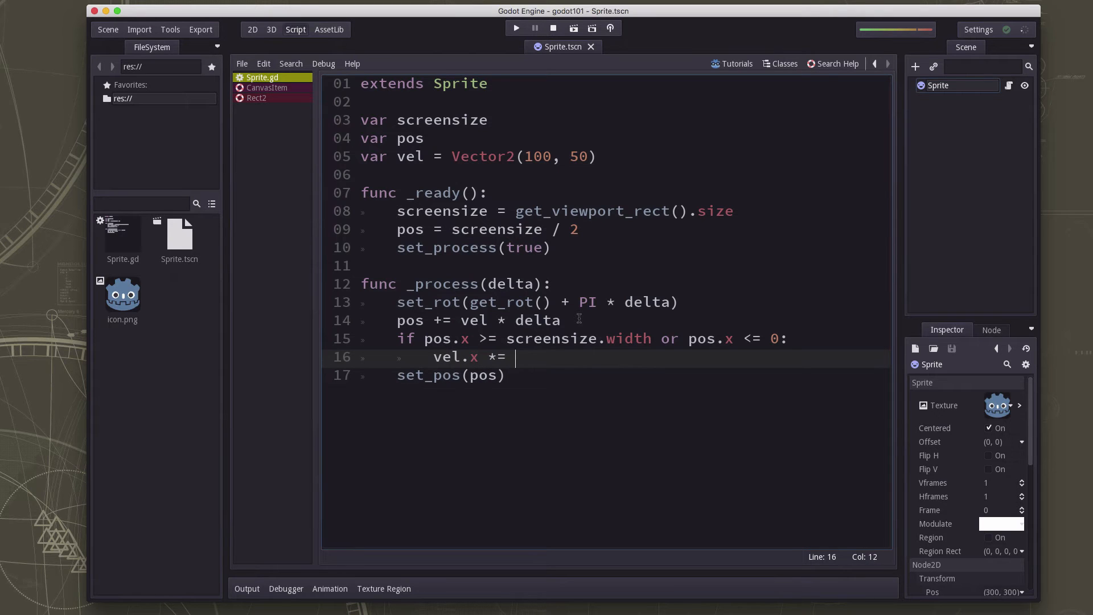
pyautogui.write('-1')
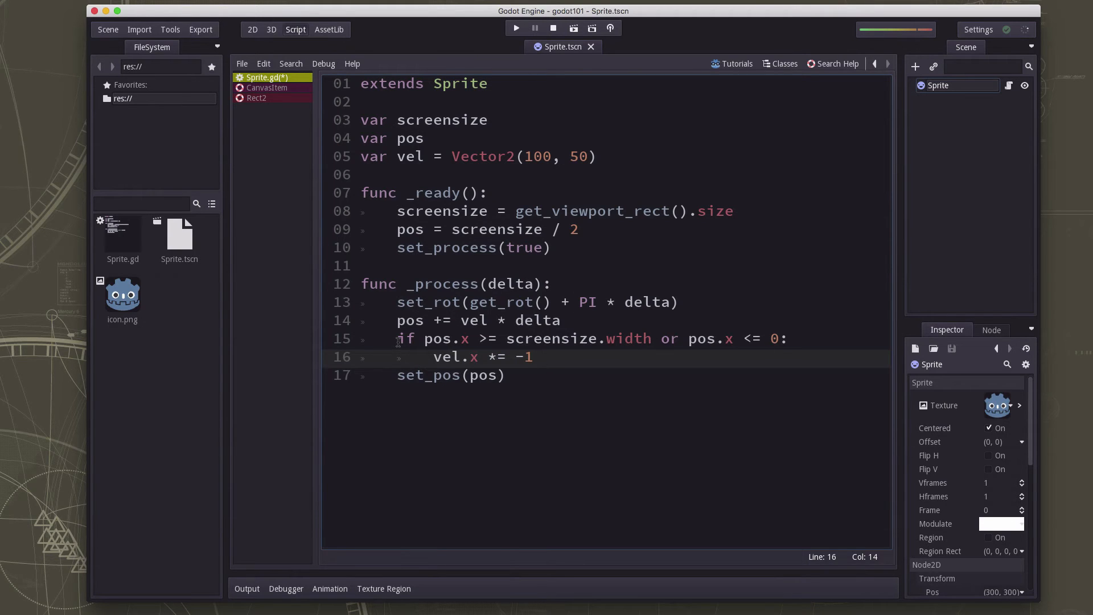
# Duplicate the check and edit it to flip vel.y at screensize.height
pyautogui.click(404, 339)
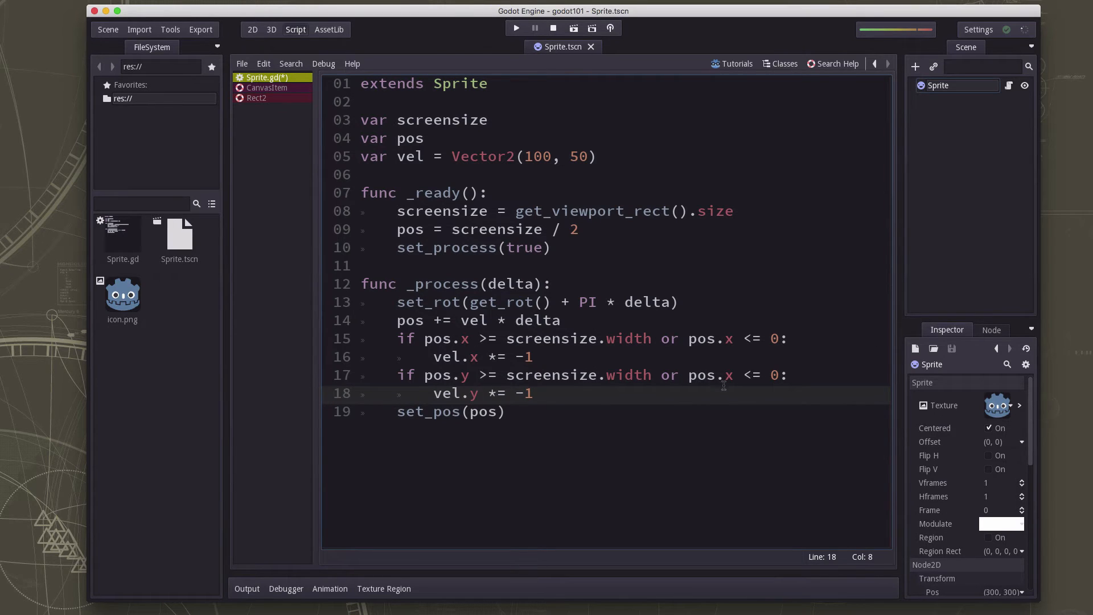
pyautogui.click(724, 375)
pyautogui.write('y')
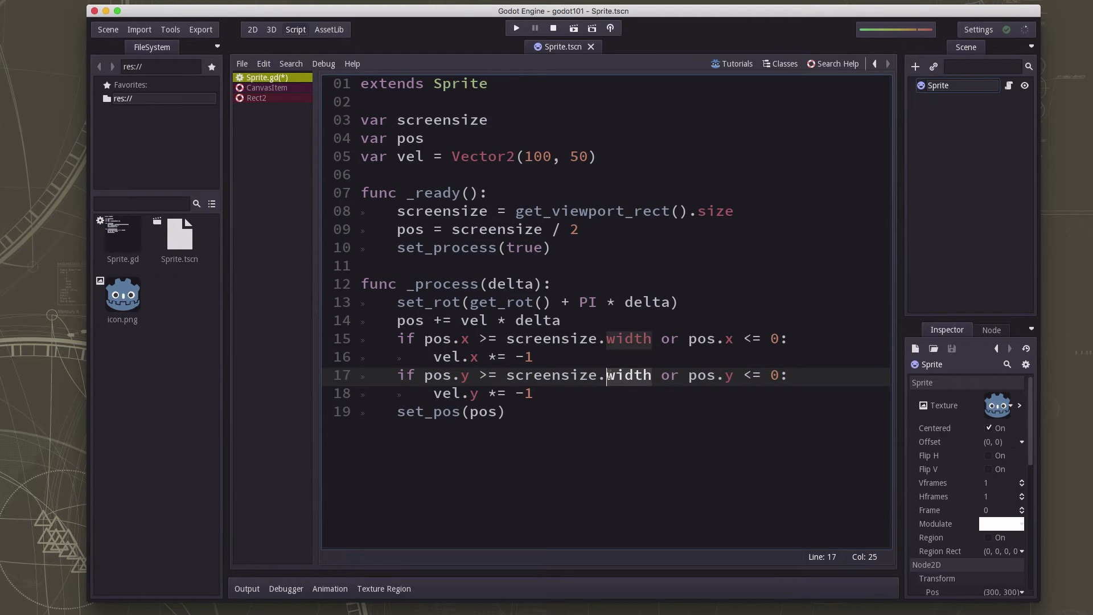
pyautogui.write('height')
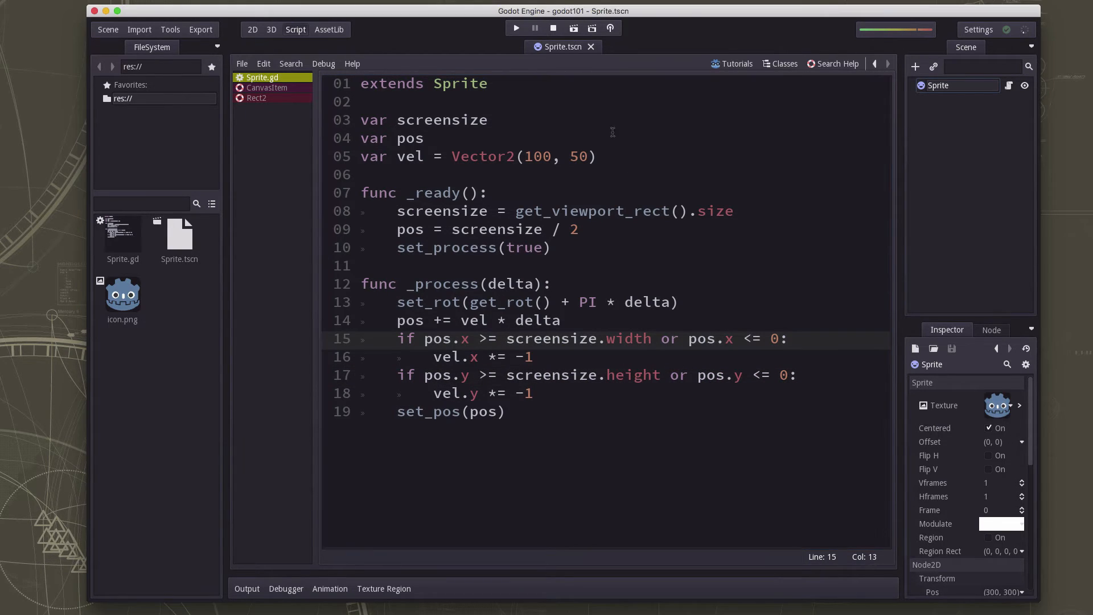
# Play the scene to watch the icon bounce, then stop the game
pyautogui.click(516, 28)
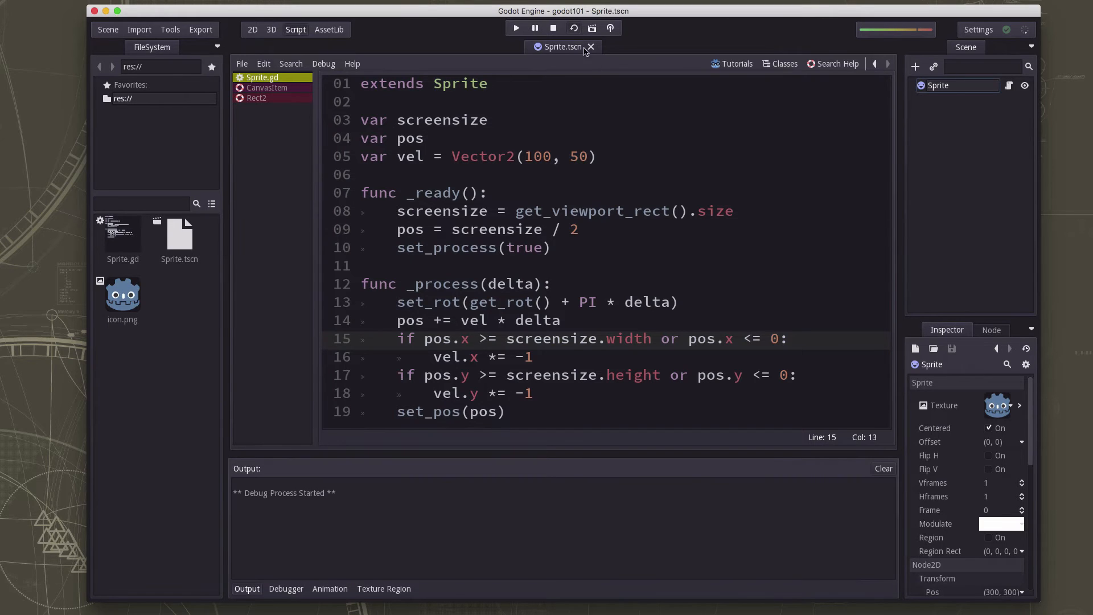
pyautogui.click(515, 28)
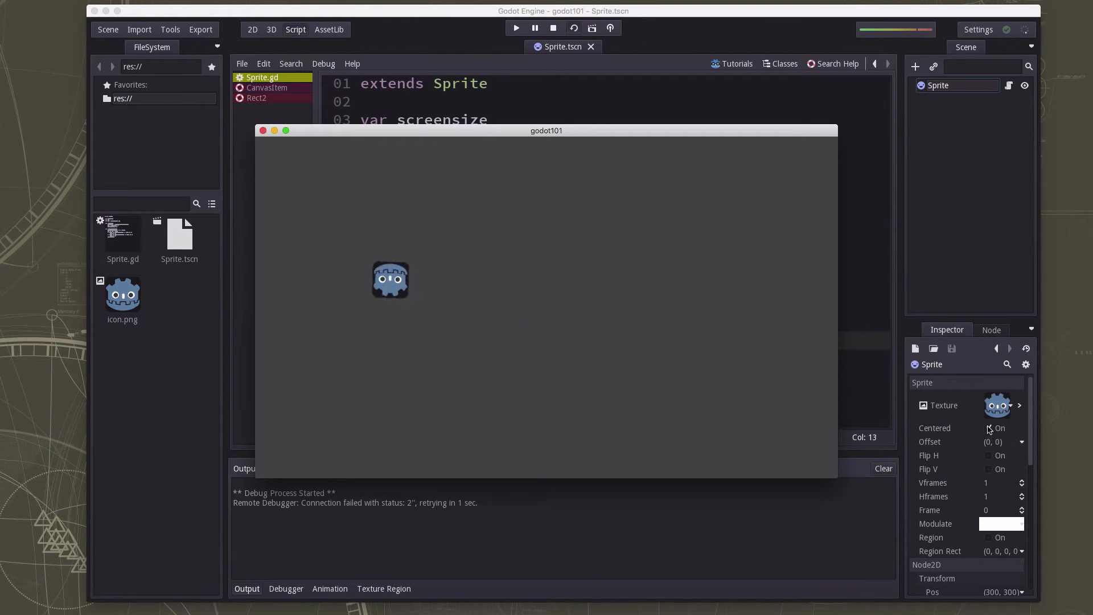
pyautogui.click(988, 428)
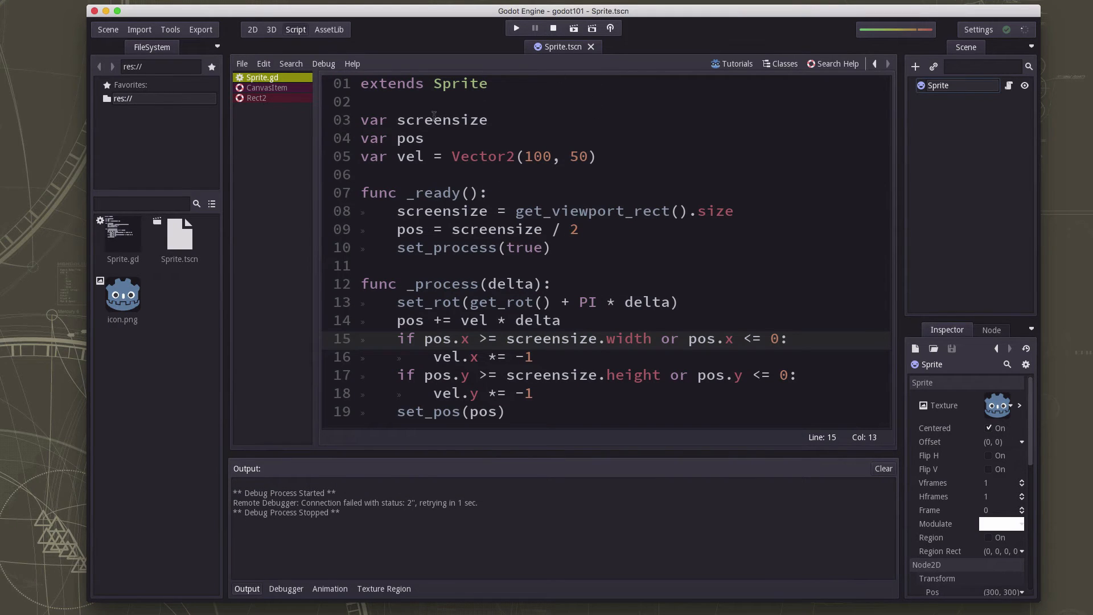
pyautogui.click(252, 29)
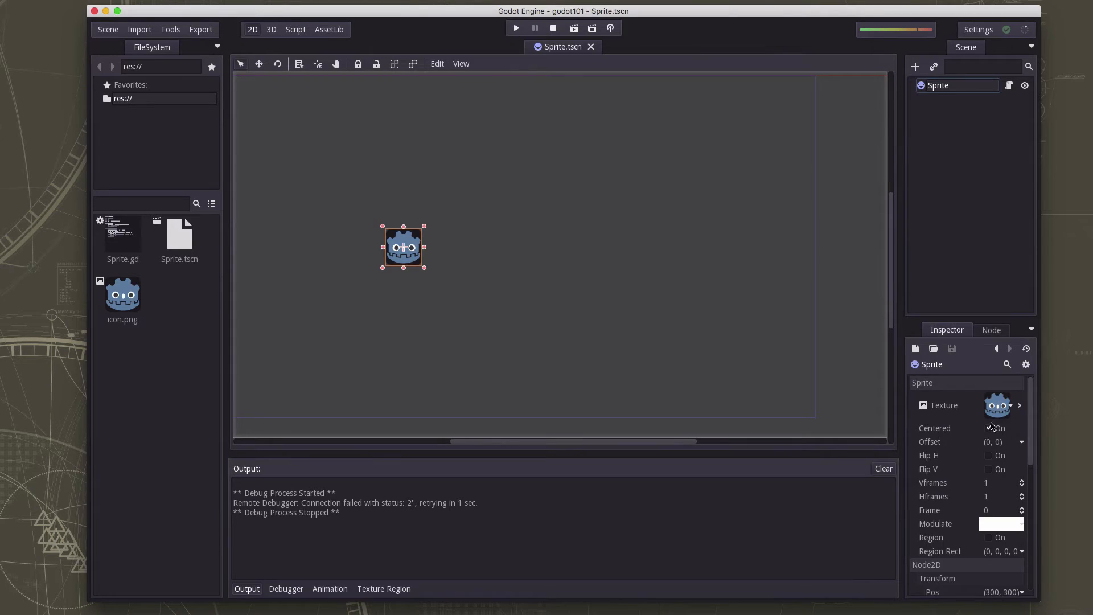
pyautogui.click(988, 428)
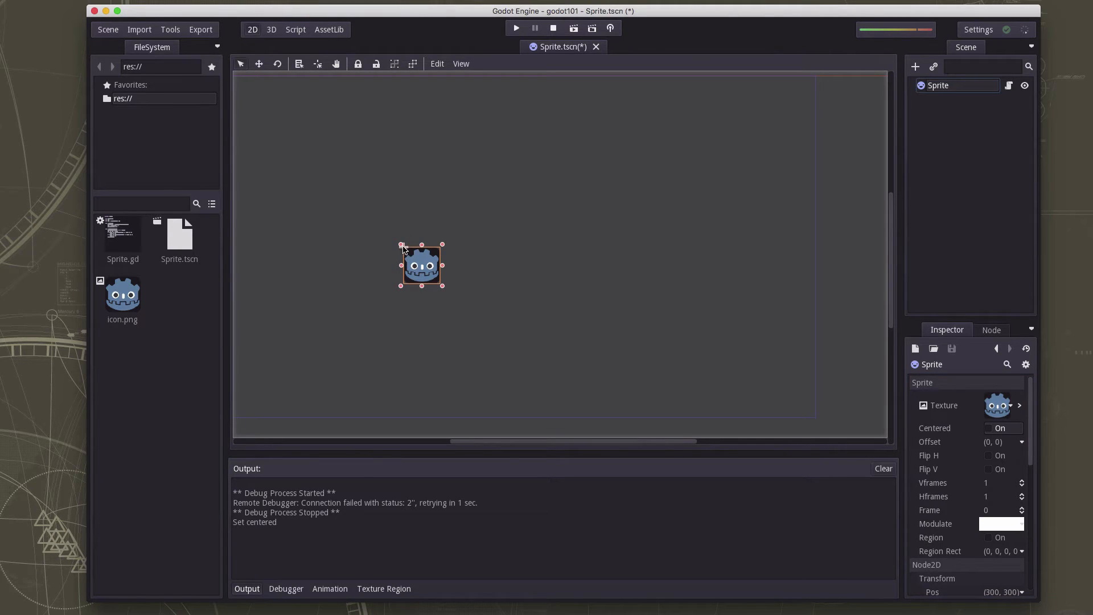
pyautogui.moveTo(984, 428)
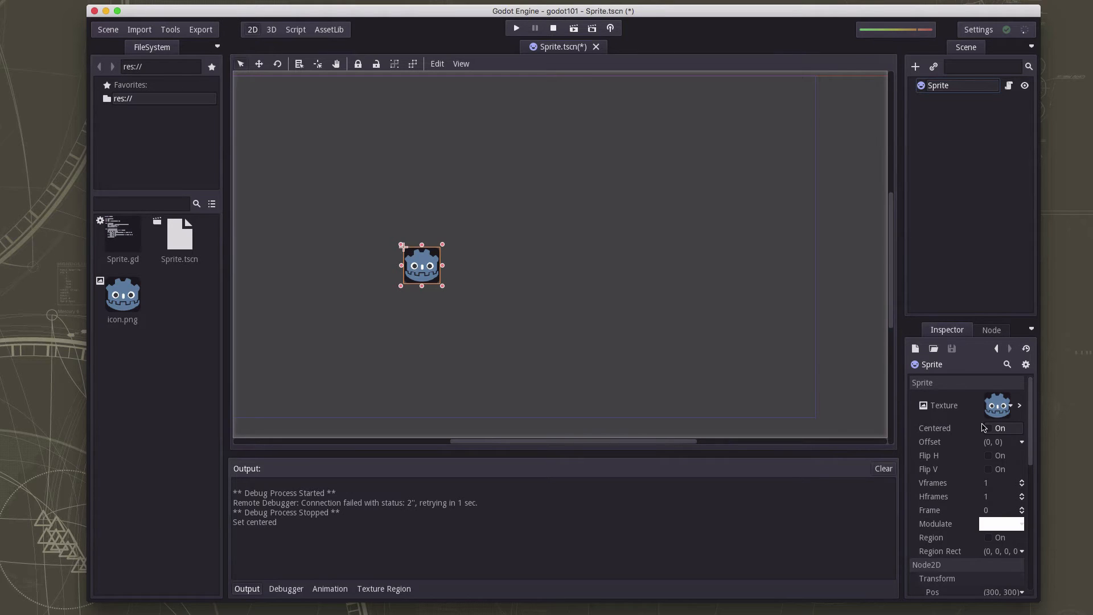
pyautogui.click(988, 427)
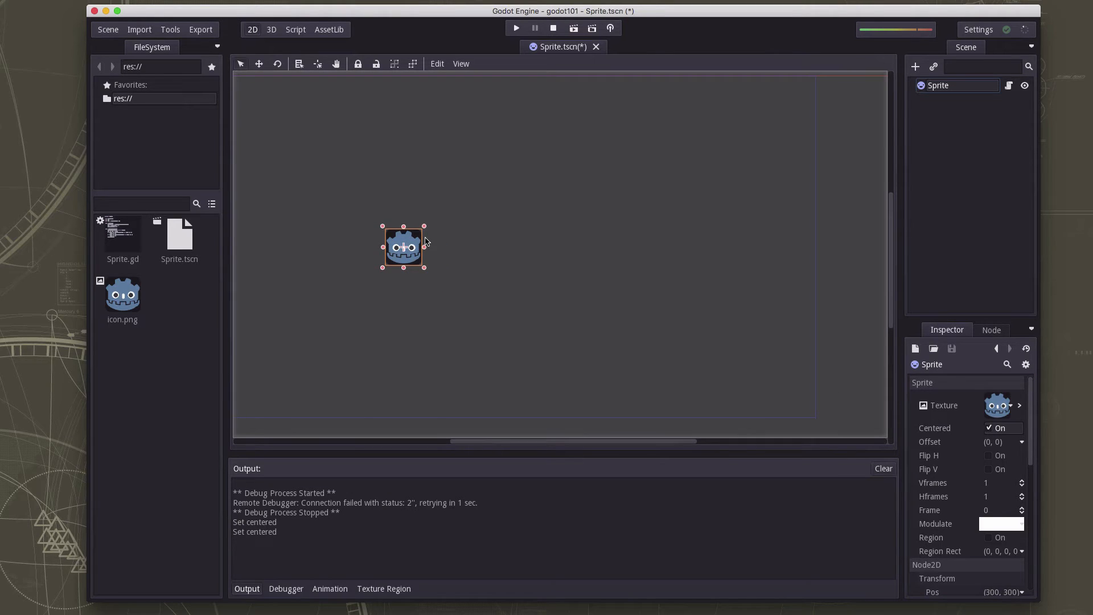
pyautogui.moveTo(422, 240)
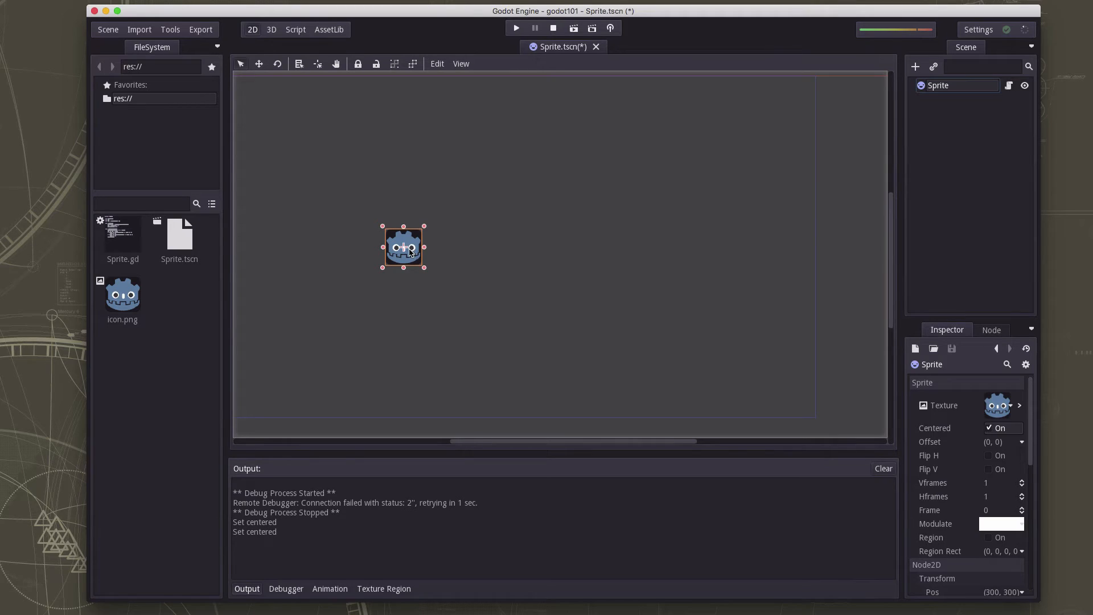
pyautogui.moveTo(311, 15)
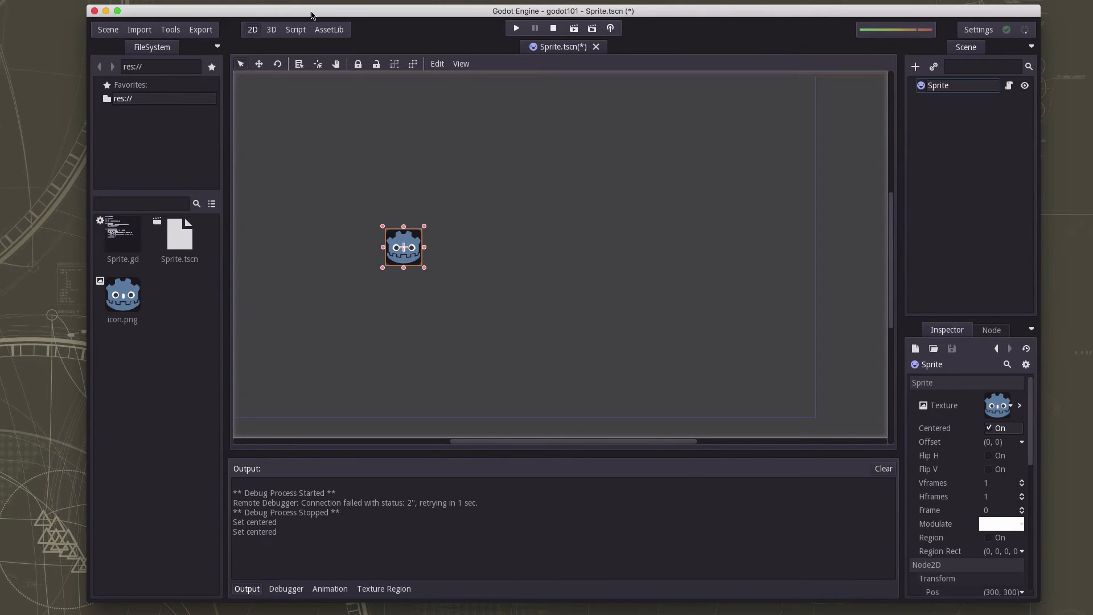
pyautogui.click(295, 29)
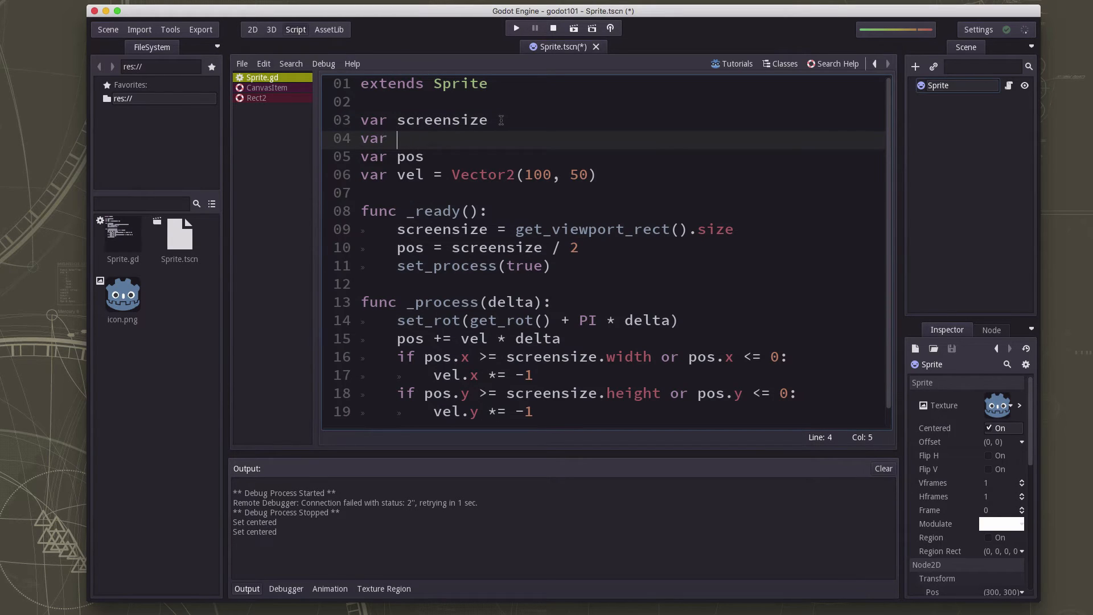
# Declare 'var extents' and set 'extents = get_texture().get_size() / 2' in _ready
pyautogui.write('extens')
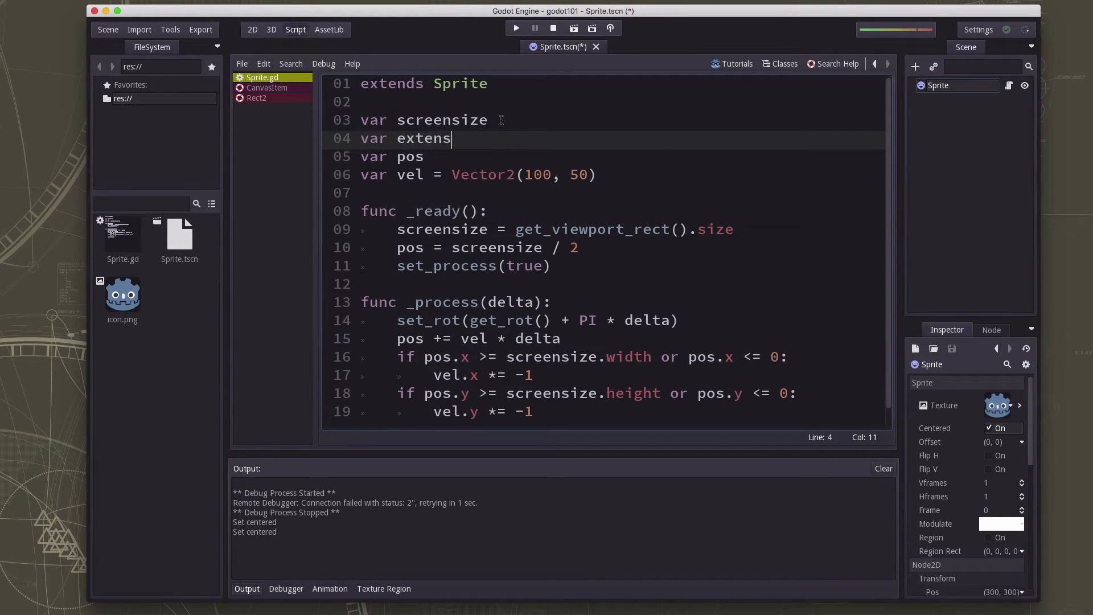
pyautogui.write('t')
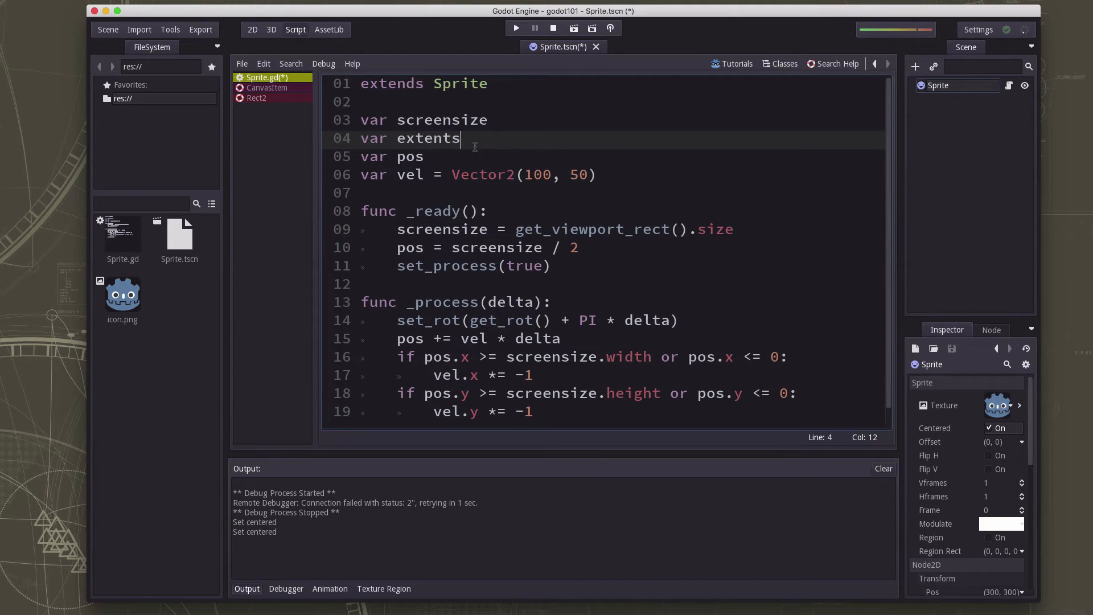
pyautogui.moveTo(582, 254)
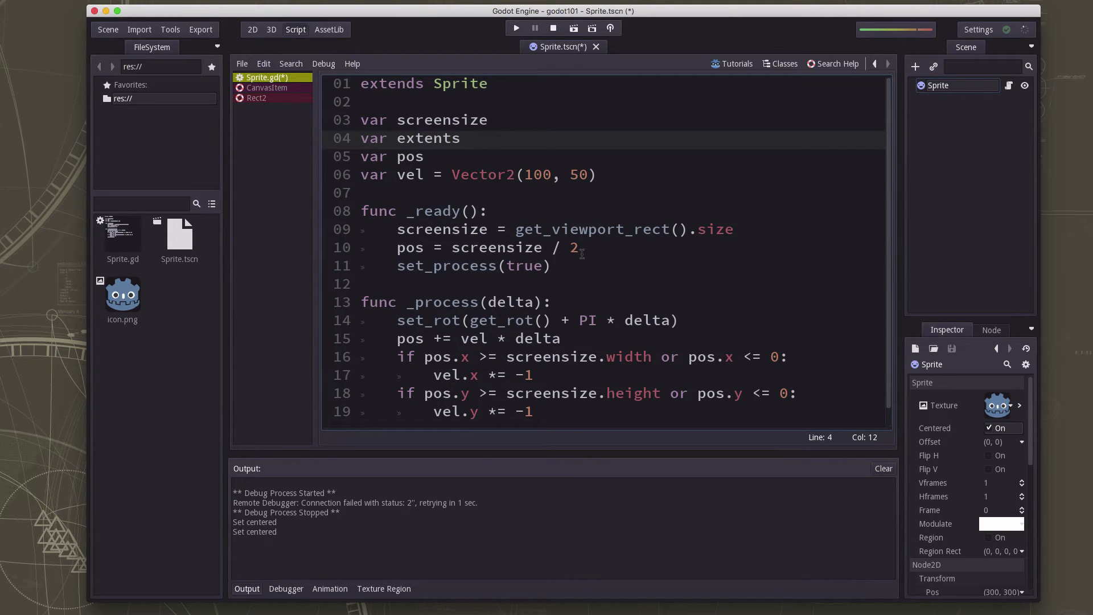
pyautogui.click(743, 229)
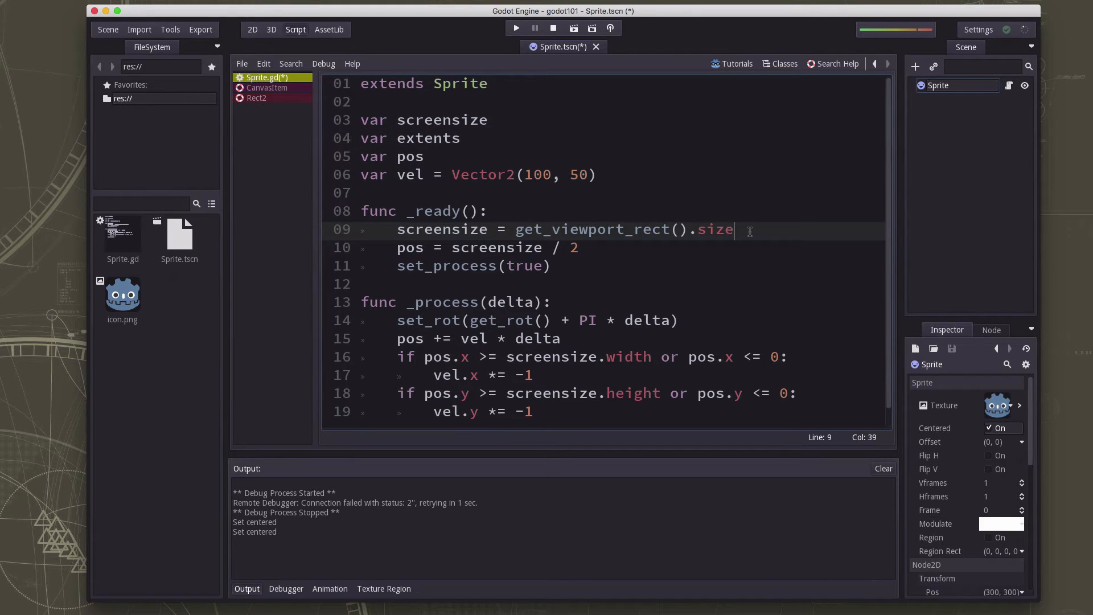
pyautogui.write('extents = get')
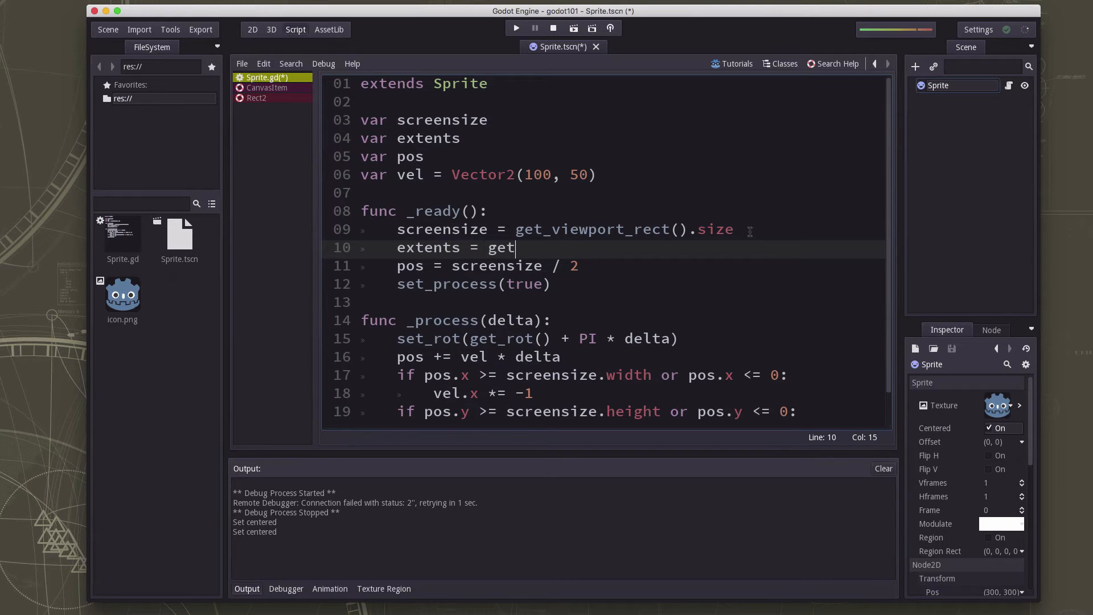
pyautogui.write('_texture()')
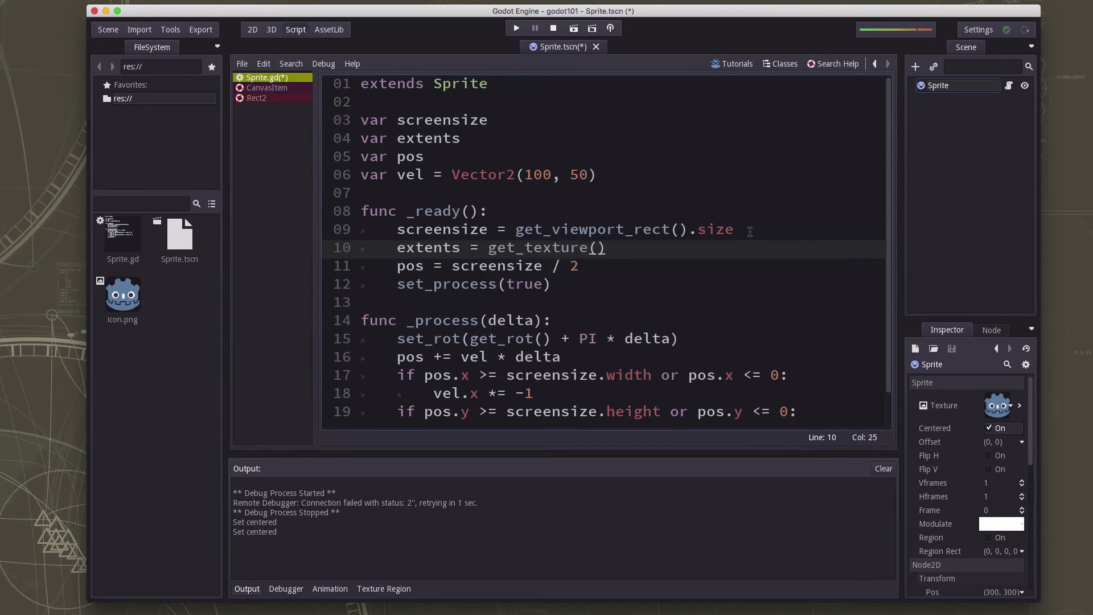
pyautogui.write('.get_size')
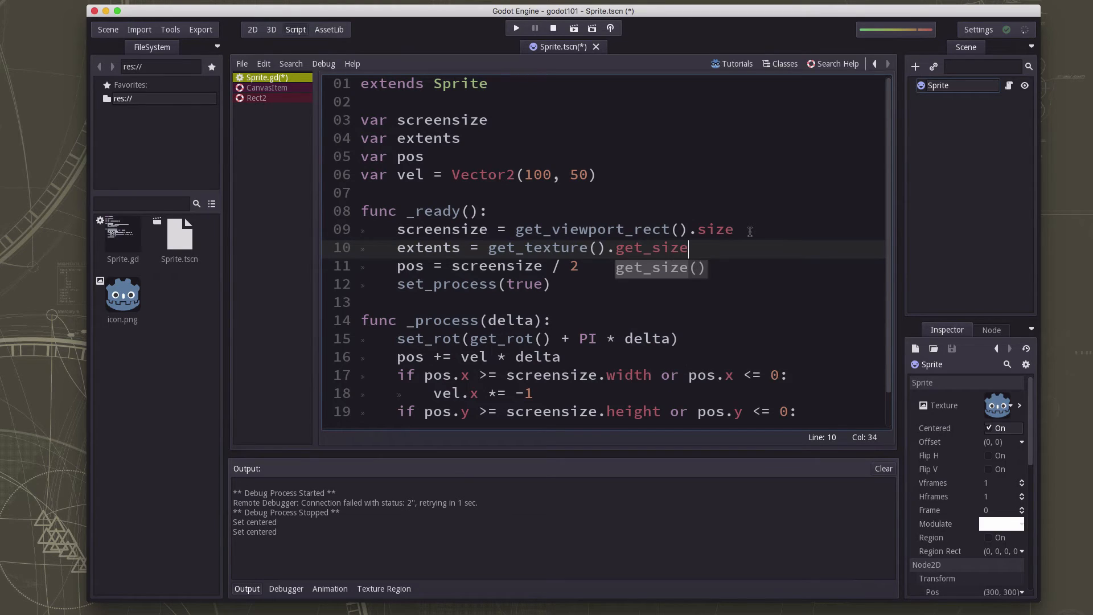
pyautogui.write('() / 2')
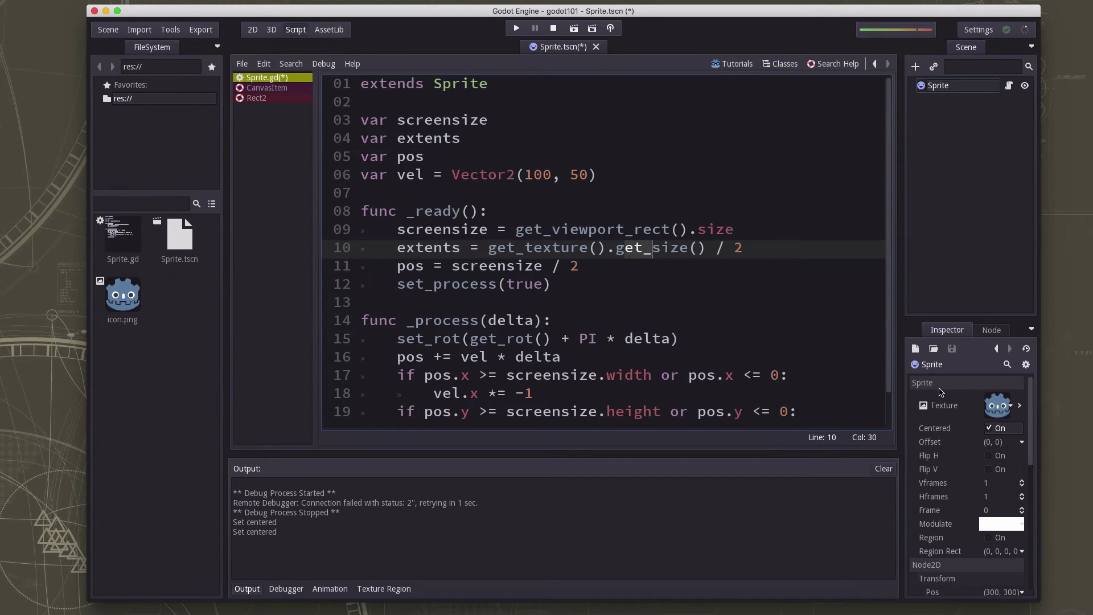
pyautogui.moveTo(939, 391)
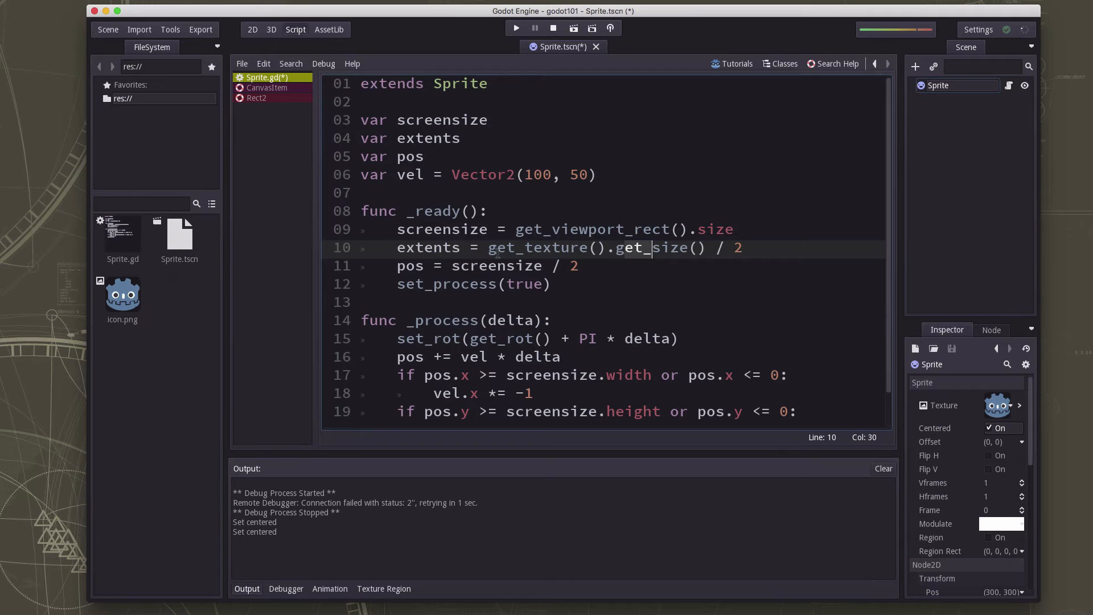
pyautogui.click(588, 248)
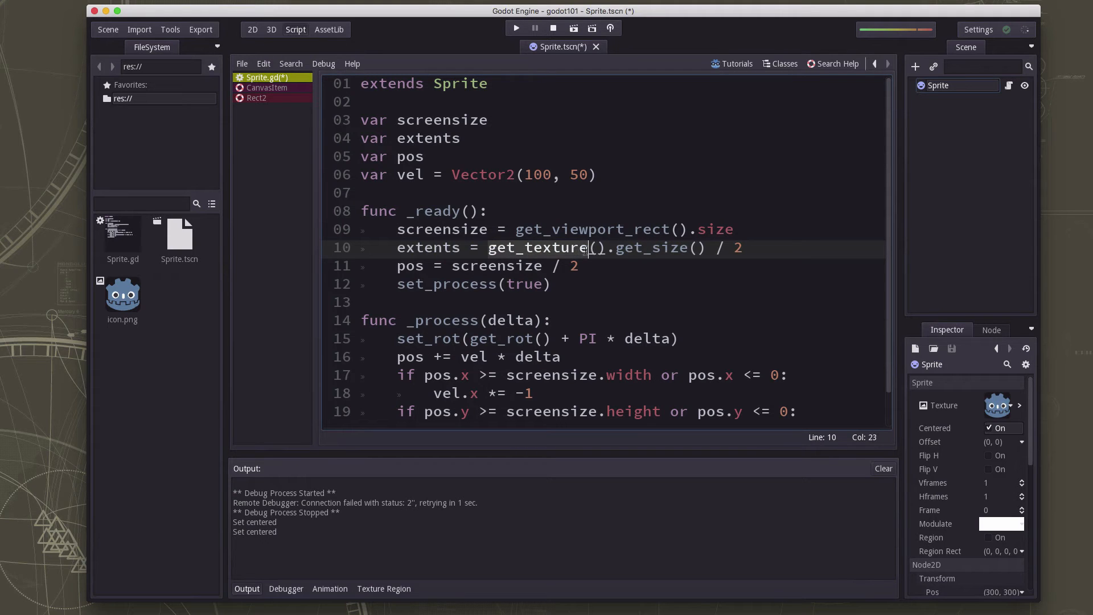
# Look up Sprite.get_texture in Search Help and follow its link to the Texture class reference
pyautogui.click(832, 63)
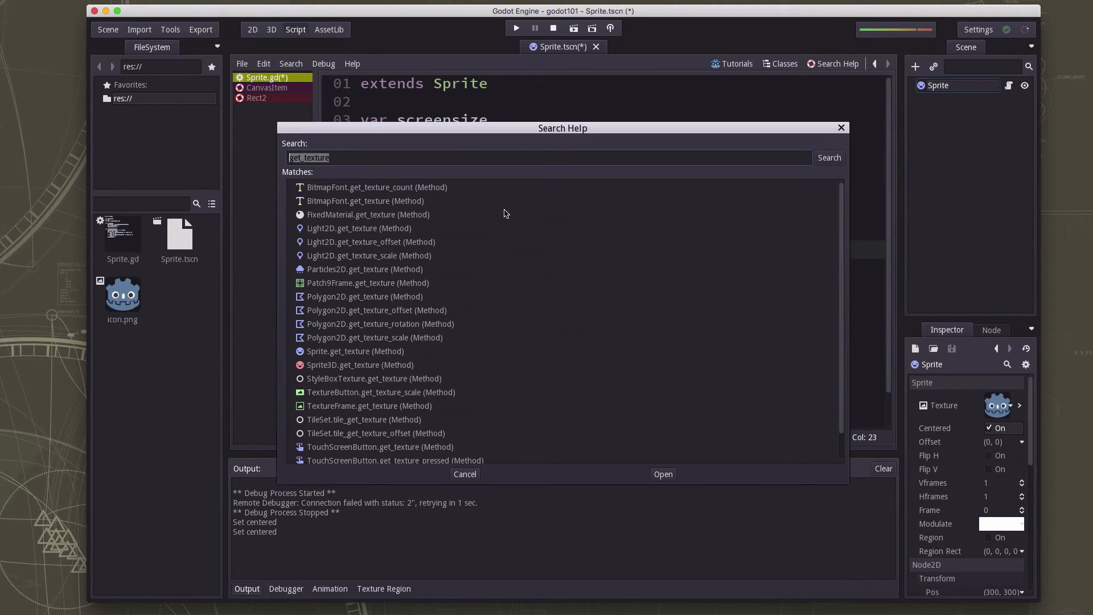
pyautogui.moveTo(337, 239)
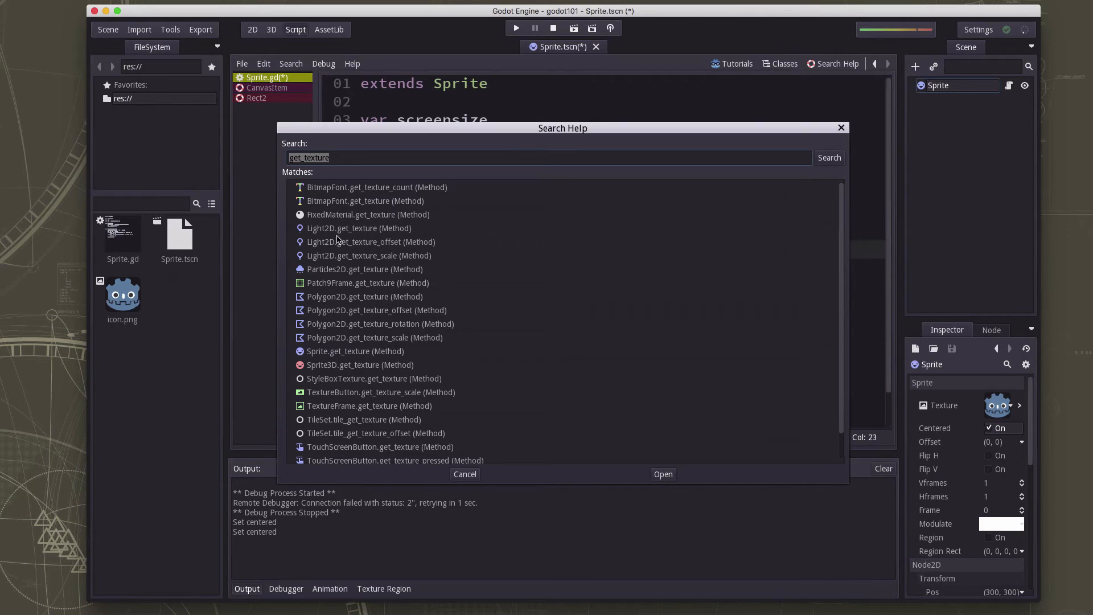
pyautogui.moveTo(314, 360)
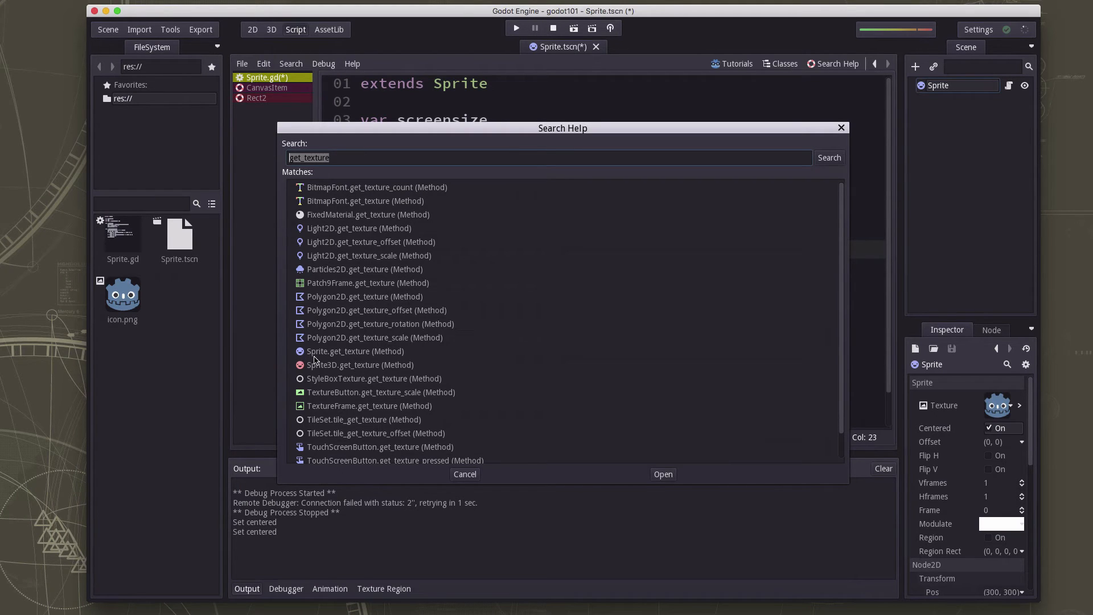
pyautogui.click(662, 474)
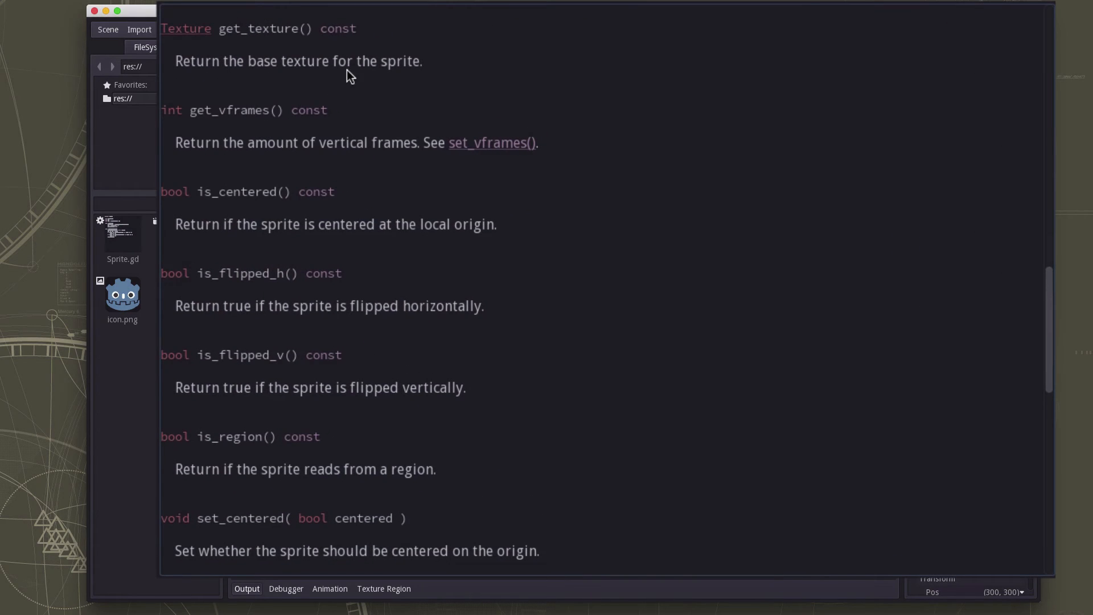
pyautogui.moveTo(185, 29)
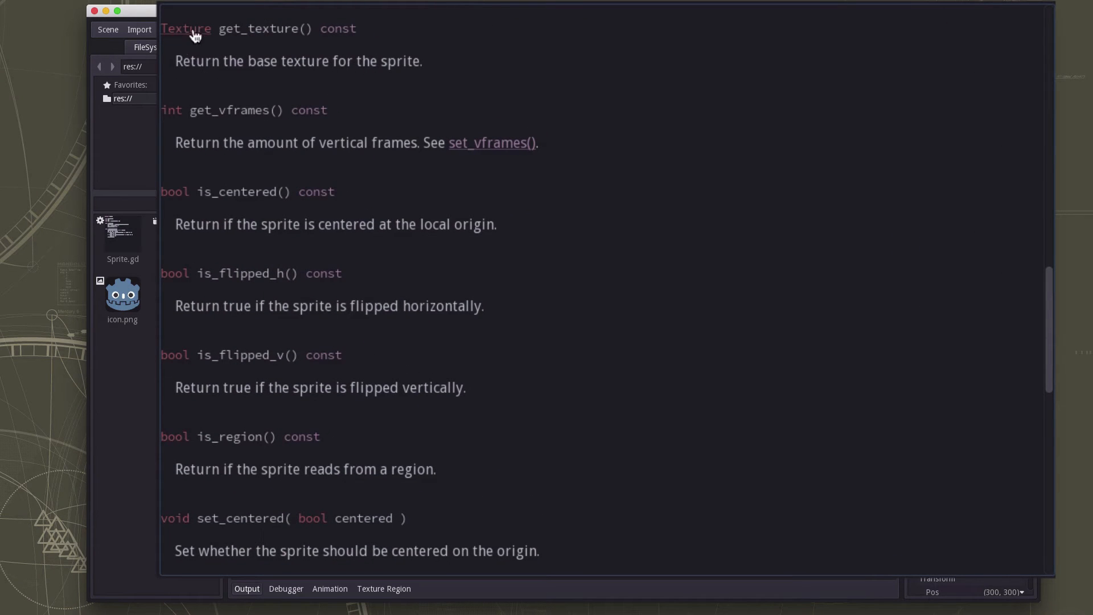
pyautogui.click(185, 29)
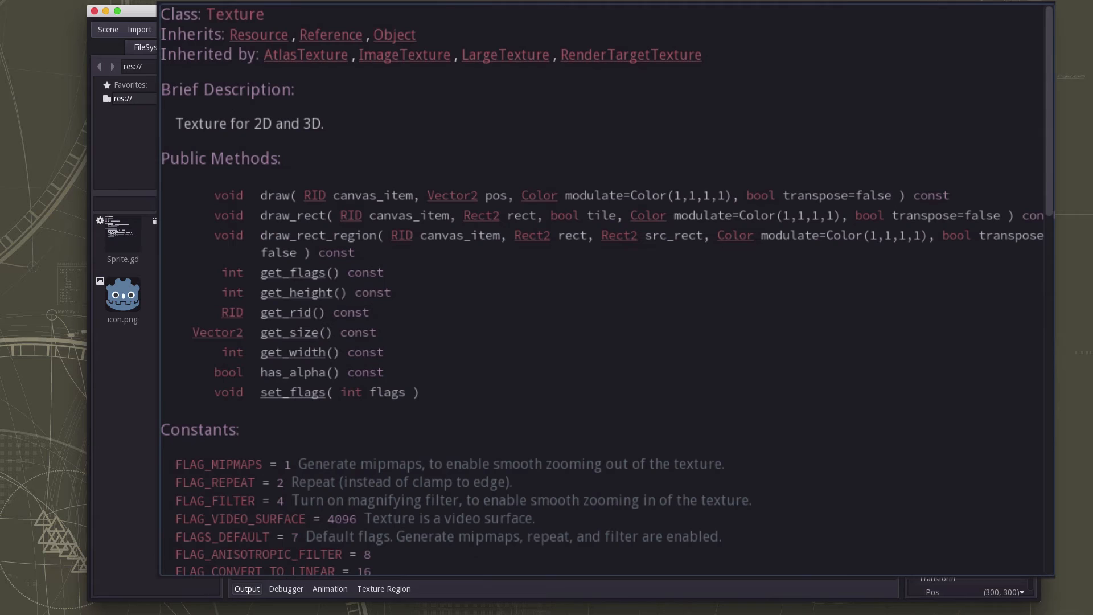
pyautogui.moveTo(281, 296)
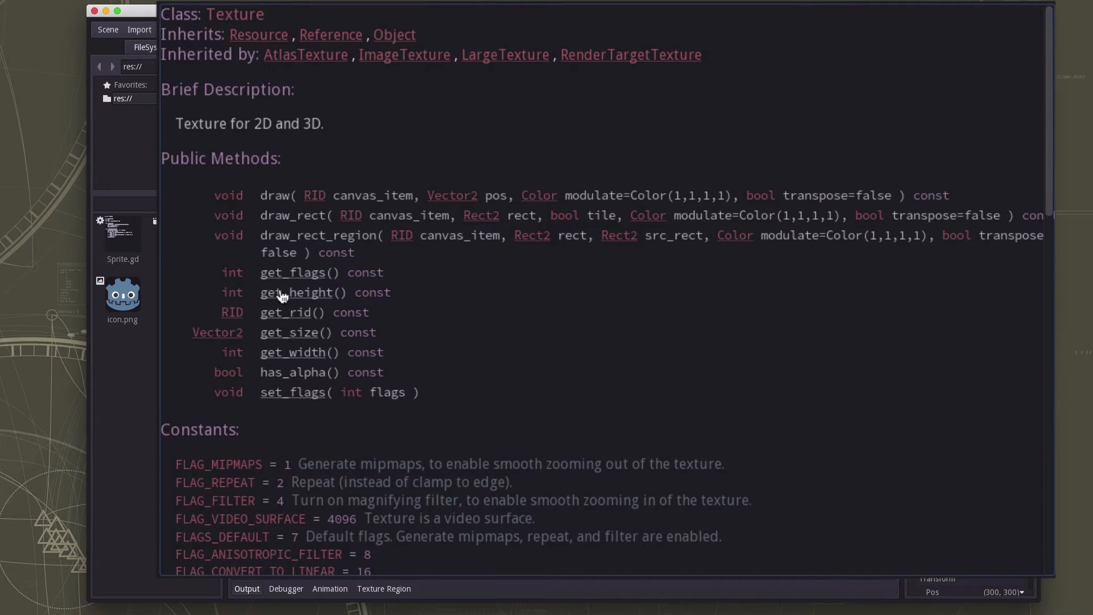
pyautogui.moveTo(302, 339)
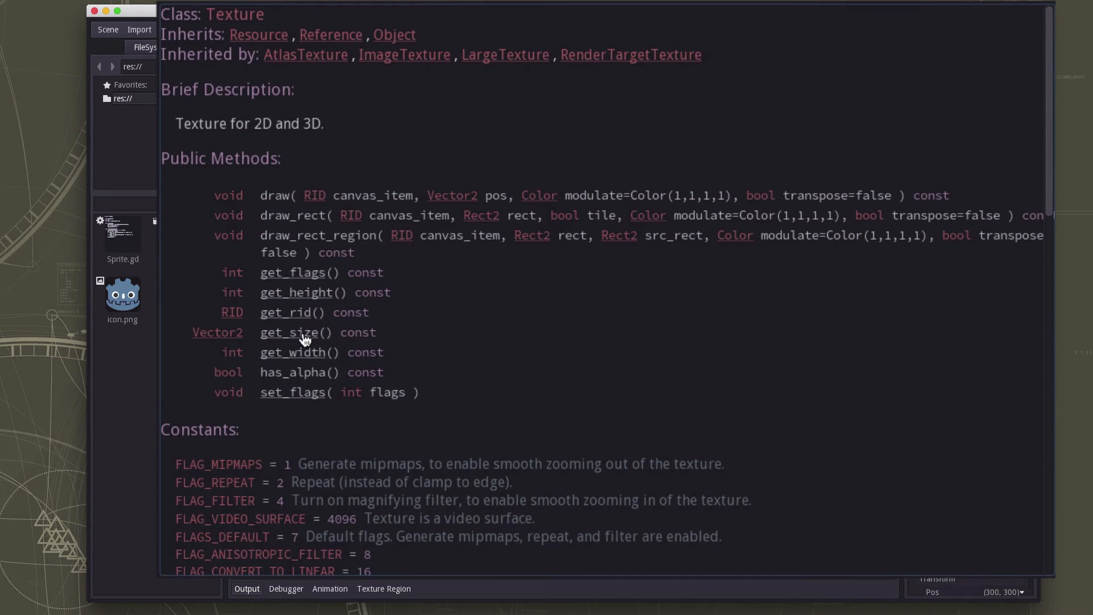
pyautogui.moveTo(236, 338)
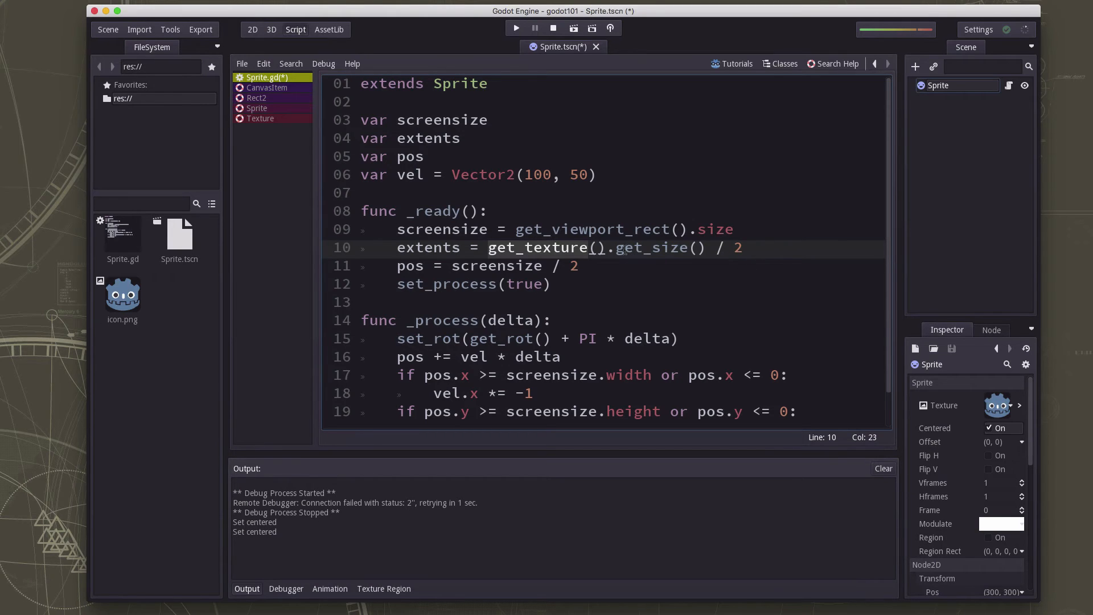
pyautogui.moveTo(995, 412)
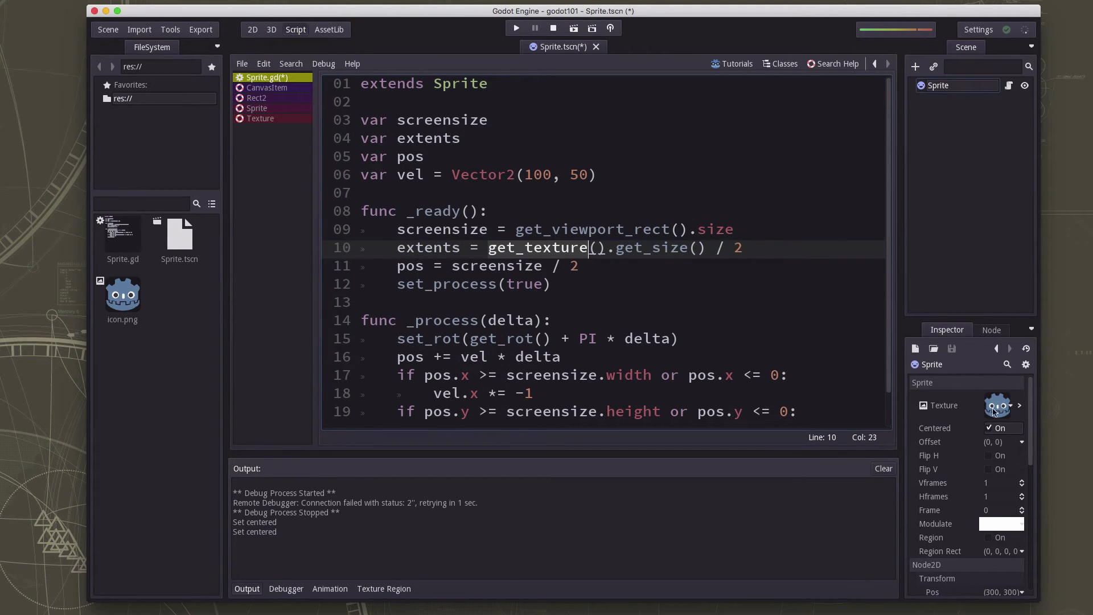
pyautogui.moveTo(674, 206)
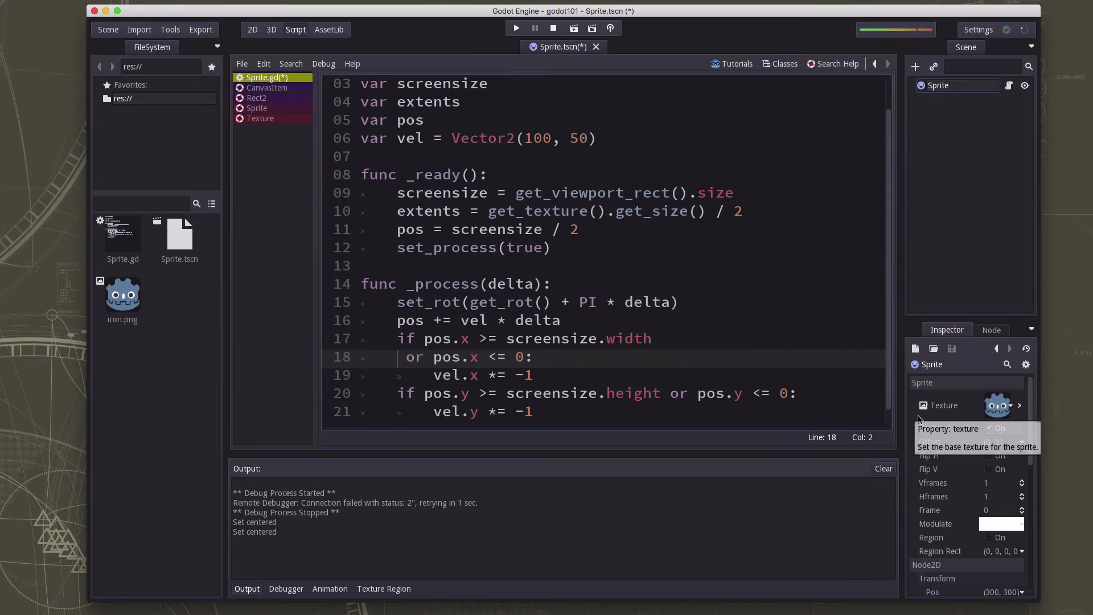
# Extend the right-edge condition to 'screensize.width - extents.width:'
pyautogui.click(652, 339)
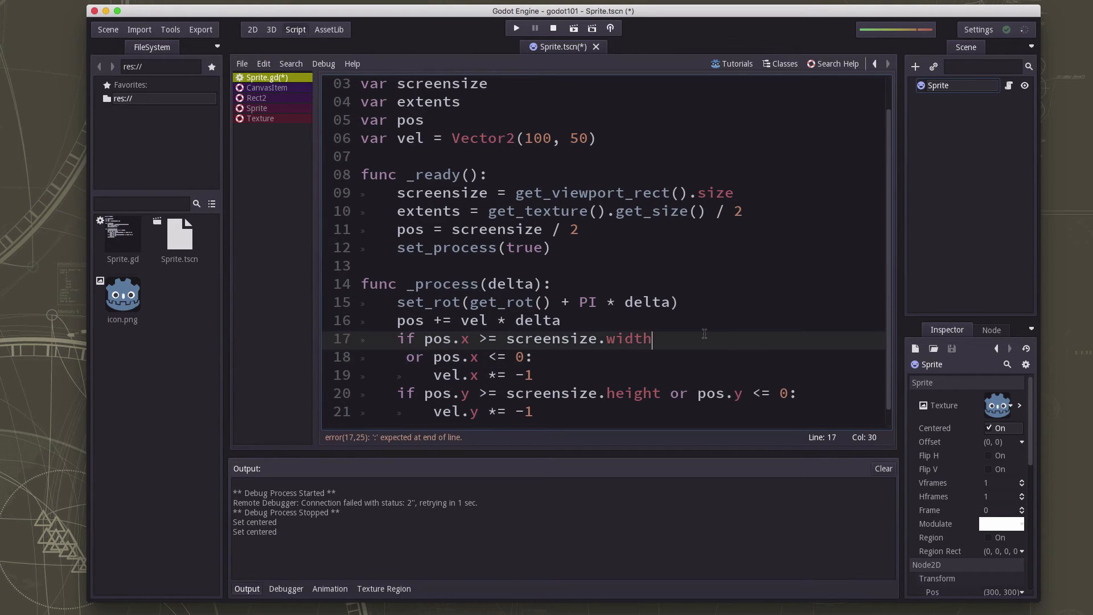
pyautogui.write('-')
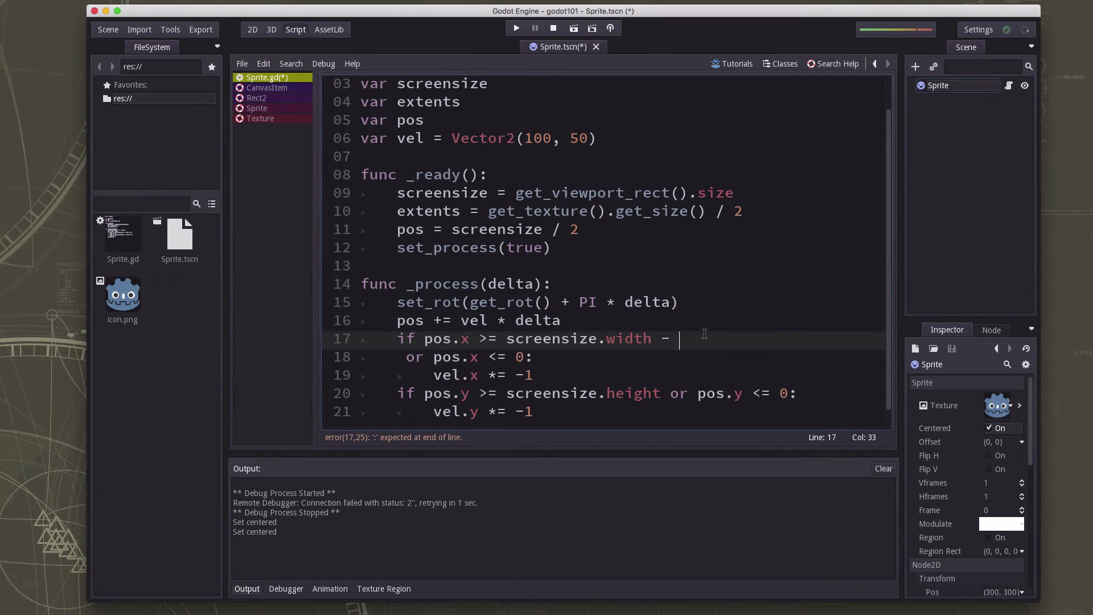
pyautogui.write('extents.')
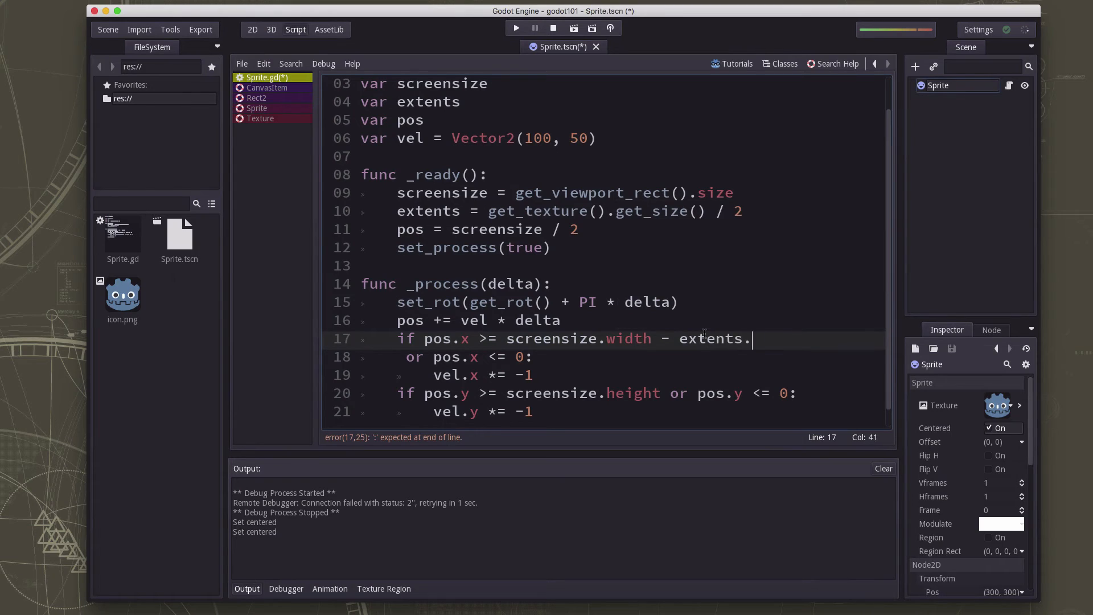
pyautogui.write('width:')
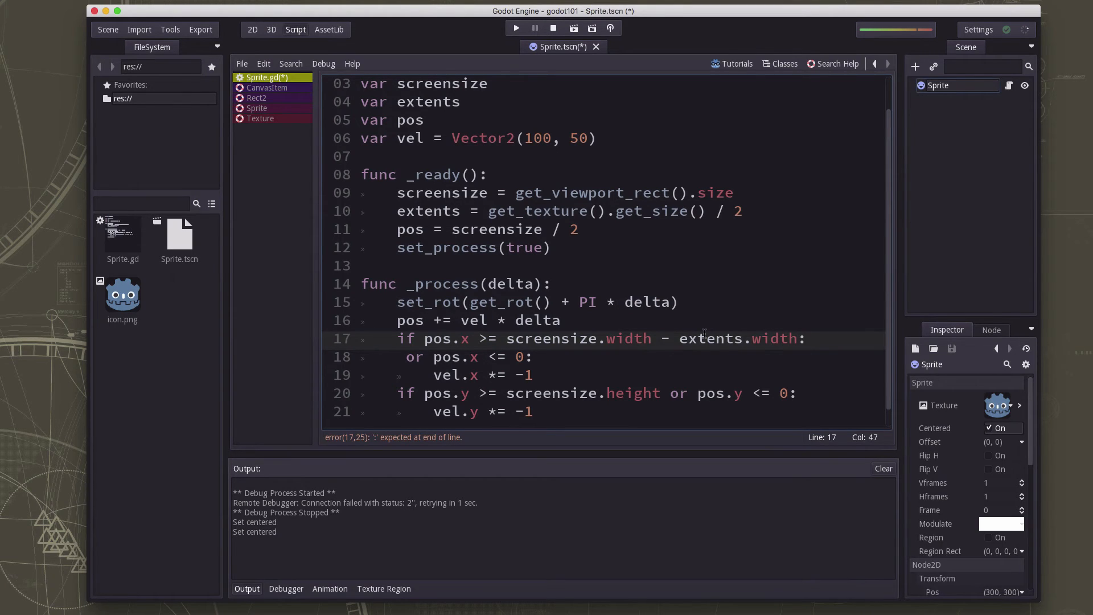
pyautogui.write('velx')
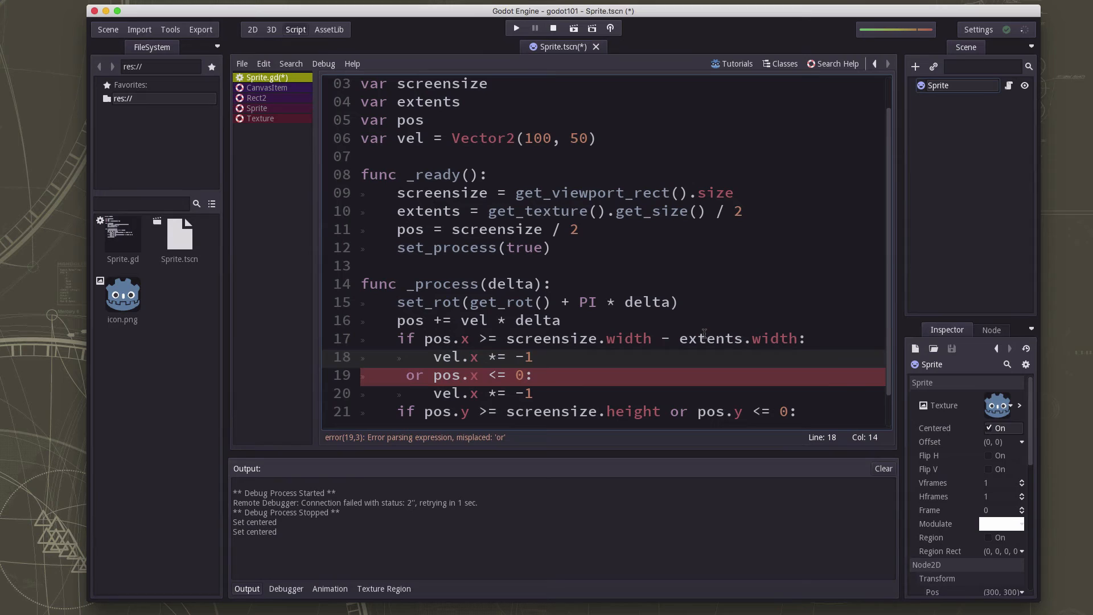
# Clamp the right edge with 'pos.x = screensize.width - extents.width' inside that branch
pyautogui.click(534, 357)
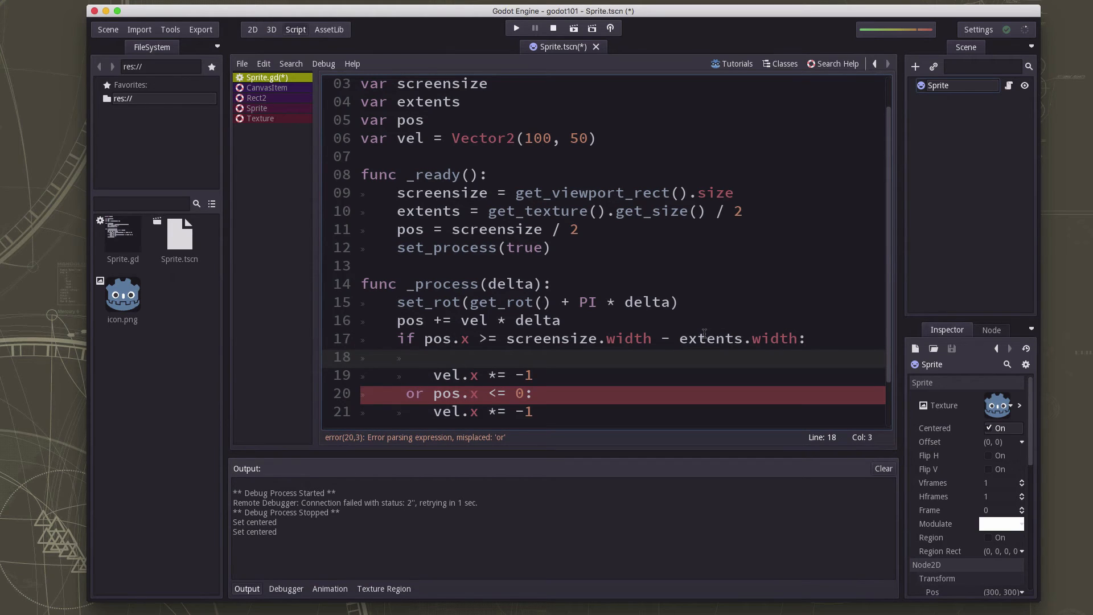
pyautogui.click(433, 357)
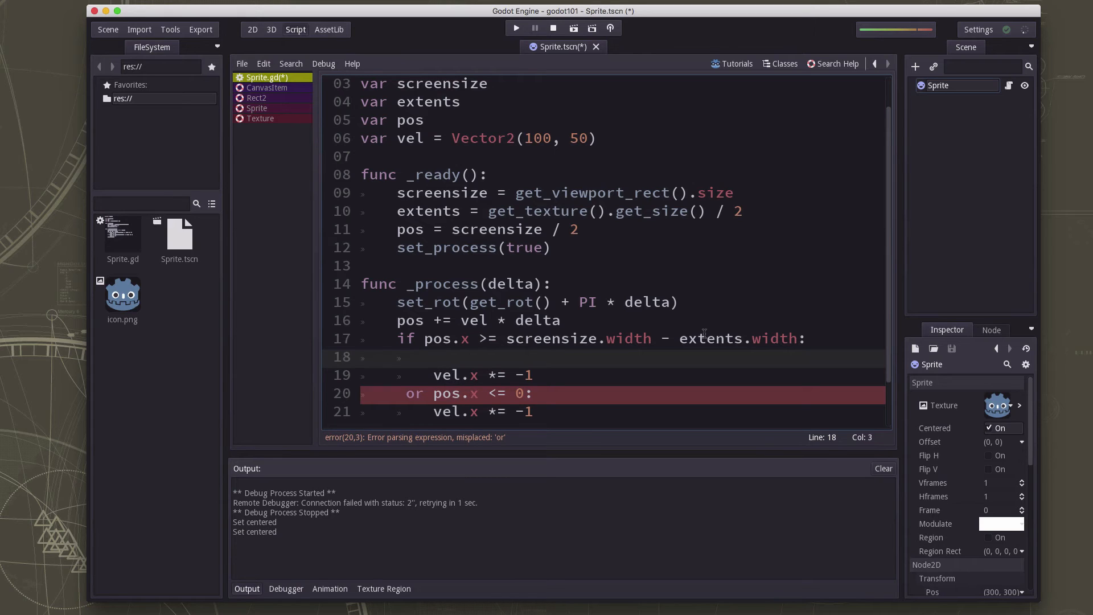
pyautogui.write('pos.x')
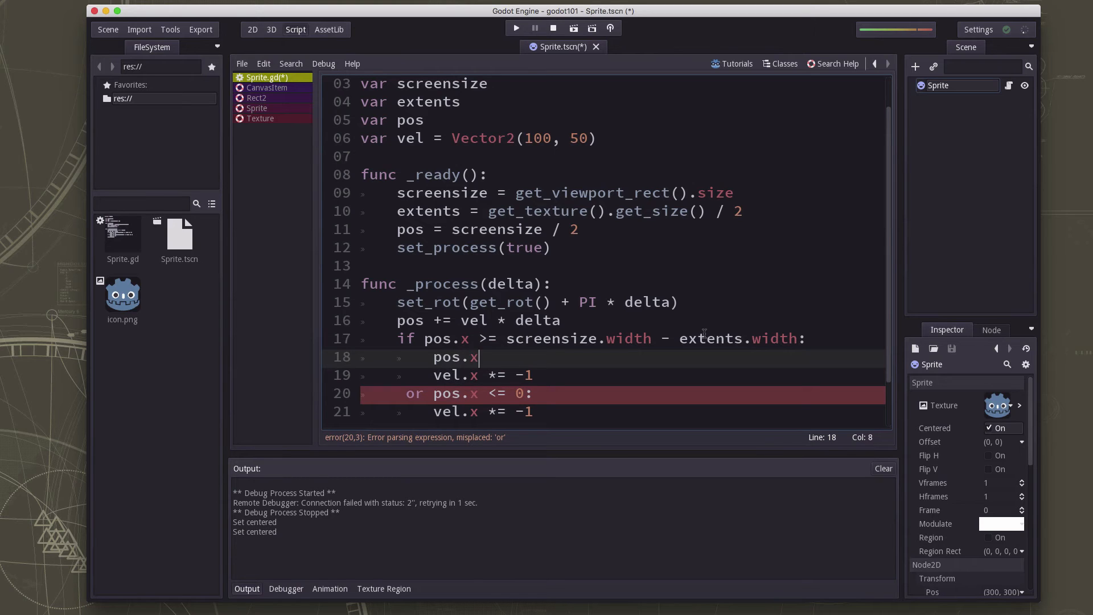
pyautogui.write('=')
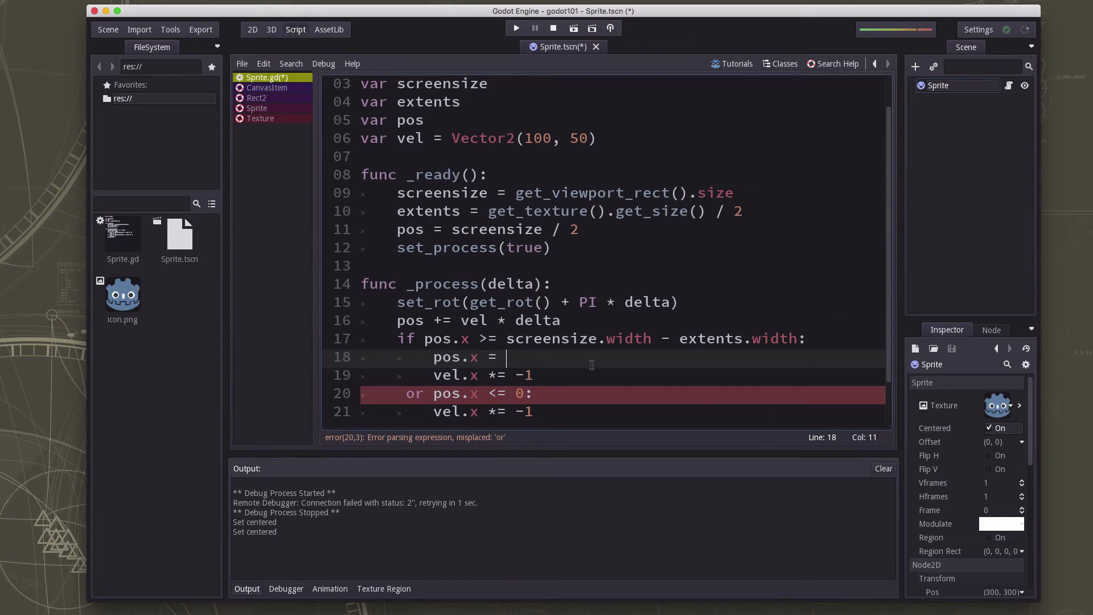
pyautogui.click(795, 339)
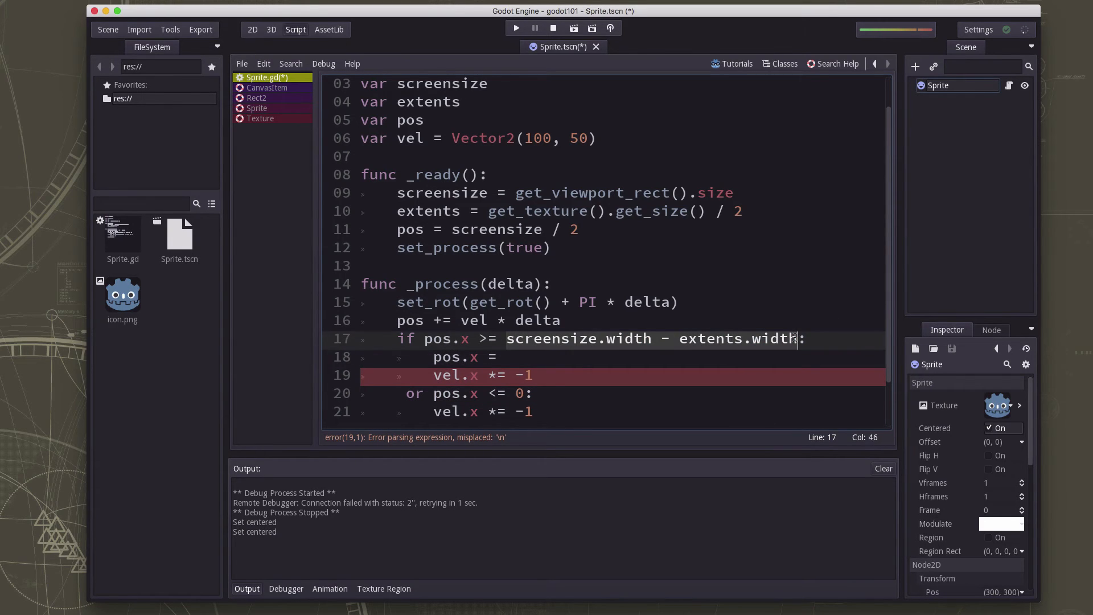
pyautogui.write('screensize.width - extents.width')
pyautogui.click(606, 393)
pyautogui.write('if')
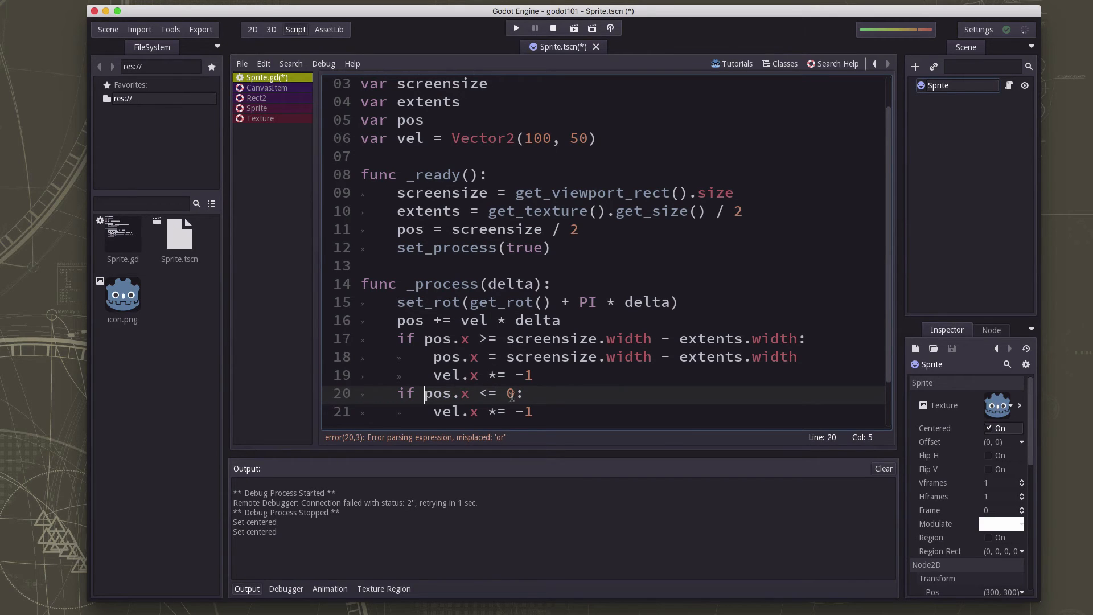
# Add a separate left-edge check 'if pos.x <= extents.width' that sets pos.x
pyautogui.write('extents.width')
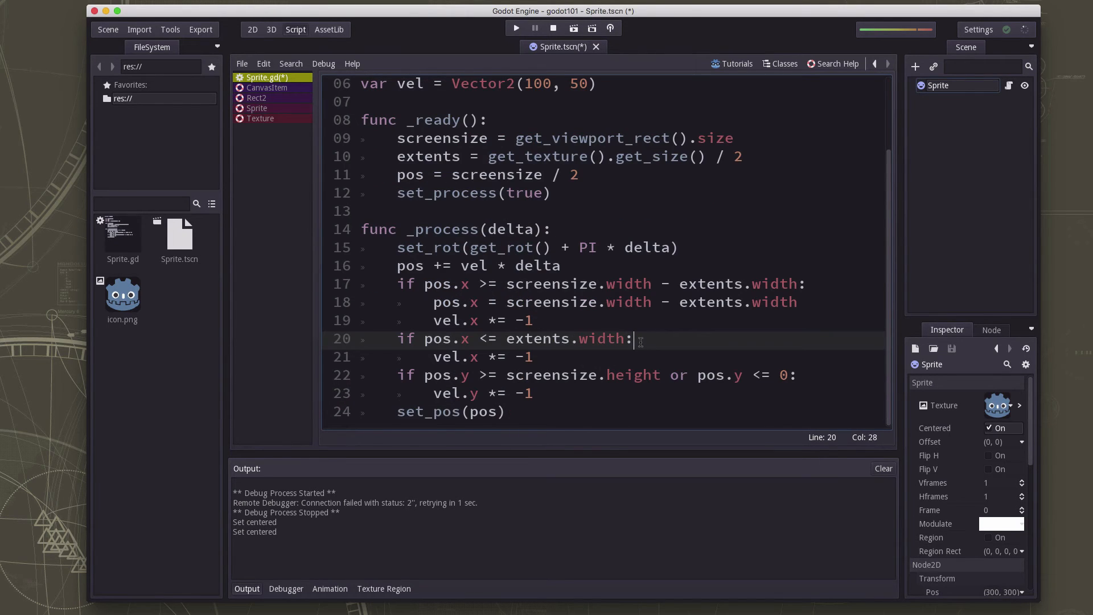
pyautogui.write('o=')
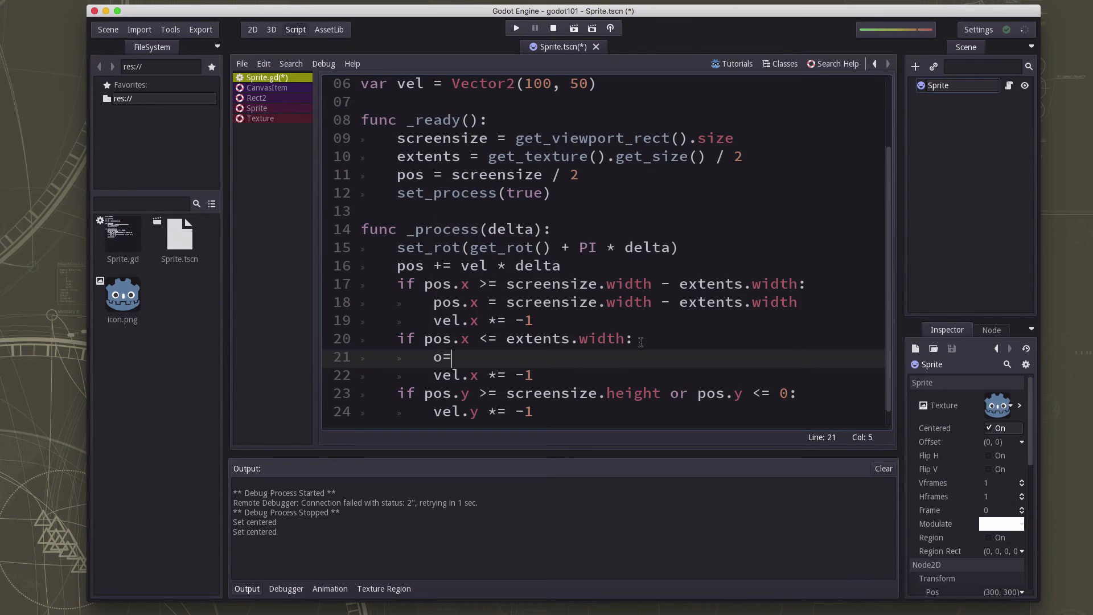
pyautogui.write('pos.')
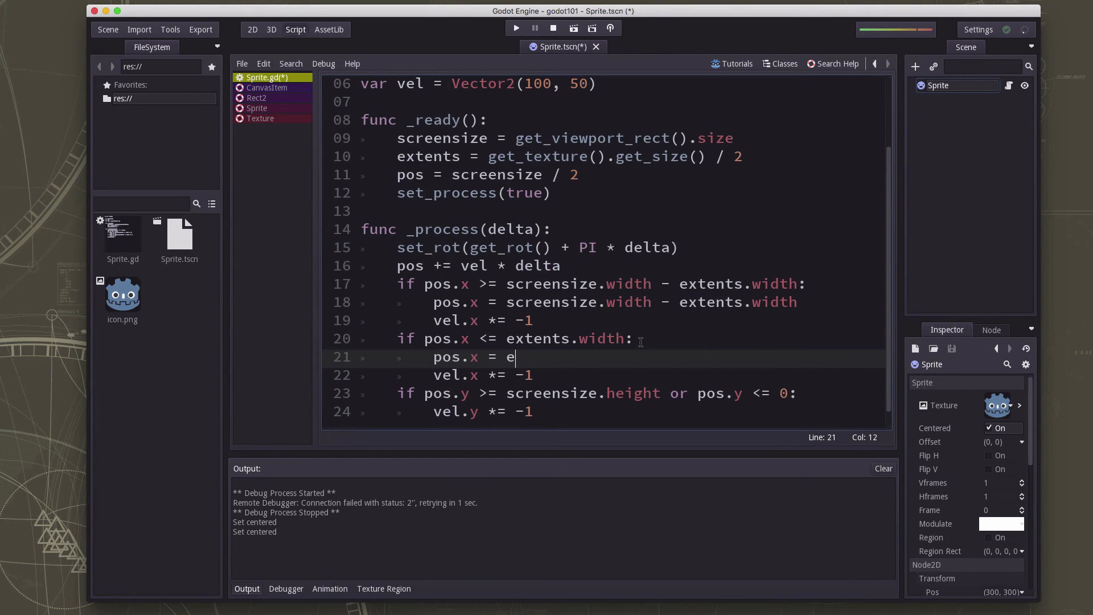
pyautogui.write('xtents.width')
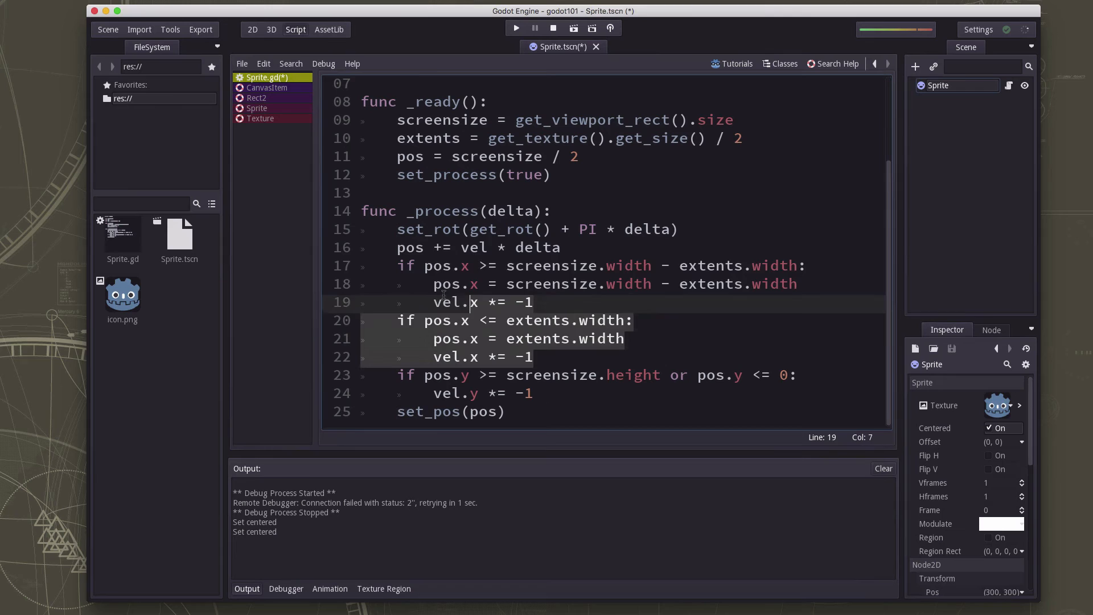
# Finish the extents.height top and bottom checks, then run the scene to test bouncing
pyautogui.click(506, 411)
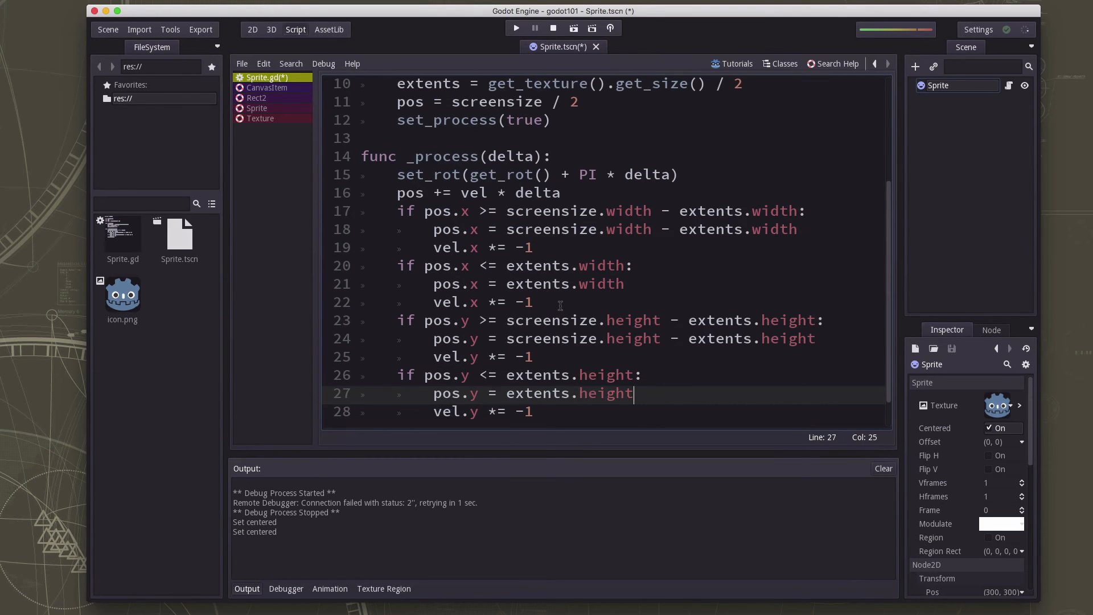
pyautogui.scroll(3)
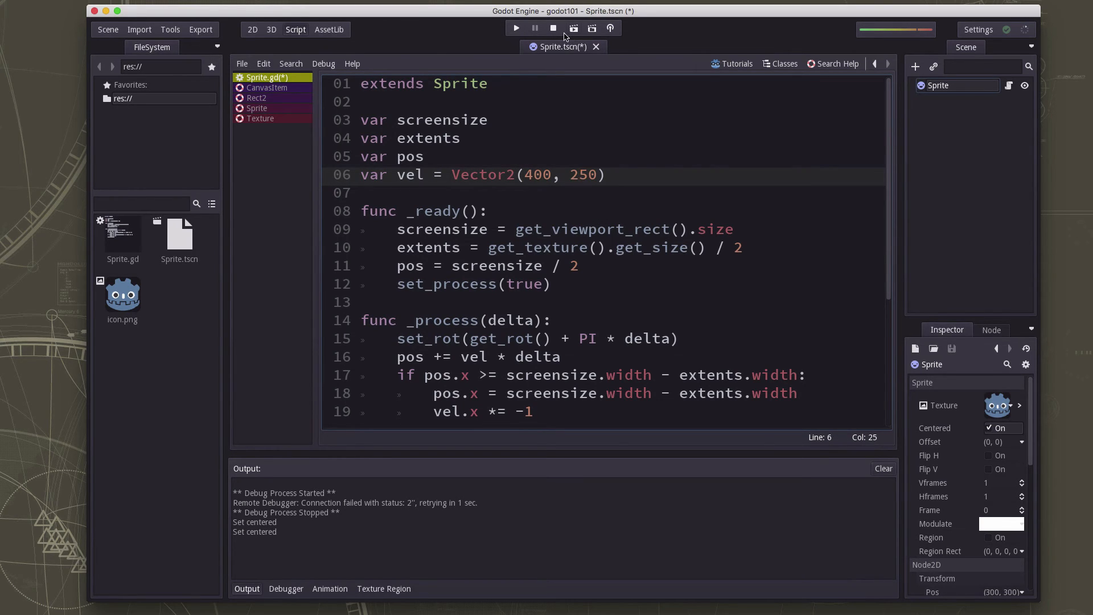
pyautogui.click(516, 28)
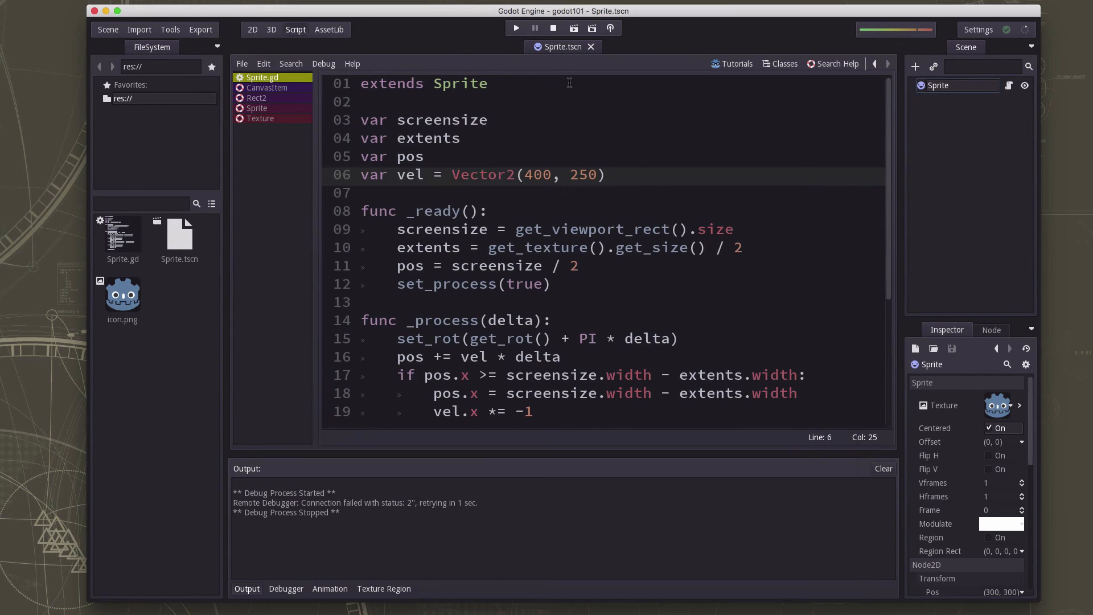
# Remove the fixed starting velocity and begin a Vector2 vel assignment on line 12
pyautogui.click(452, 175)
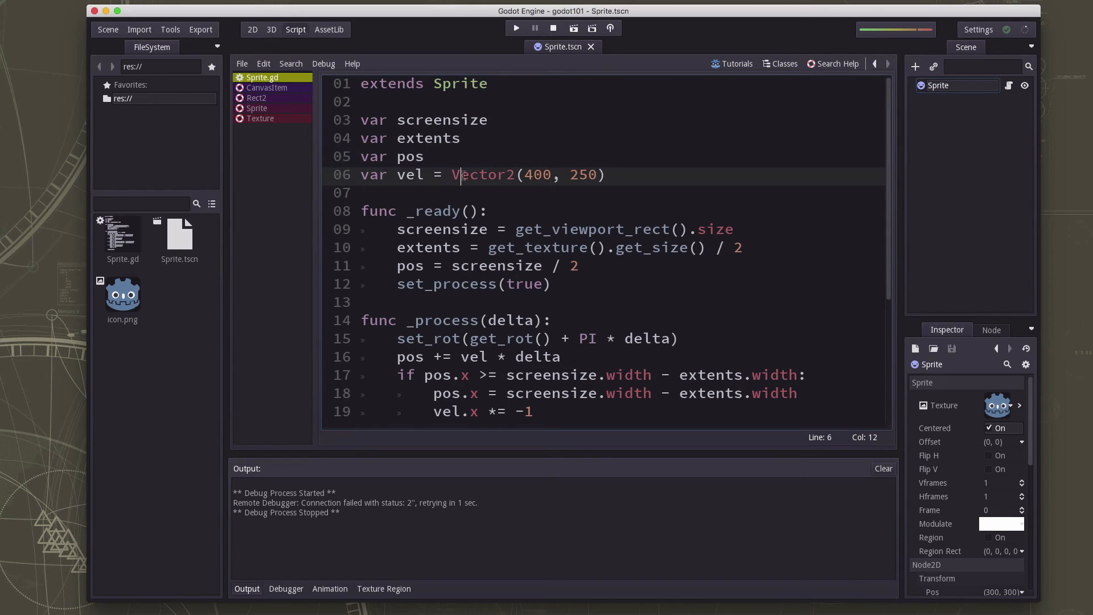
pyautogui.click(608, 174)
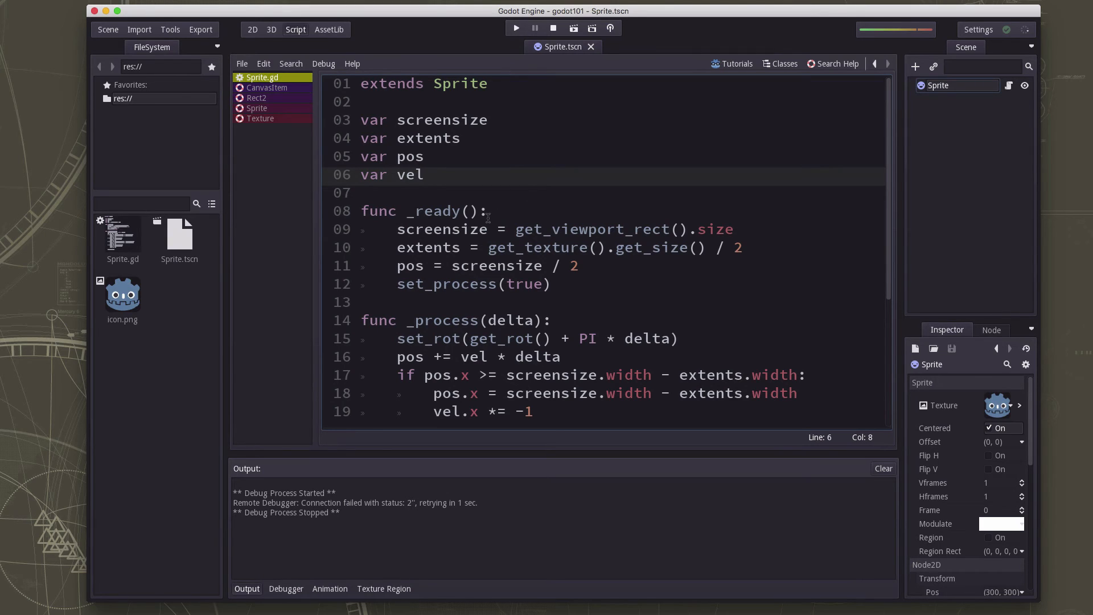
pyautogui.click(746, 248)
pyautogui.write('vel =')
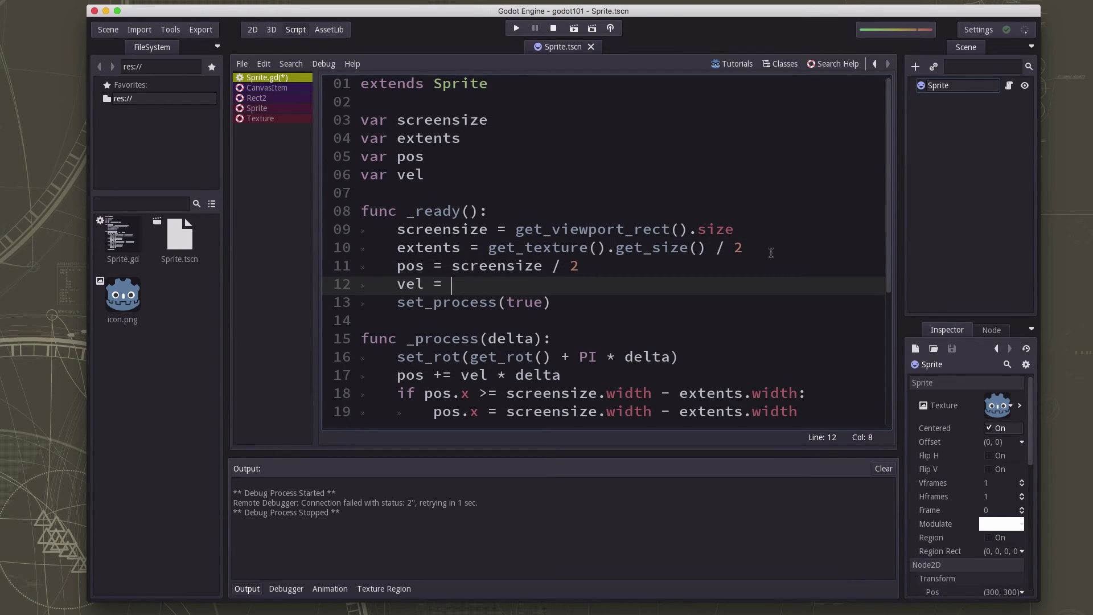
pyautogui.write('VE')
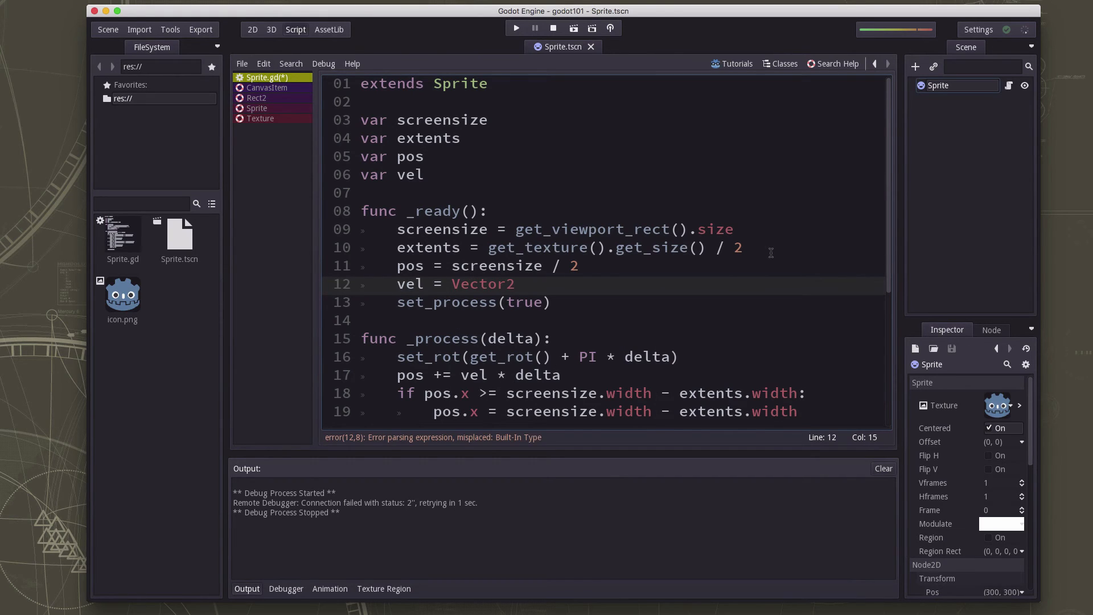
pyautogui.click(515, 283)
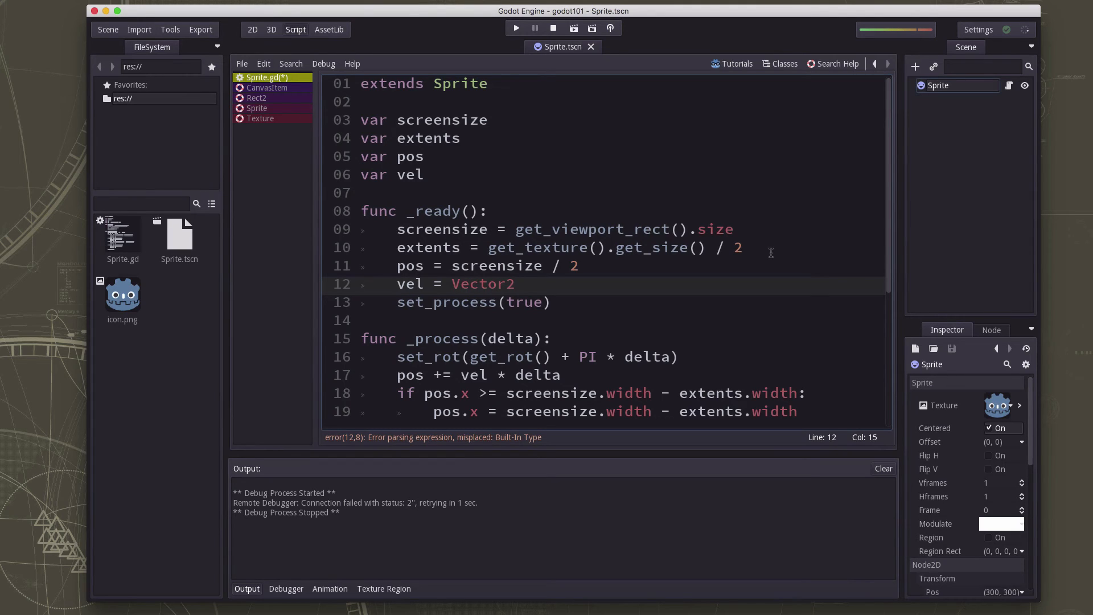
pyautogui.click(515, 283)
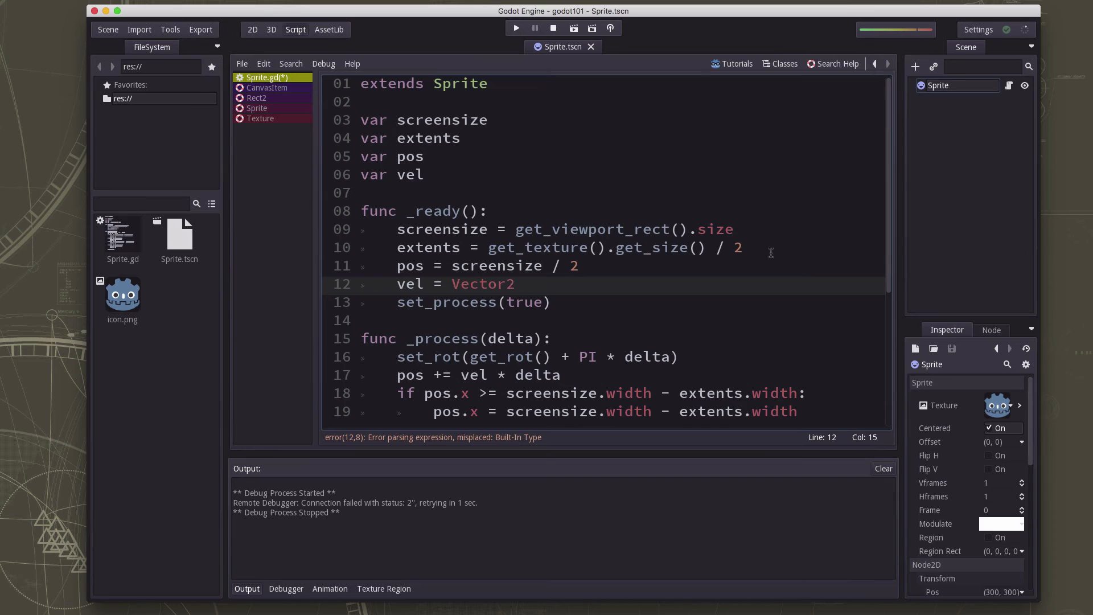
# Fill the vector as Vector2(rand_range(100, 300), 0)
pyautogui.write('(')
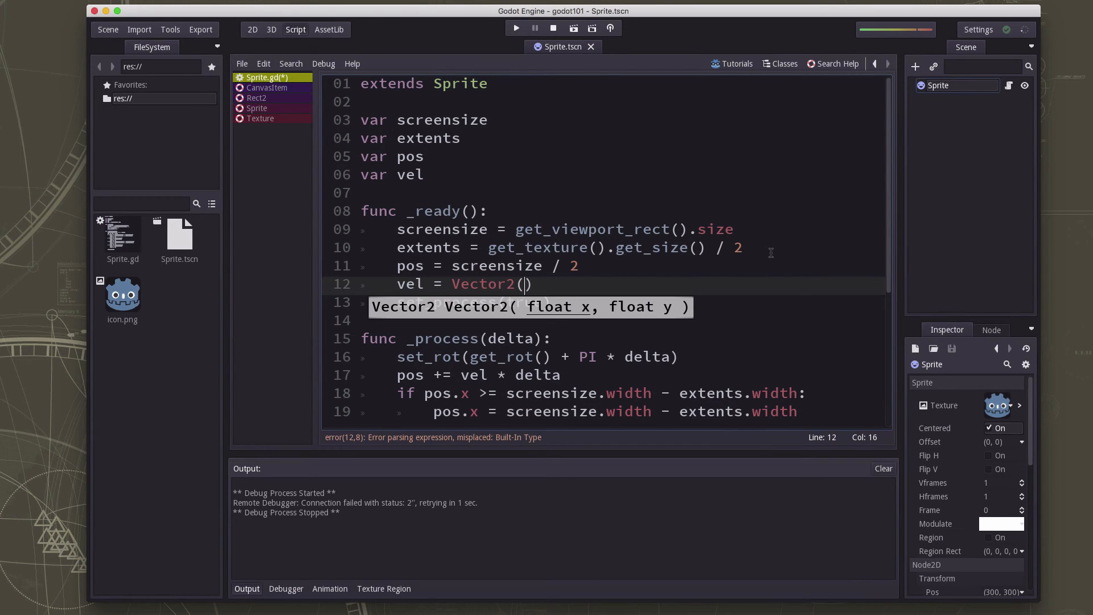
pyautogui.write('rand_range(')
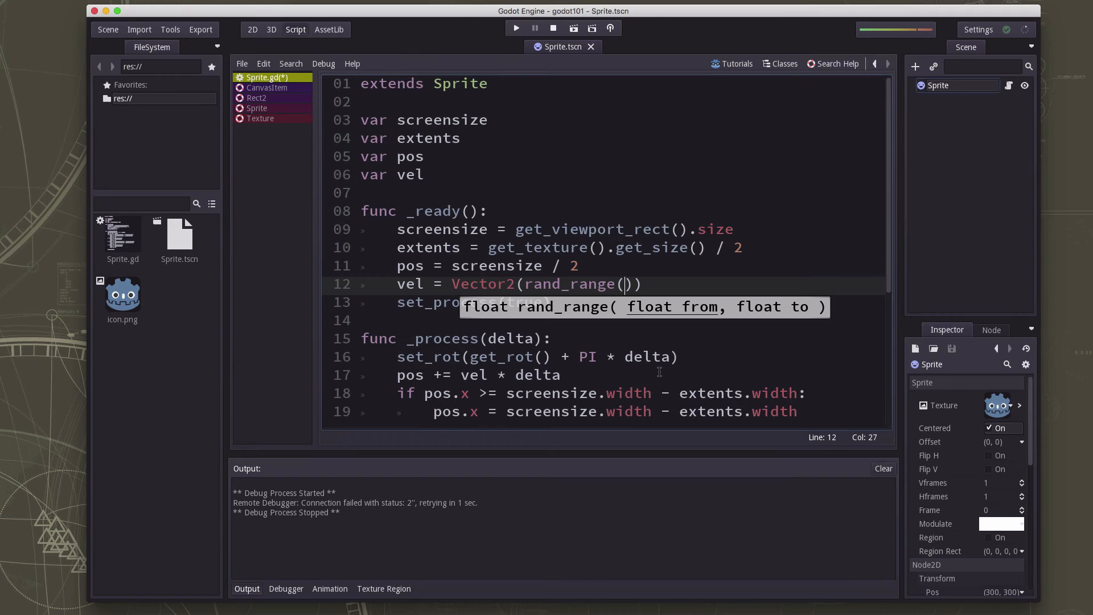
pyautogui.write('100,')
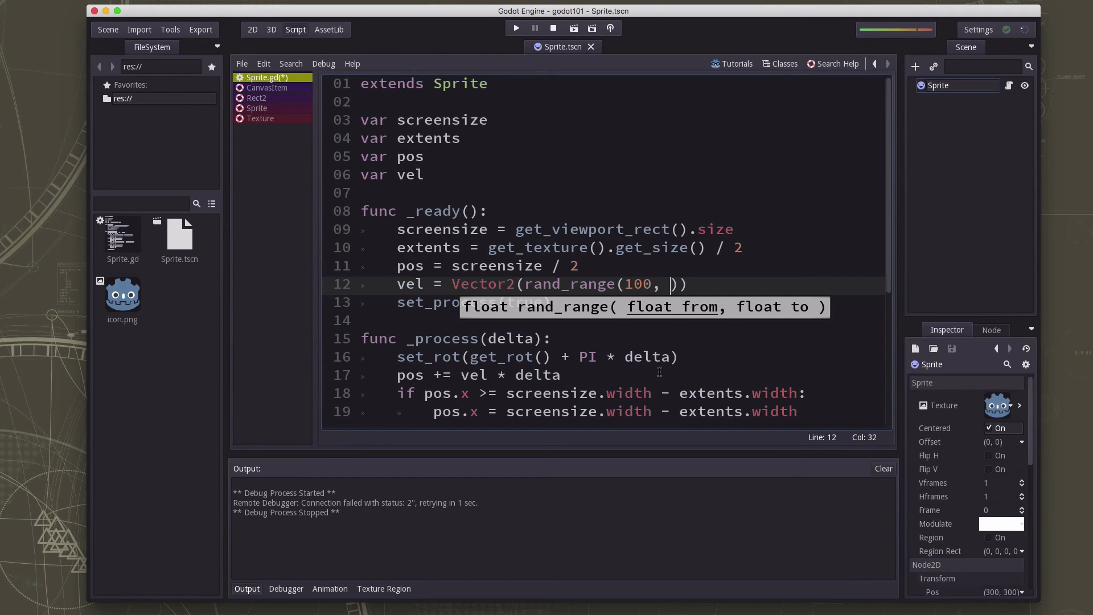
pyautogui.write('300')
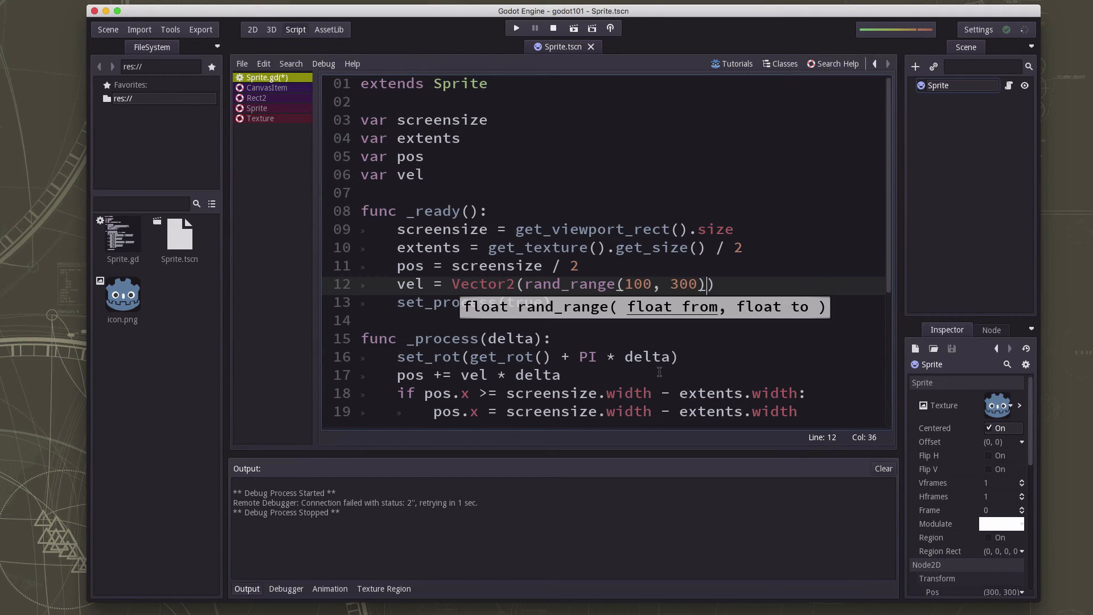
pyautogui.write(', 0')
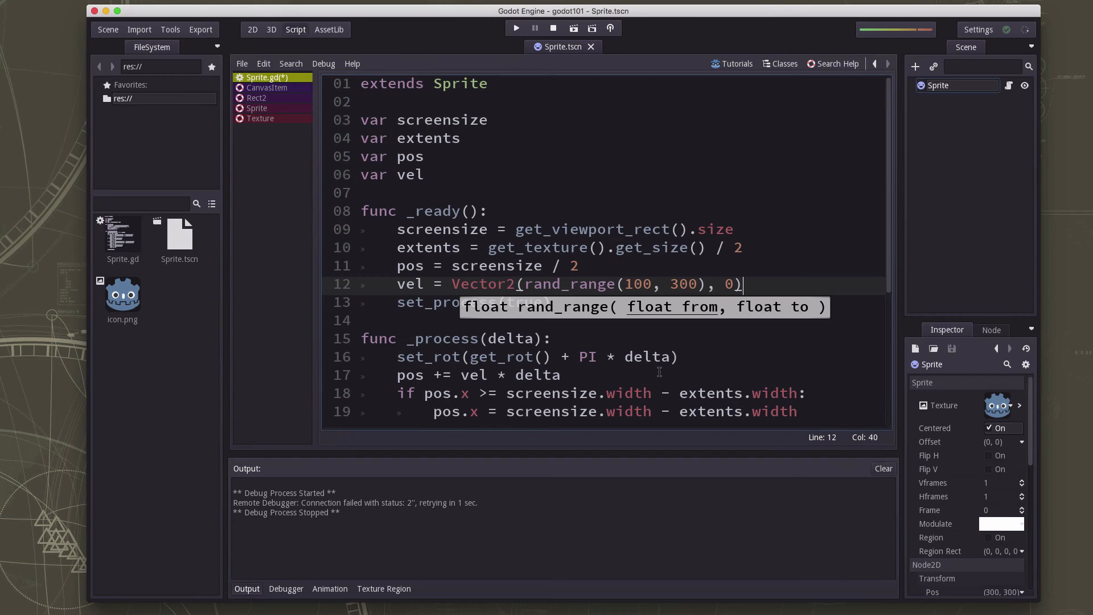
pyautogui.click(488, 212)
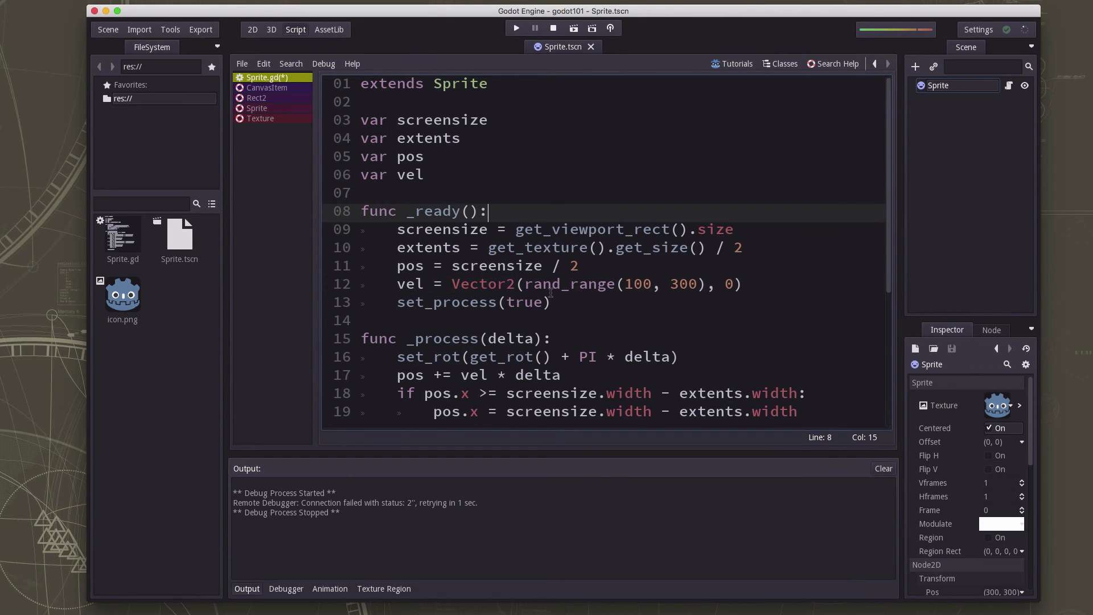
pyautogui.click(728, 283)
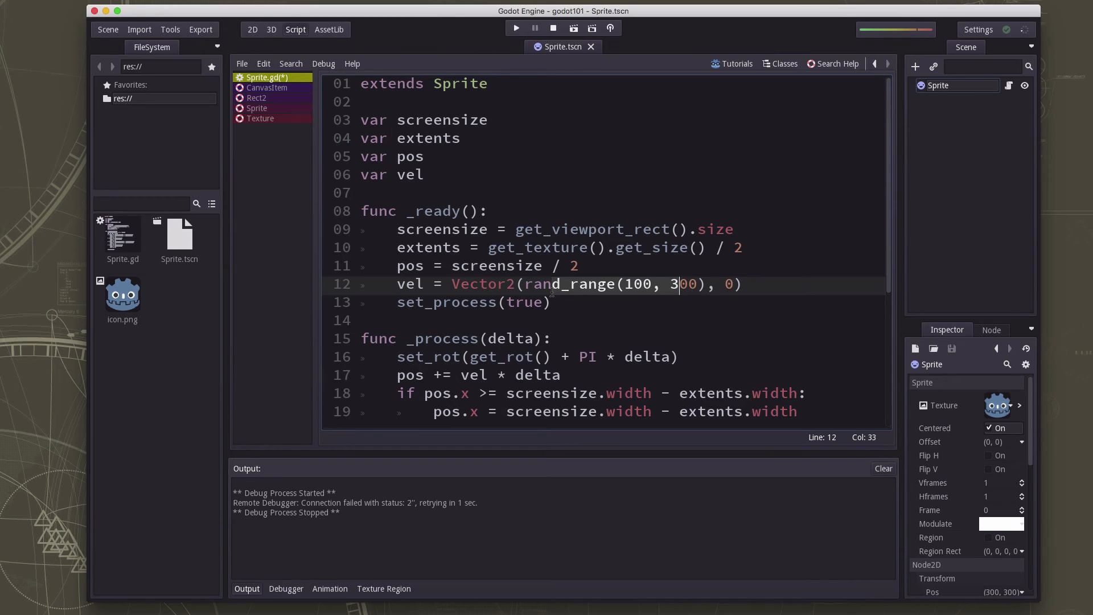
pyautogui.moveTo(899, 301)
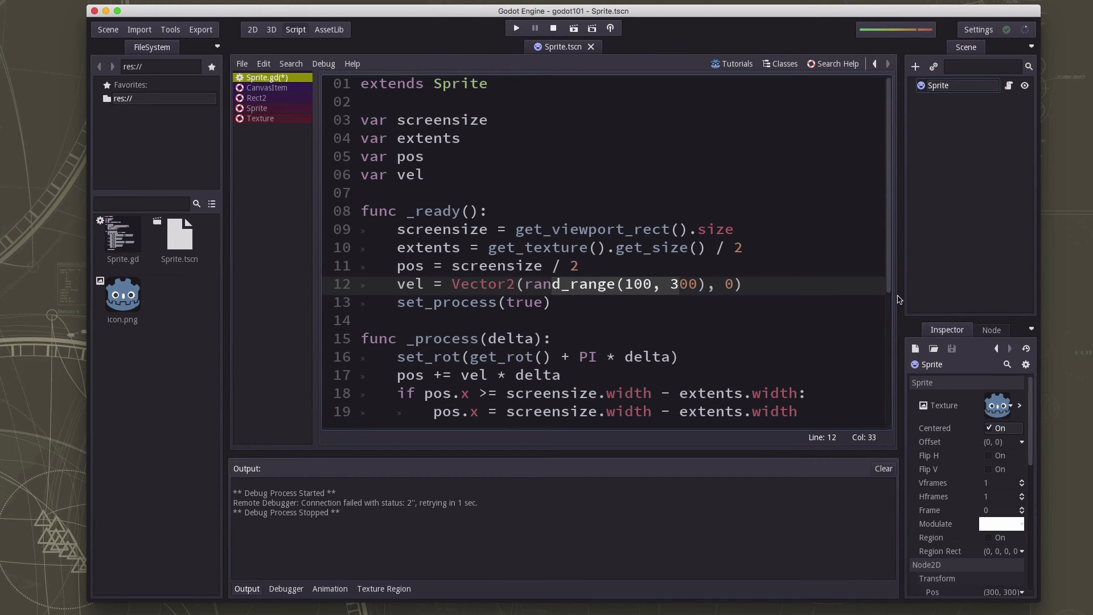
pyautogui.click(745, 284)
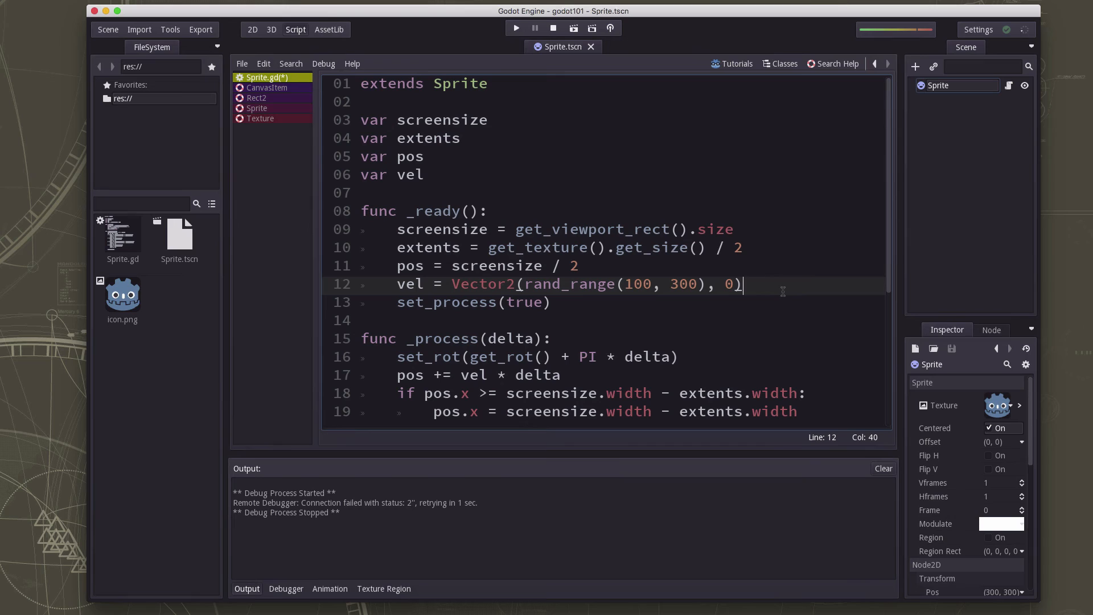
# Append '.rotated(rand' and look up the rotated method in the help
pyautogui.write('.rotated')
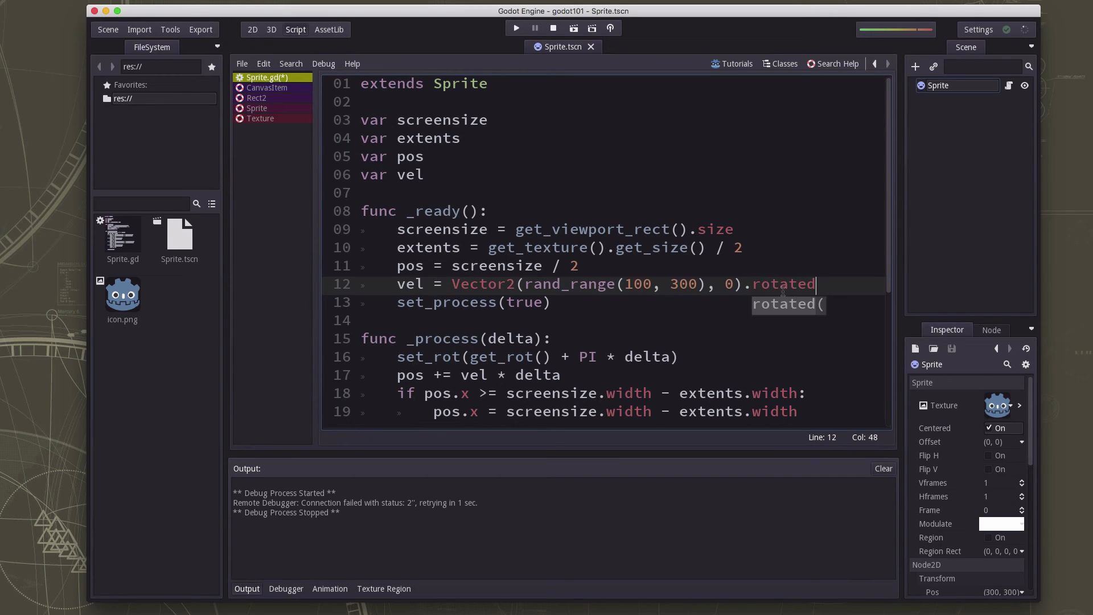
pyautogui.write('(')
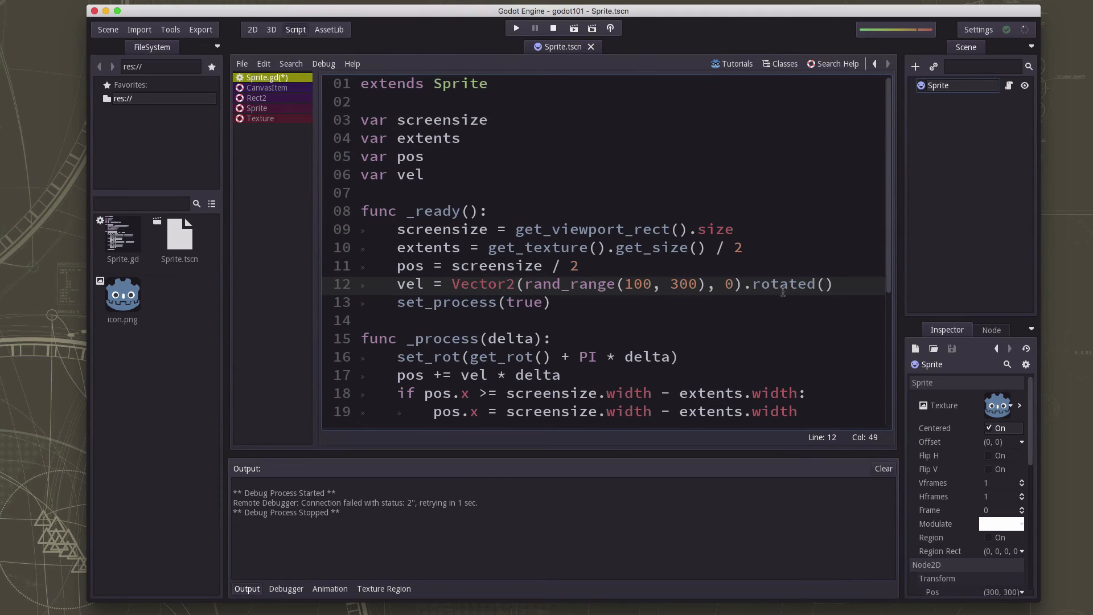
pyautogui.write('rand')
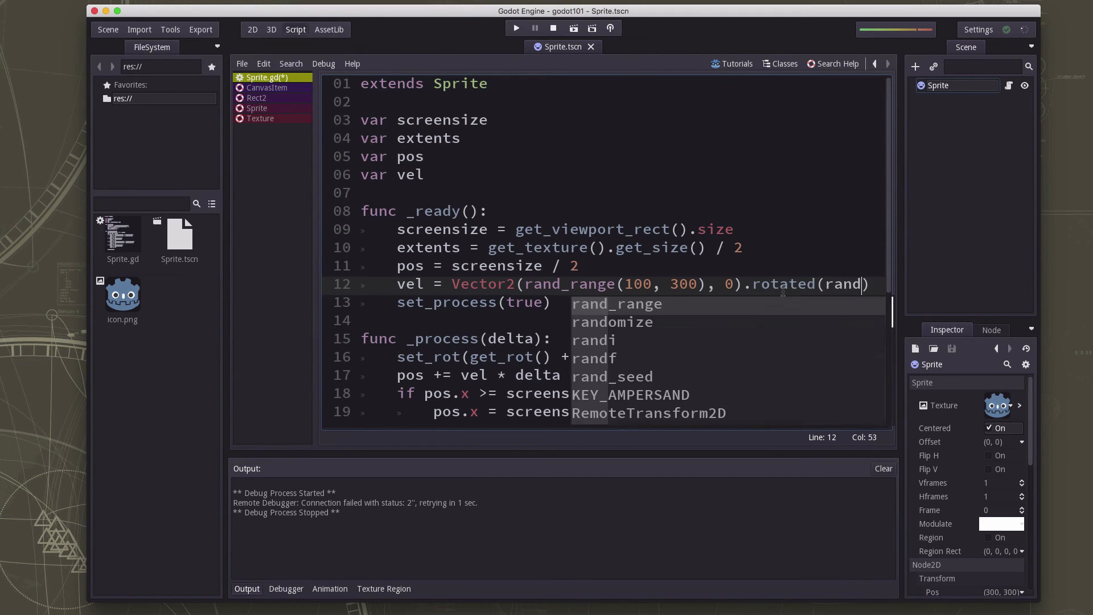
pyautogui.click(836, 64)
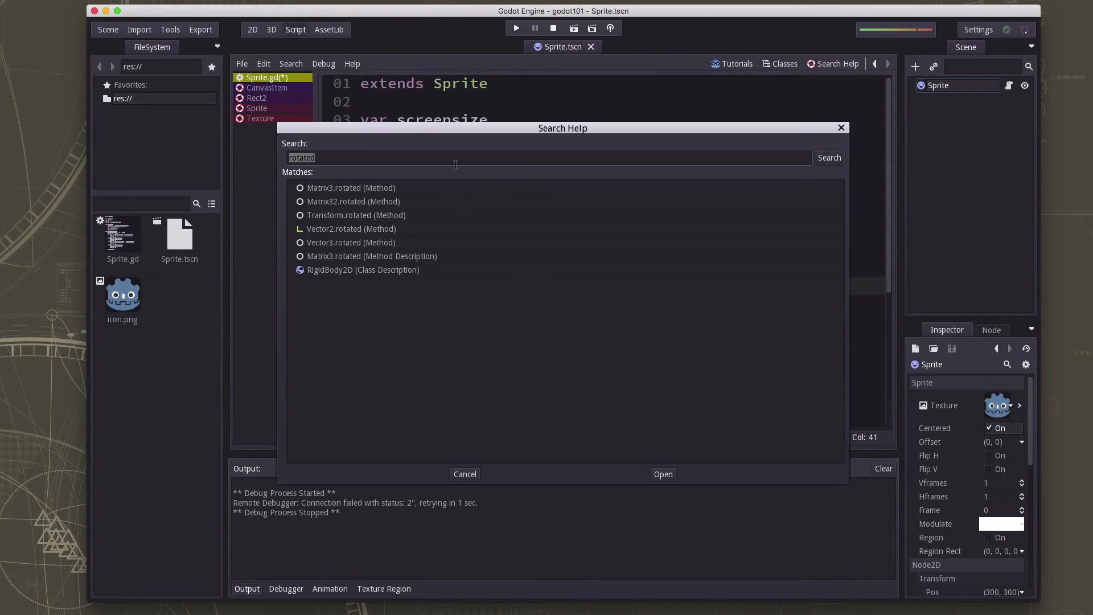
pyautogui.moveTo(338, 236)
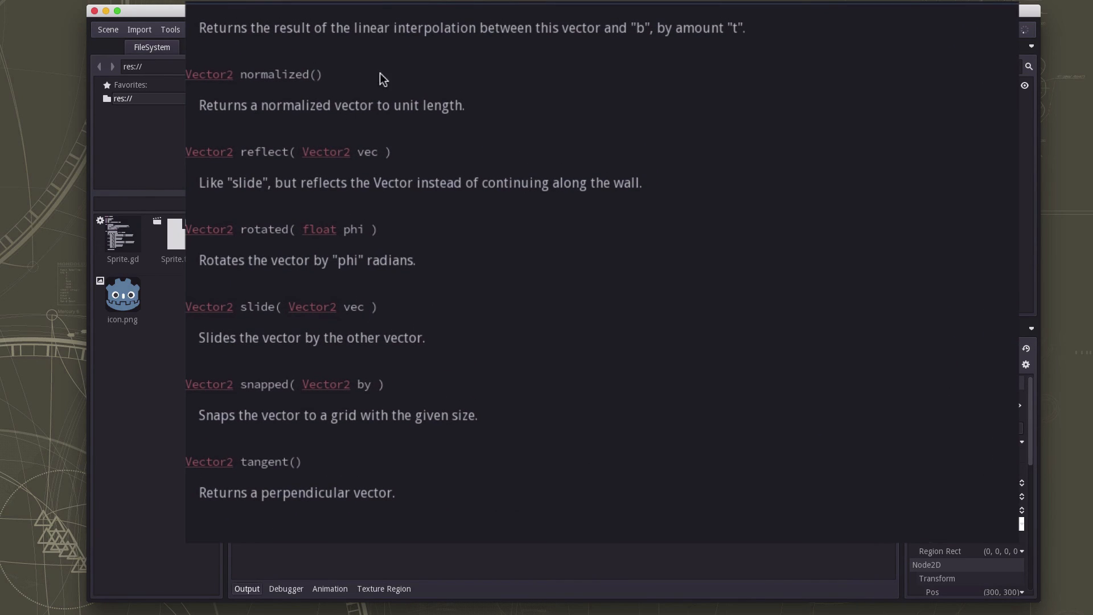
pyautogui.moveTo(267, 256)
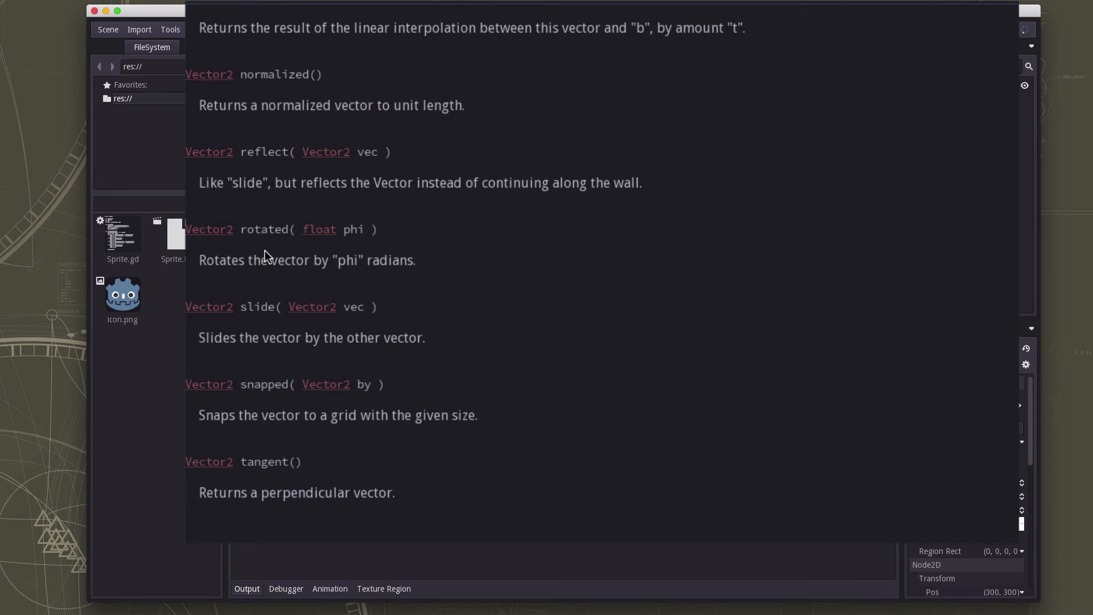
pyautogui.moveTo(357, 234)
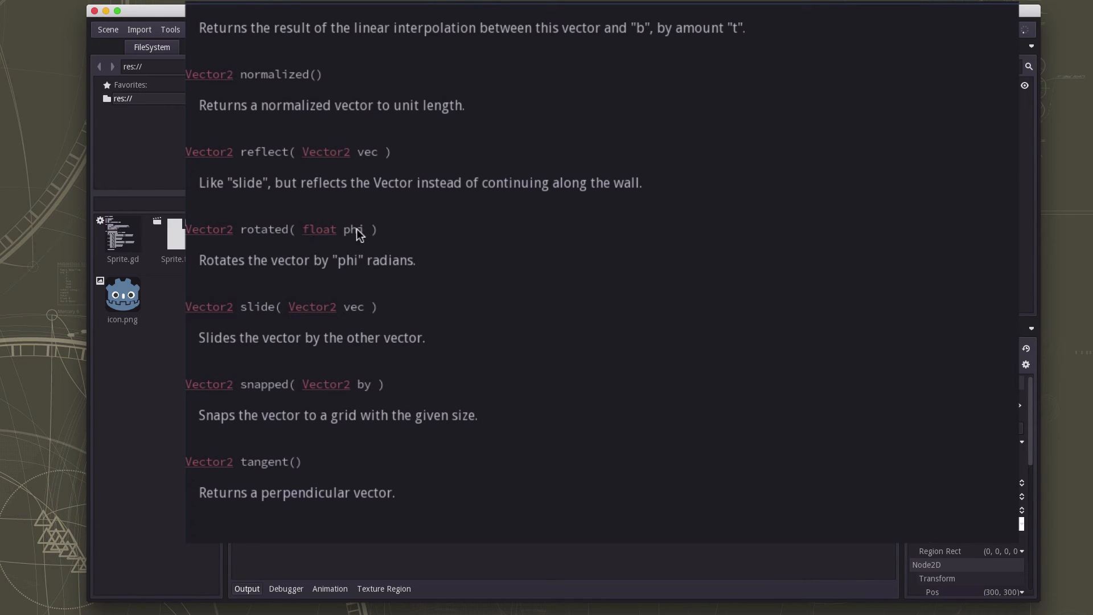
pyautogui.moveTo(383, 270)
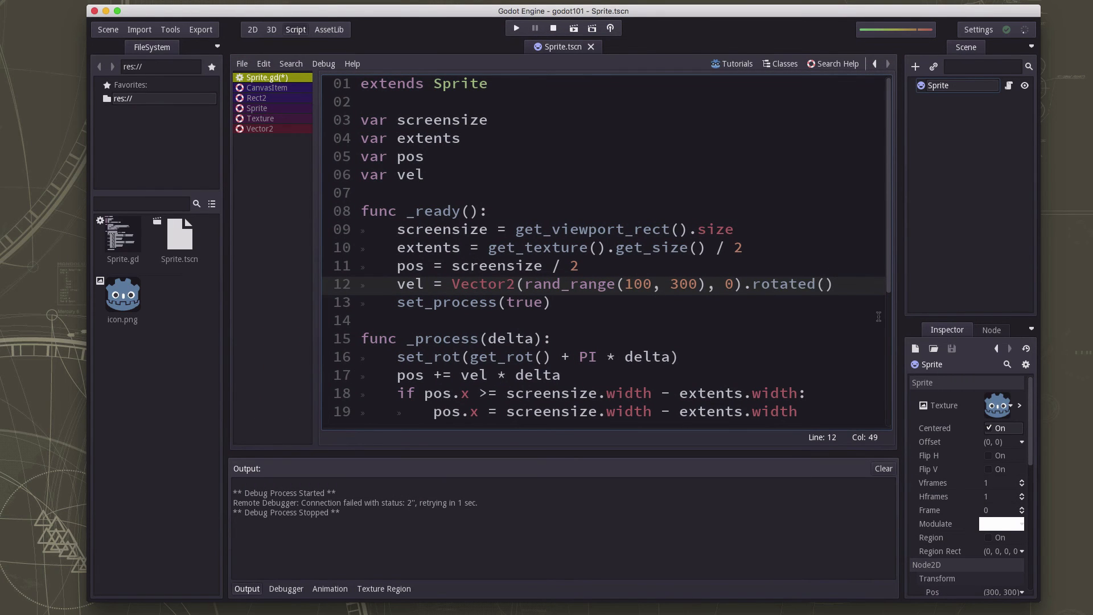
# Pass rand_range(0, 2*PI) into rotated( on line 12
pyautogui.write('rand_range(')
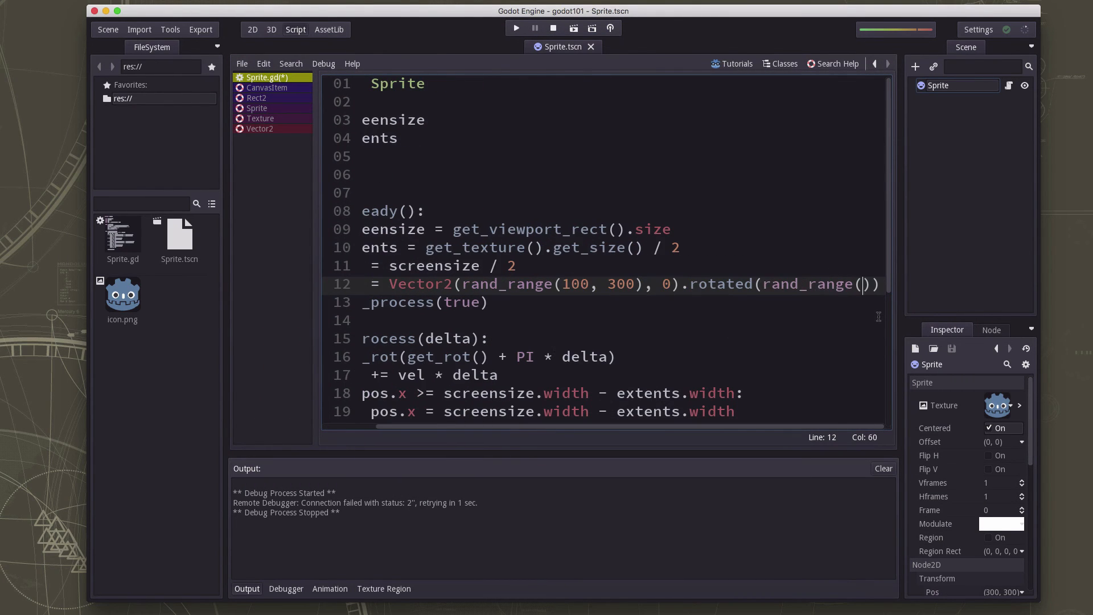
pyautogui.write('0, 2')
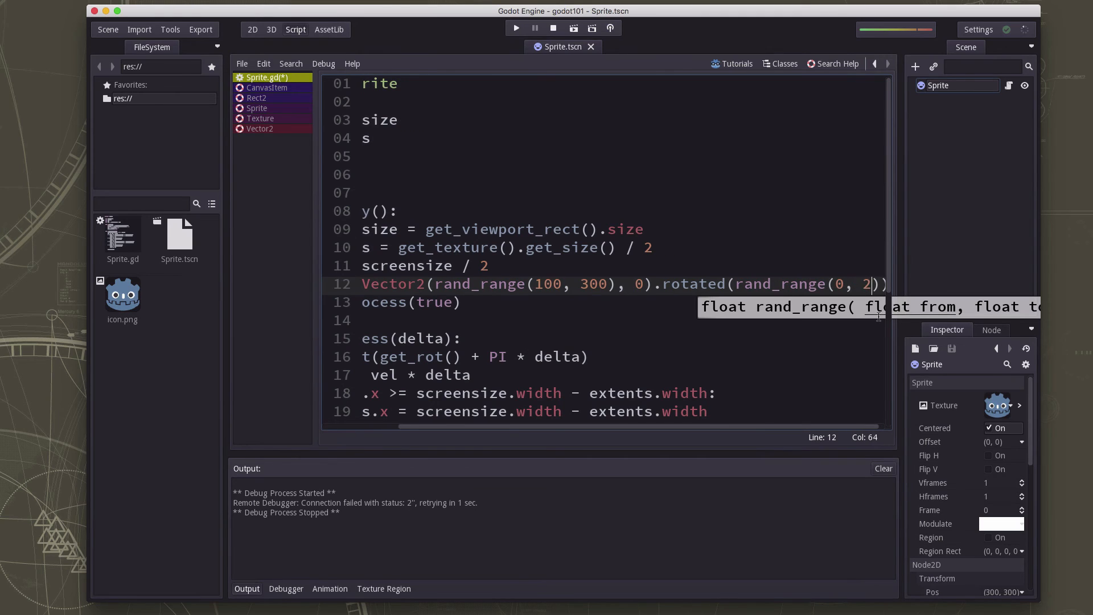
pyautogui.write('*PI')
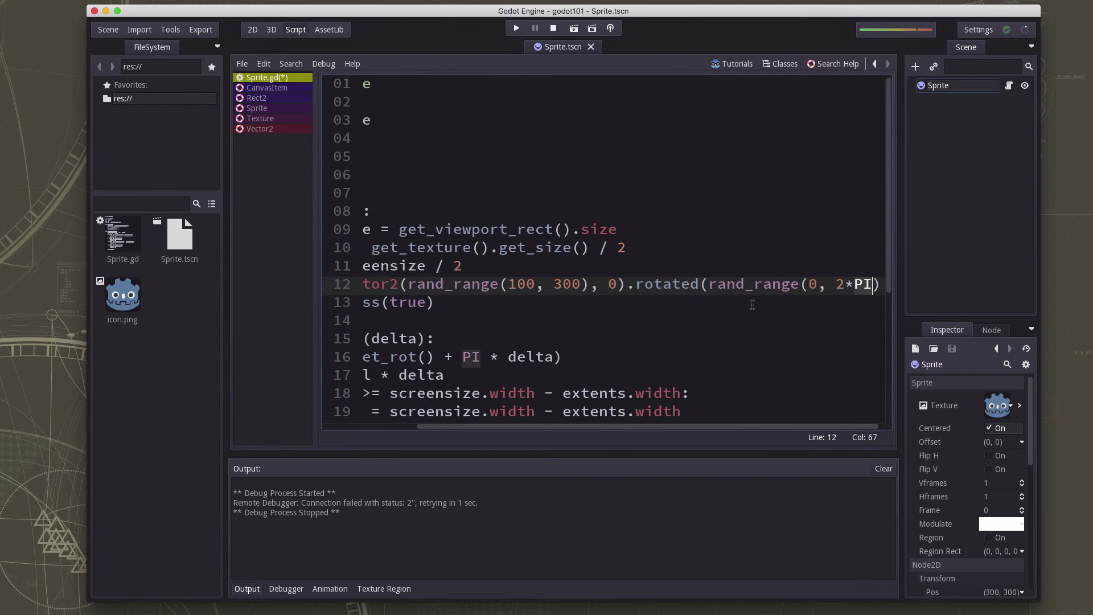
pyautogui.hscroll(-3)
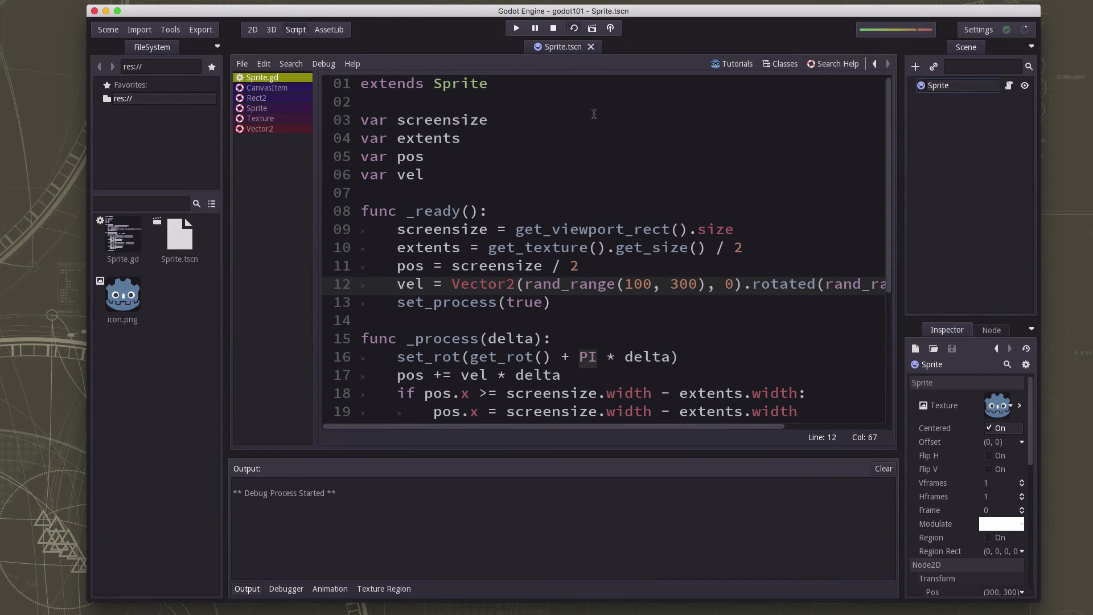
# Run the scene to watch the icon move, then stop the game
pyautogui.click(515, 27)
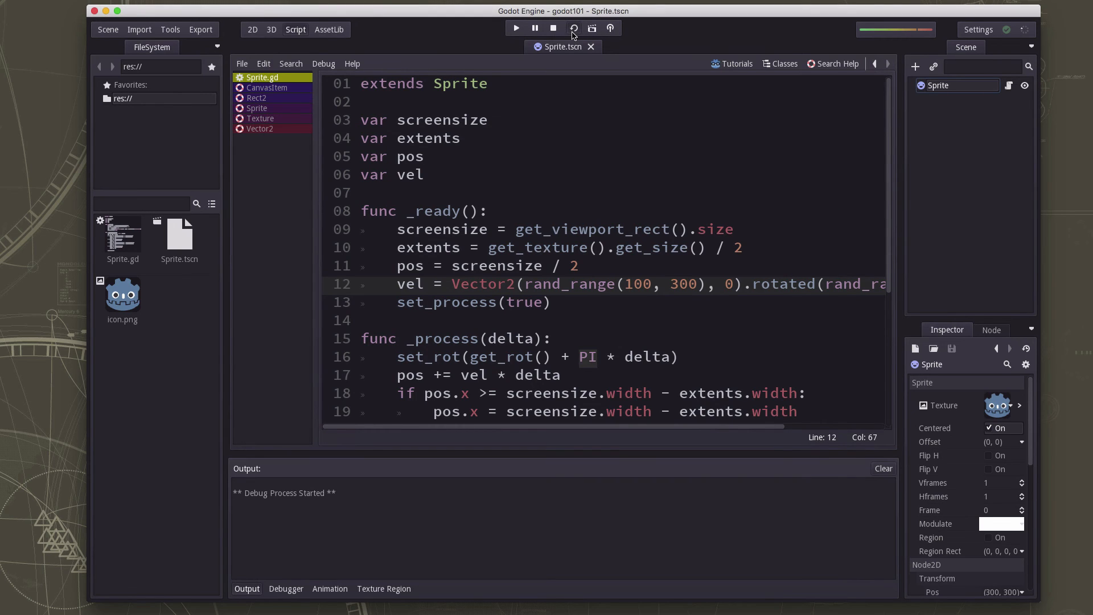
pyautogui.click(516, 27)
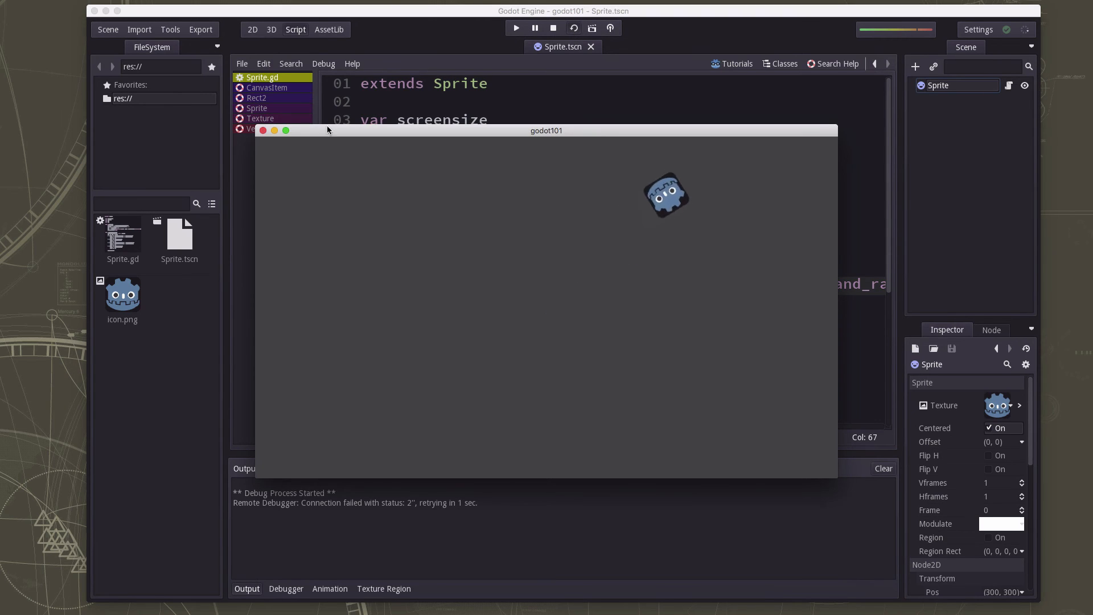
pyautogui.click(553, 28)
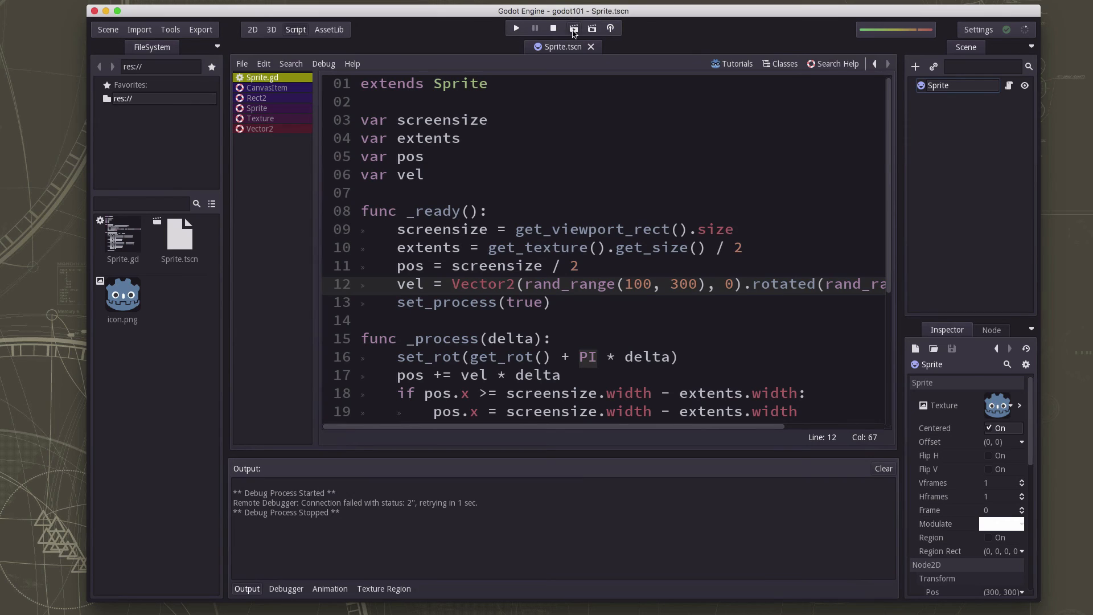
pyautogui.click(516, 28)
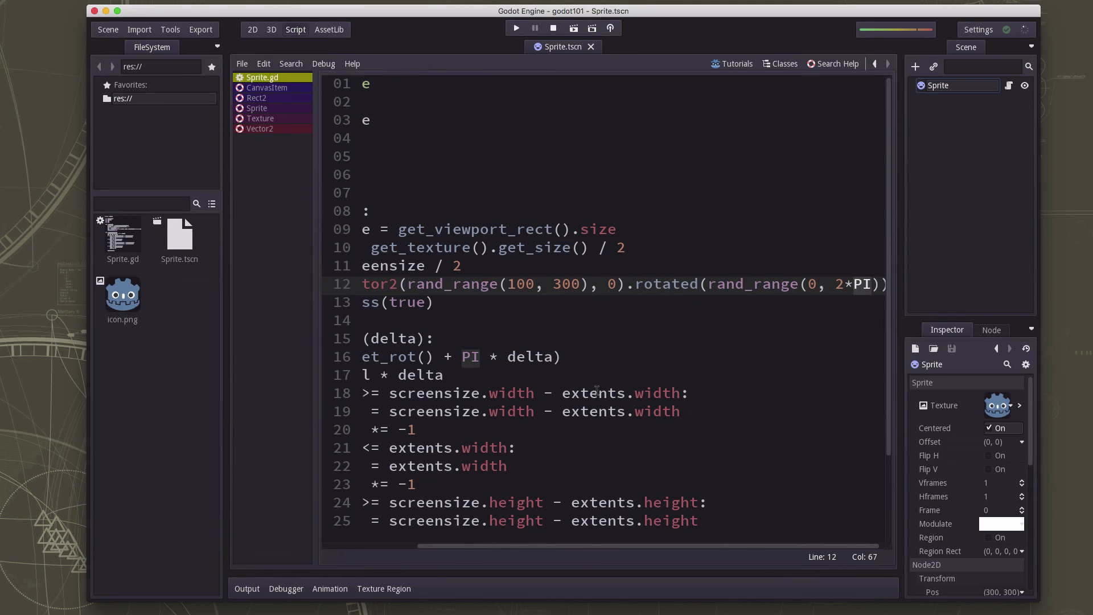
# Scroll line 12 back into view and insert a new line at the top of _ready
pyautogui.hscroll(-3)
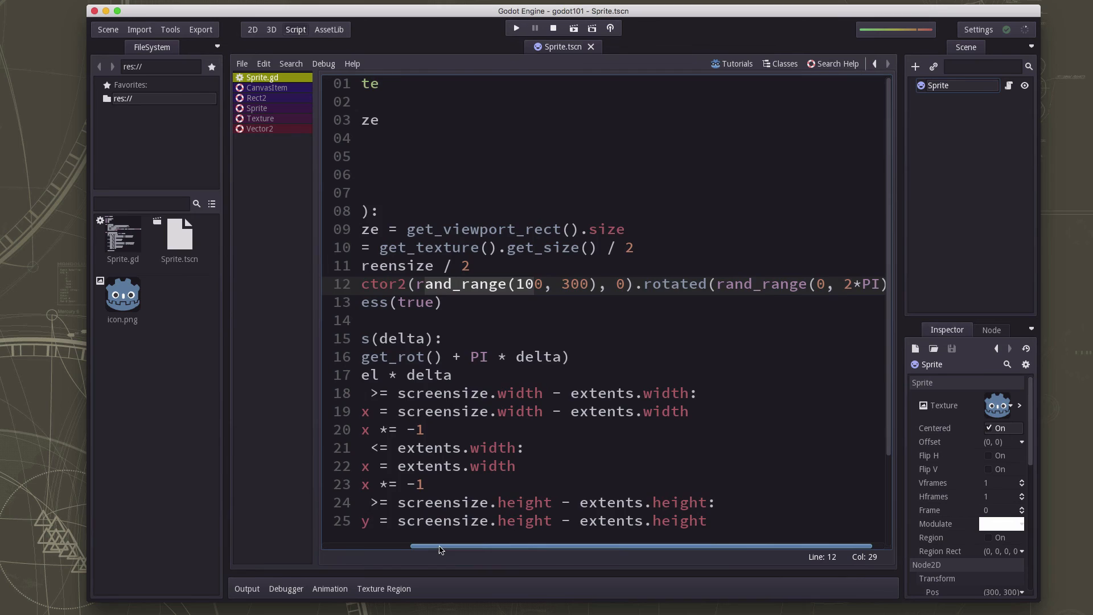
pyautogui.hscroll(-3)
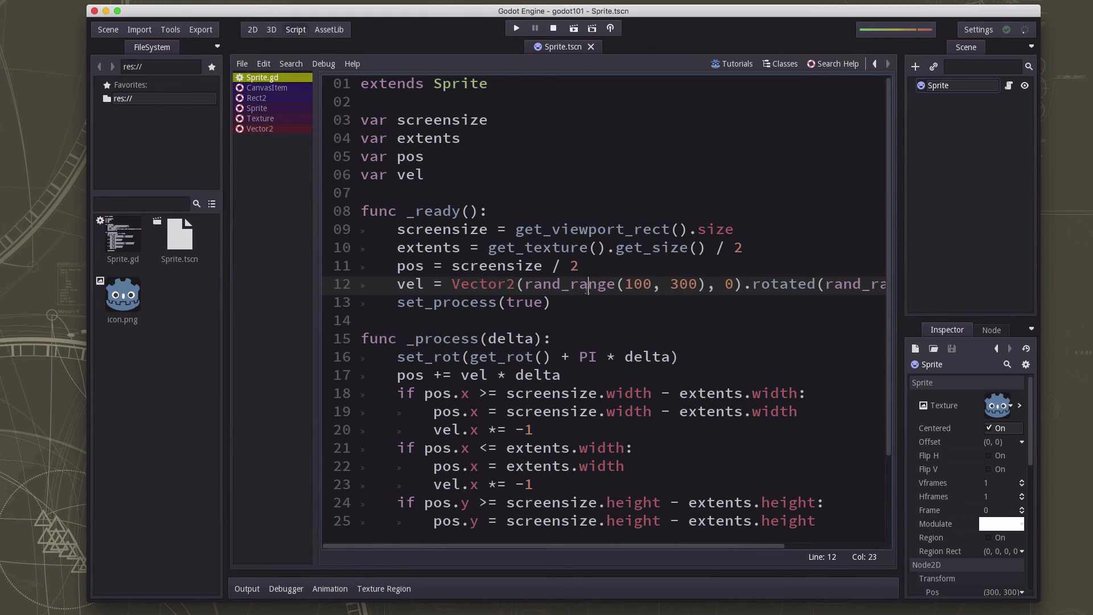
pyautogui.moveTo(583, 296)
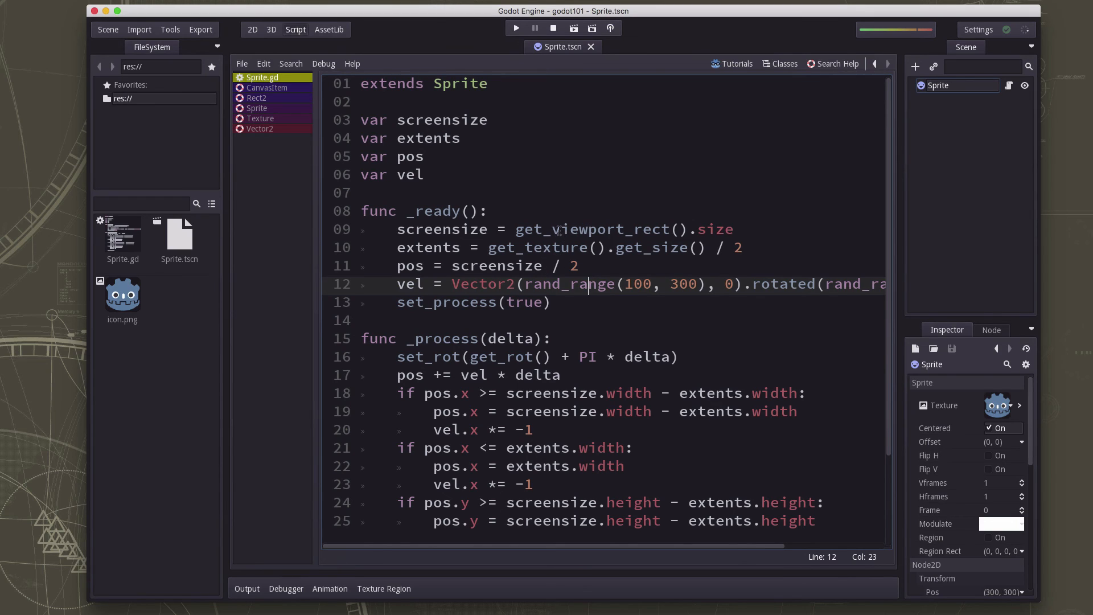
pyautogui.click(488, 210)
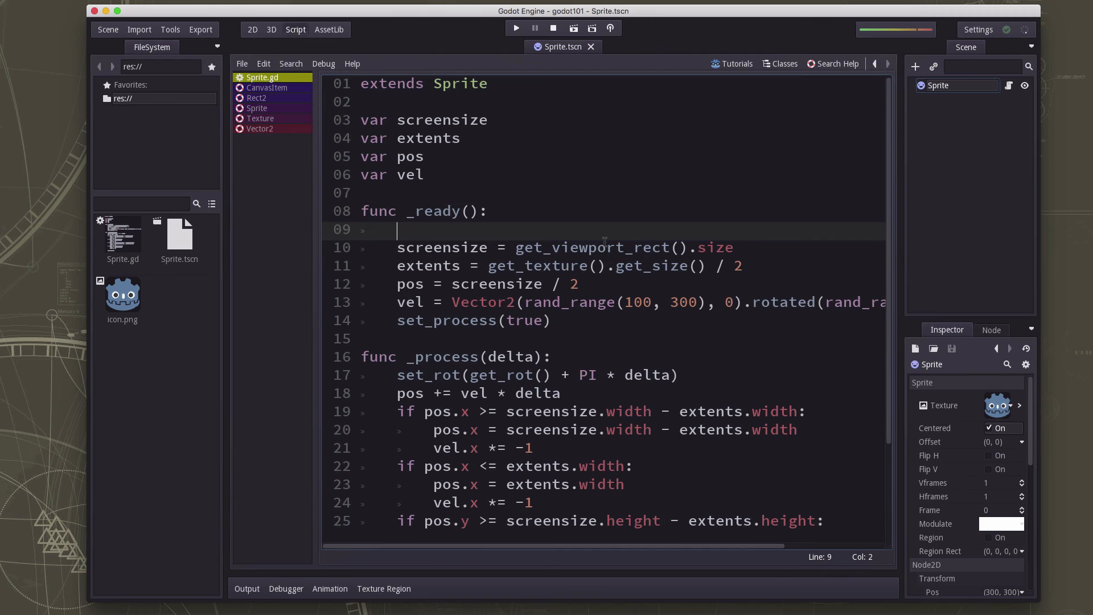
# Add randomize() to _ready, then run and stop the scene twice to compare directions
pyautogui.write('randomize()')
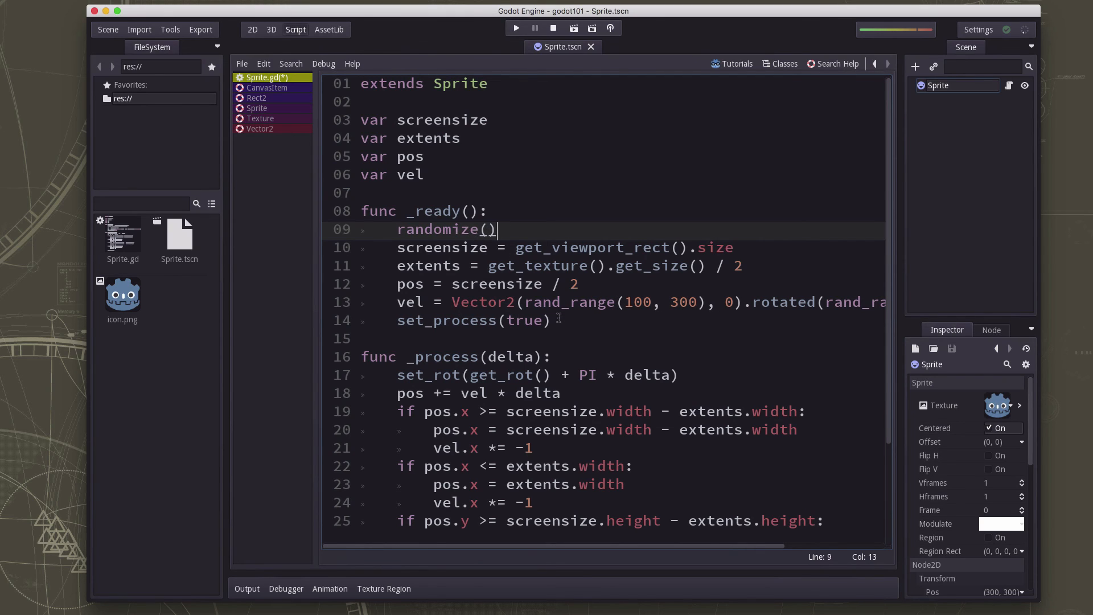
pyautogui.click(515, 28)
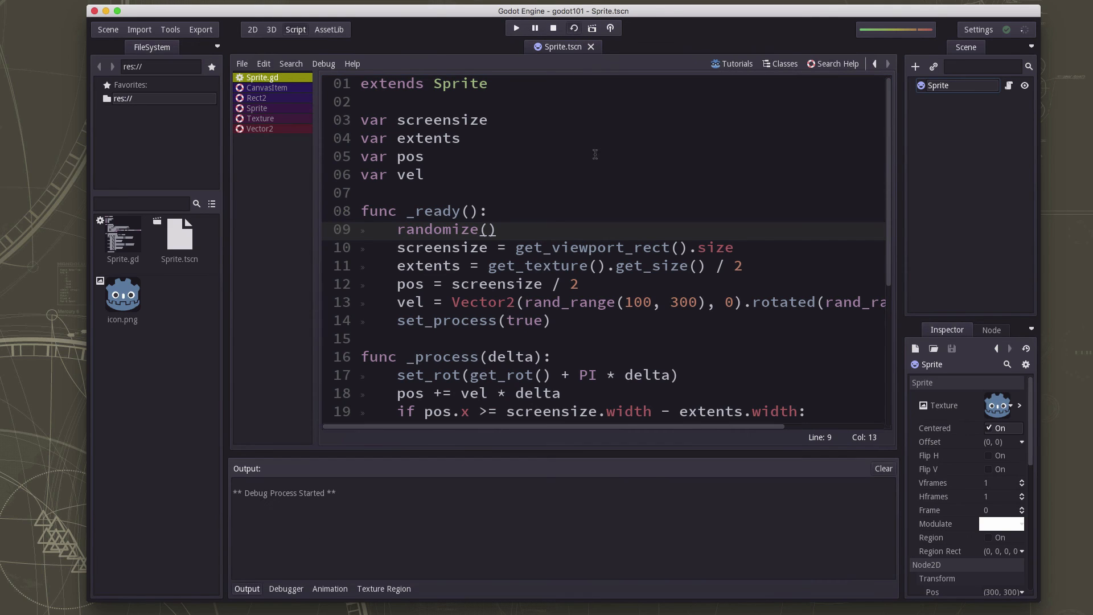
pyautogui.click(514, 28)
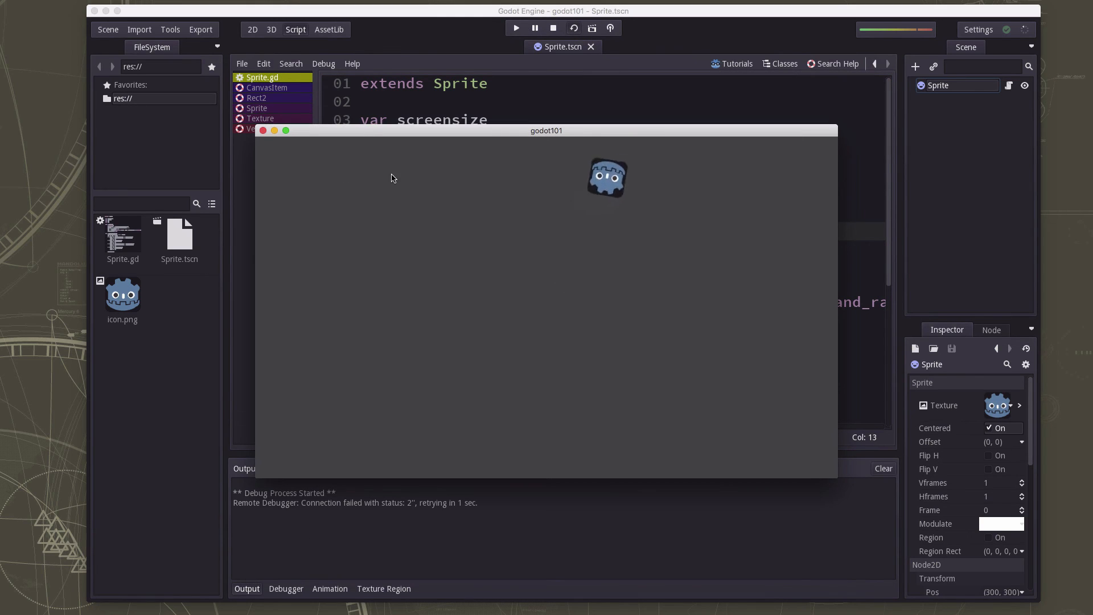
pyautogui.click(553, 28)
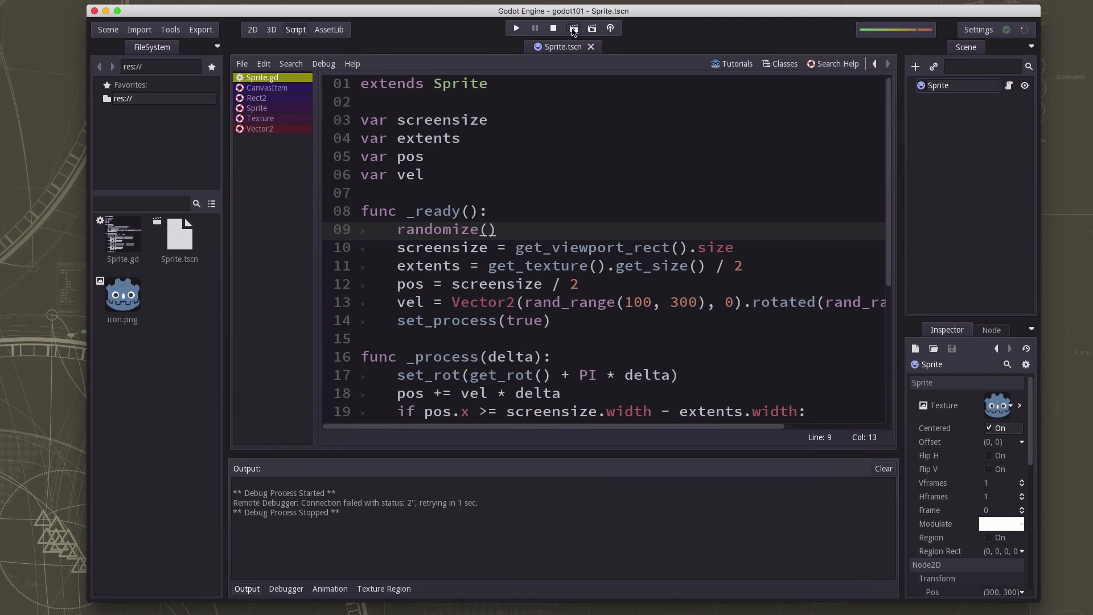
pyautogui.click(516, 28)
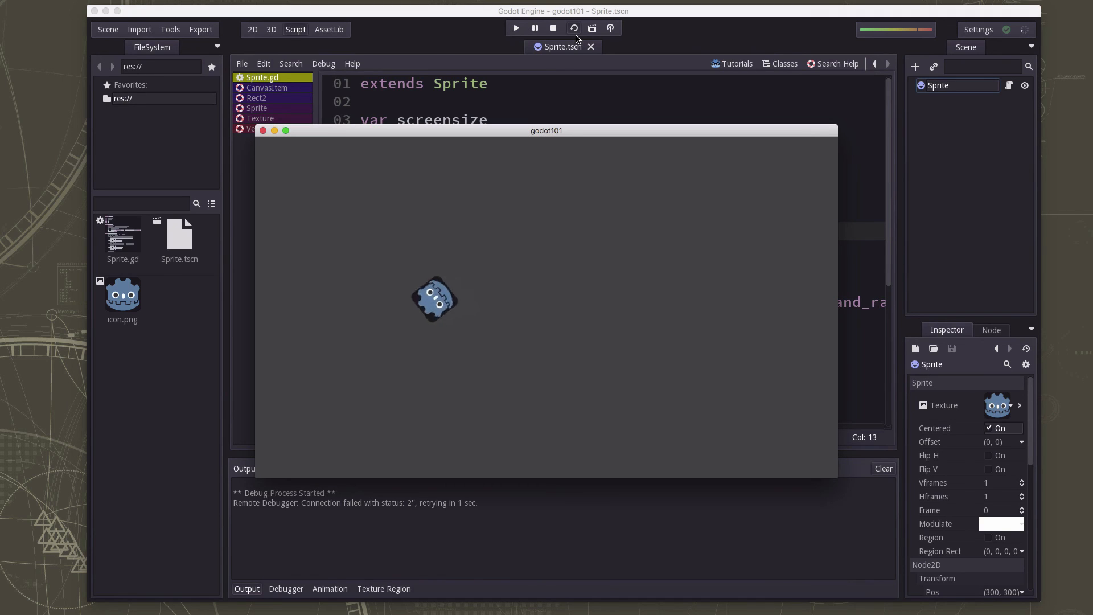
pyautogui.click(552, 28)
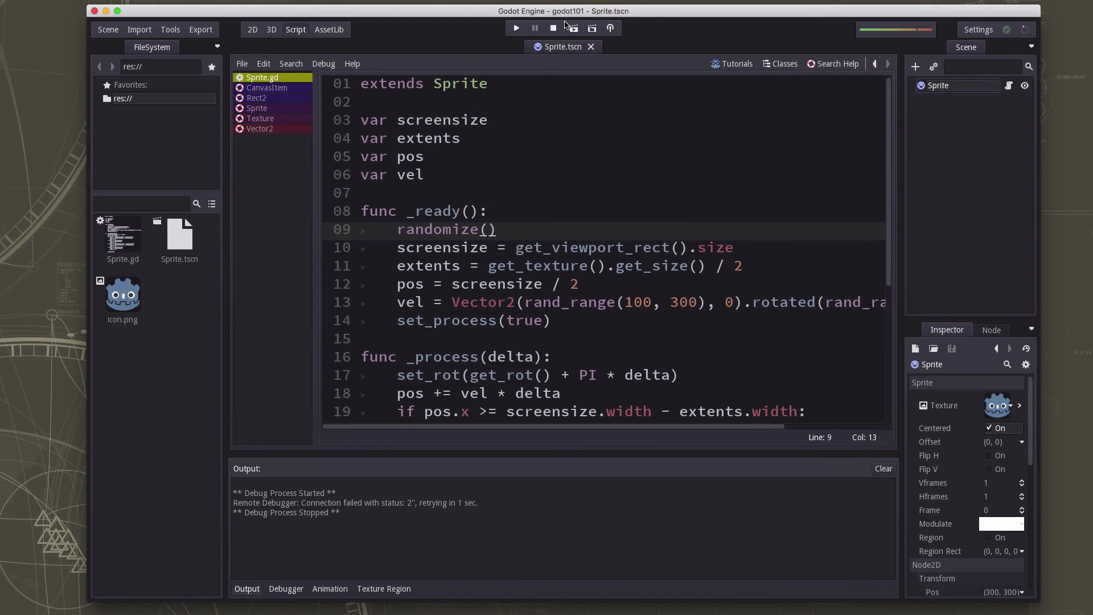
pyautogui.click(516, 28)
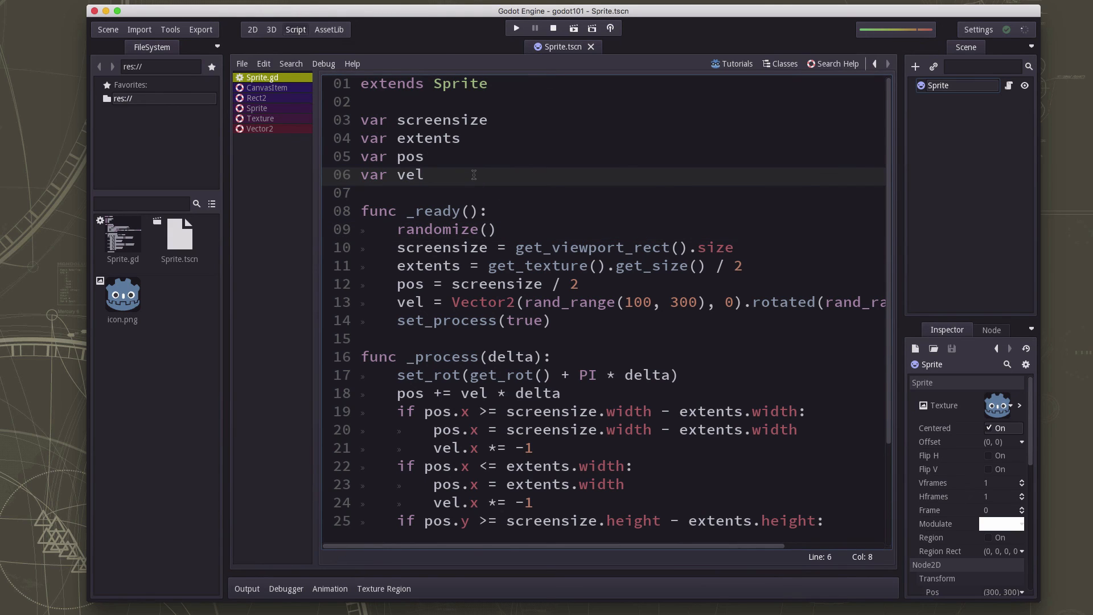
# Declare 'var spin' and assign 'spin = rand_range(-PI, PI)' in _ready
pyautogui.write('var sp')
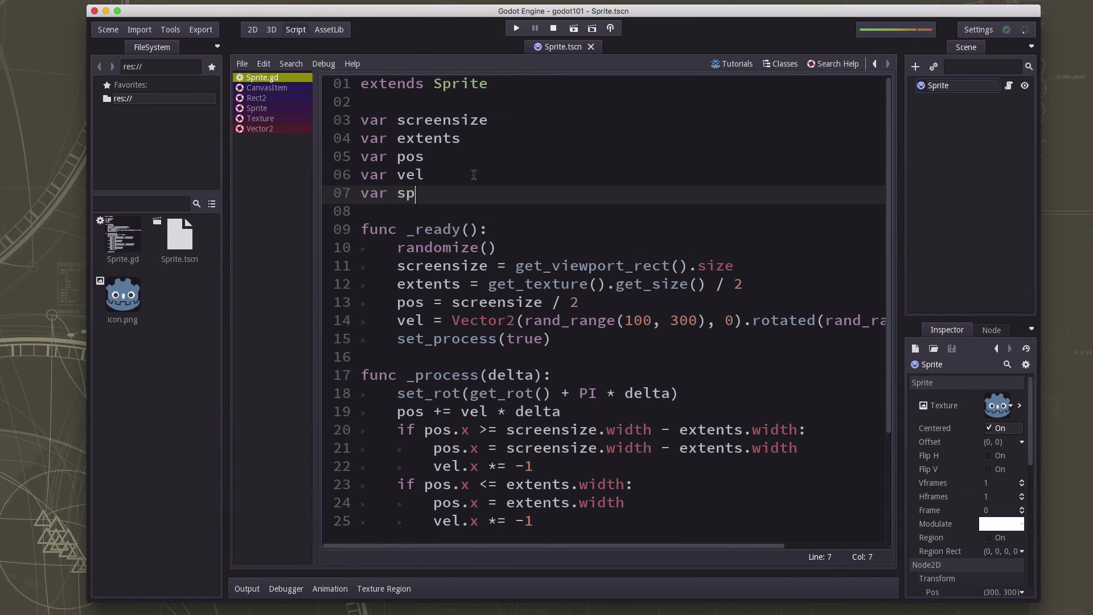
pyautogui.write('in')
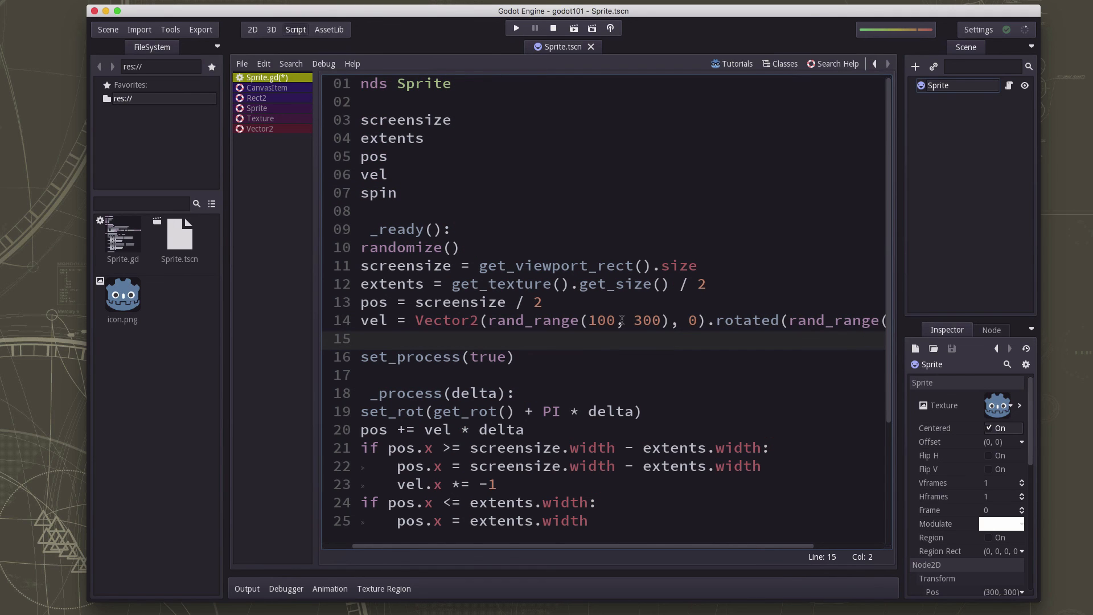
pyautogui.write('spin =')
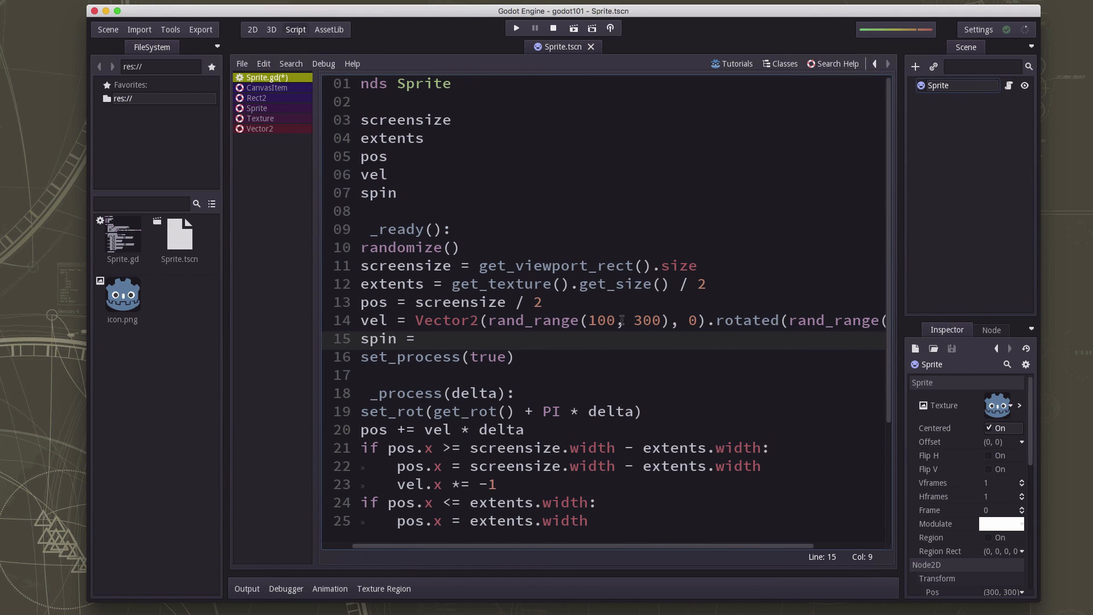
pyautogui.write('rand_range')
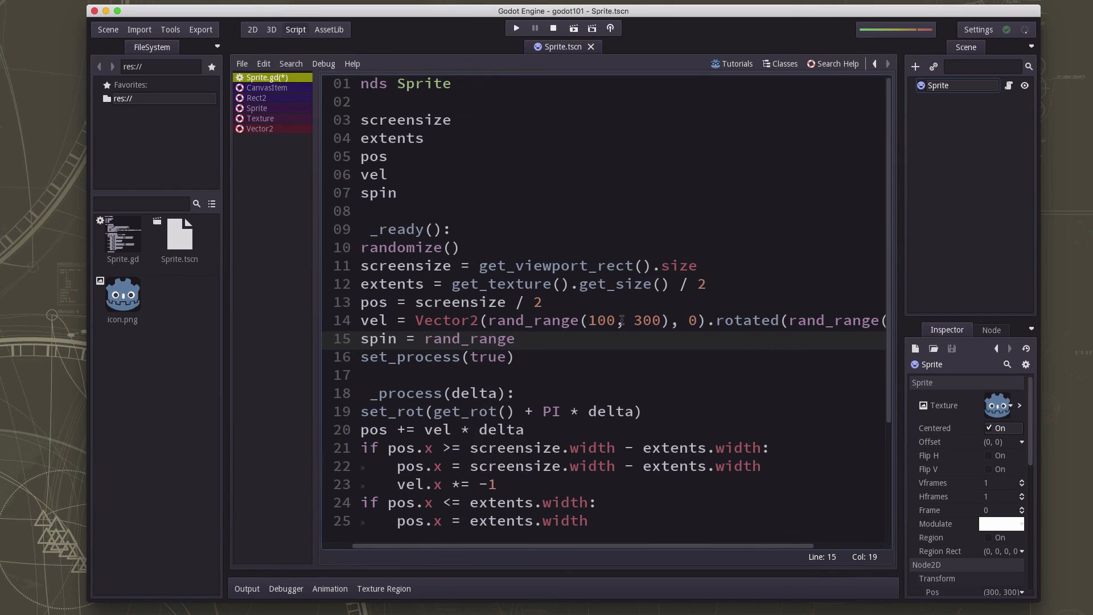
pyautogui.write('(-PI, P')
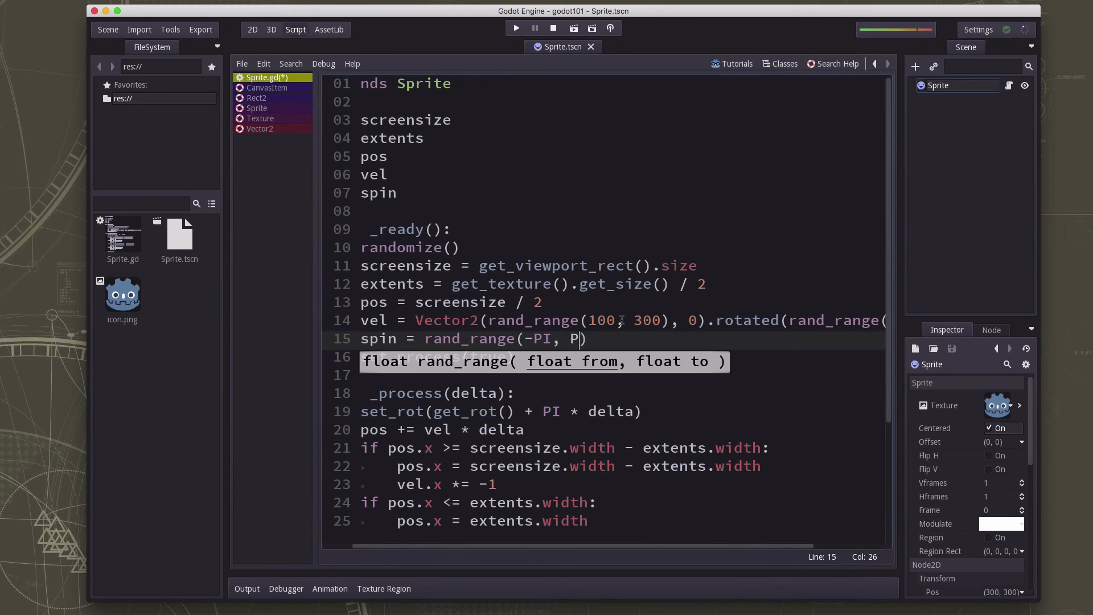
pyautogui.write('I')
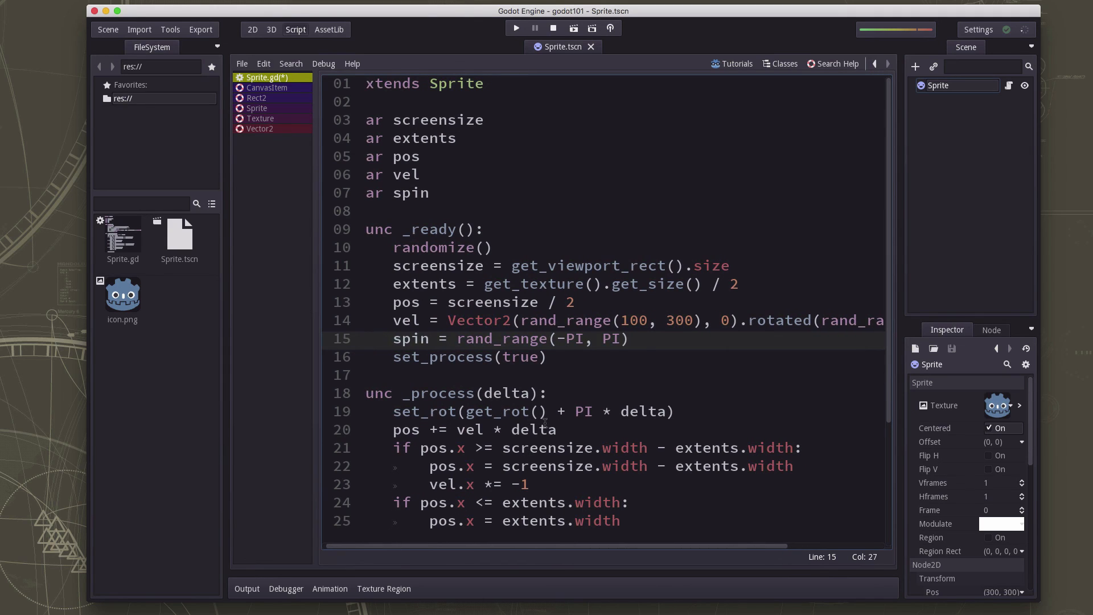
# Replace PI with spin in the set_rot rotation line
pyautogui.click(575, 411)
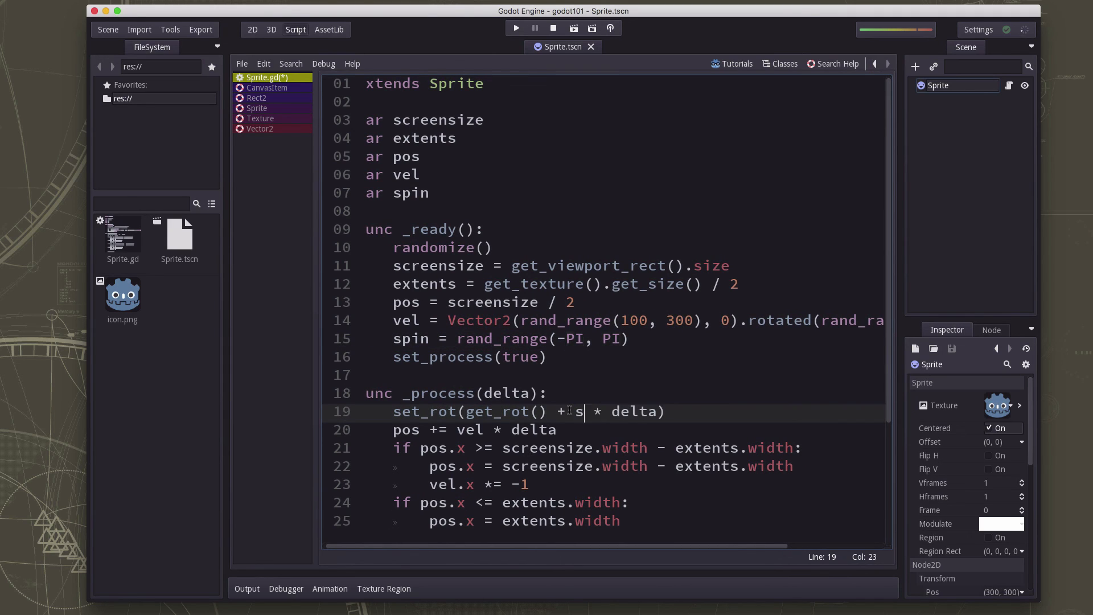
pyautogui.write('pin')
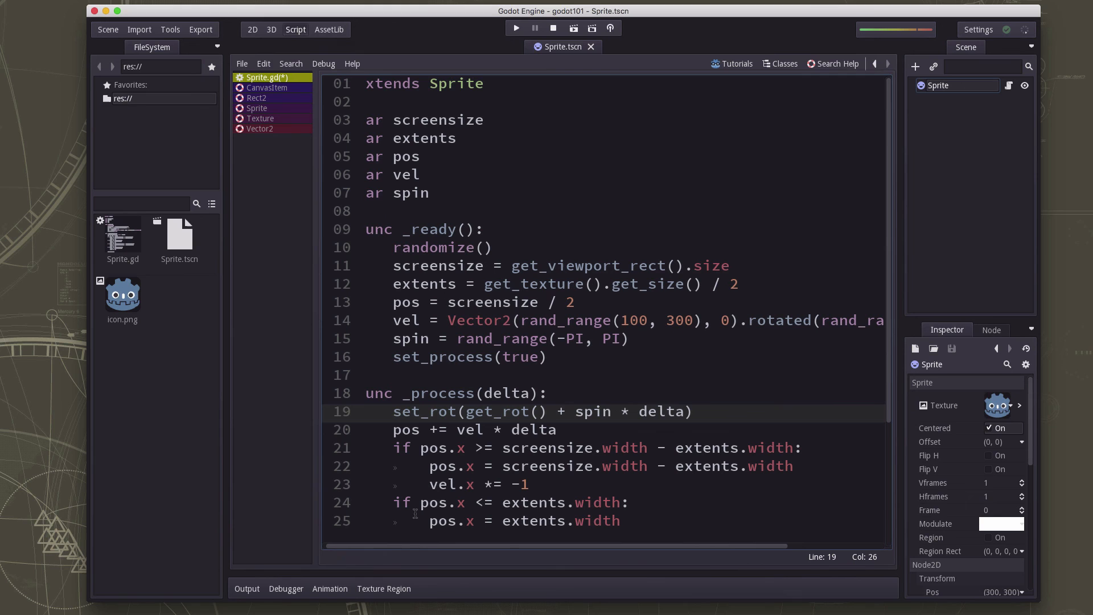
pyautogui.scroll(-3)
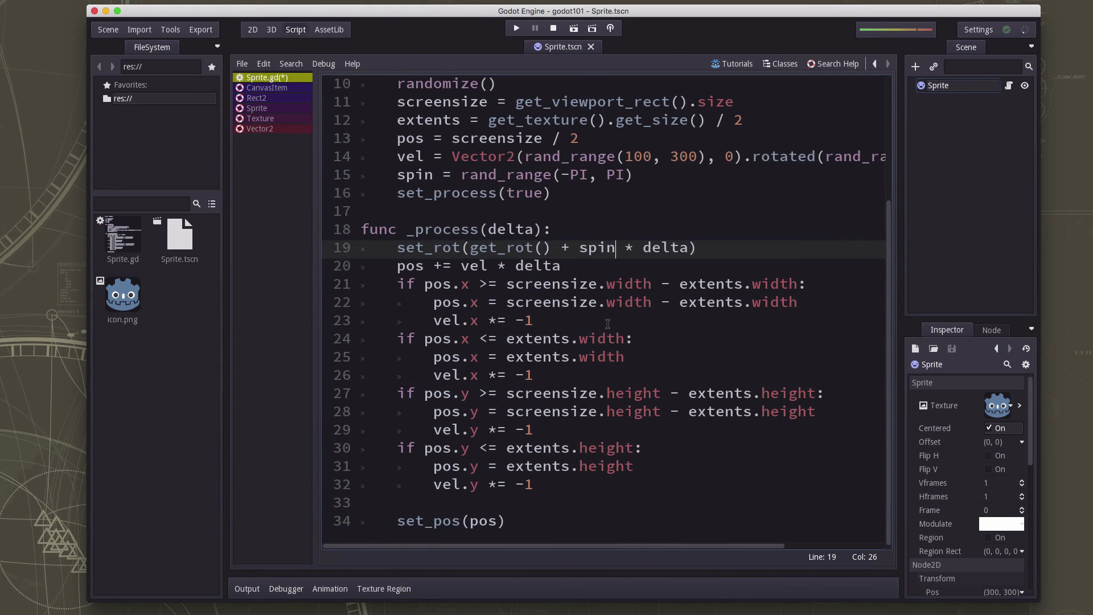
pyautogui.scroll(3)
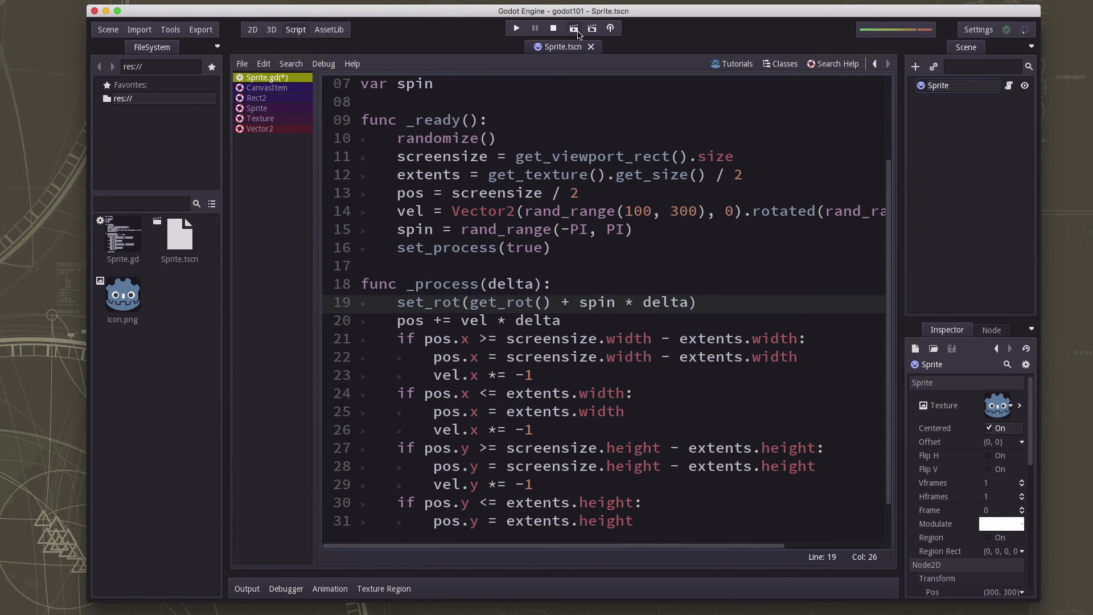
# Run the scene to watch the icon spin at its random speed, close the game, and return to the 2D view
pyautogui.click(516, 28)
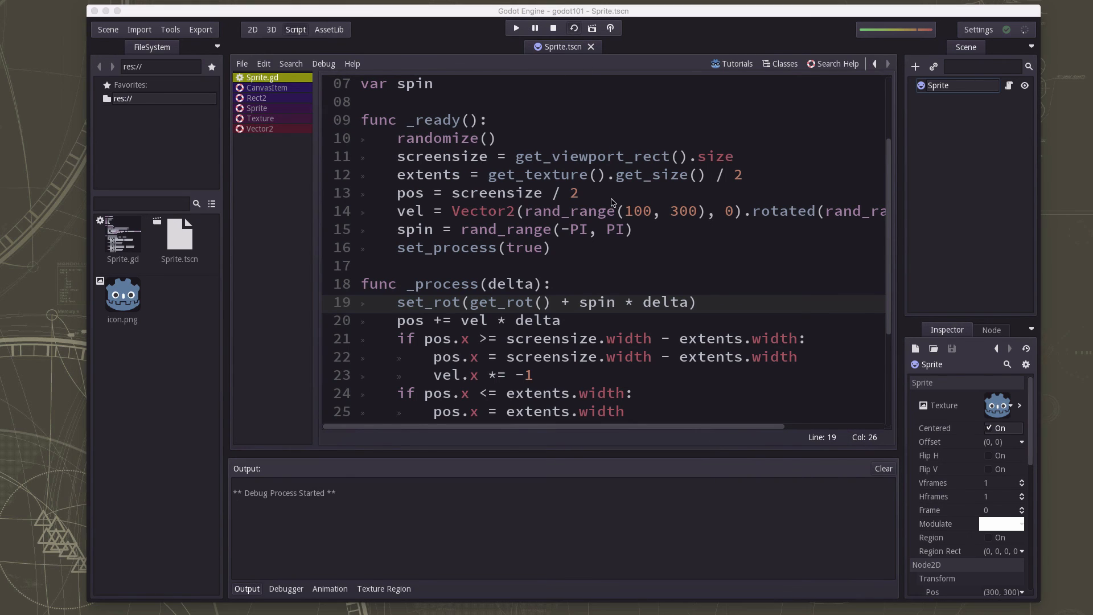
pyautogui.click(515, 28)
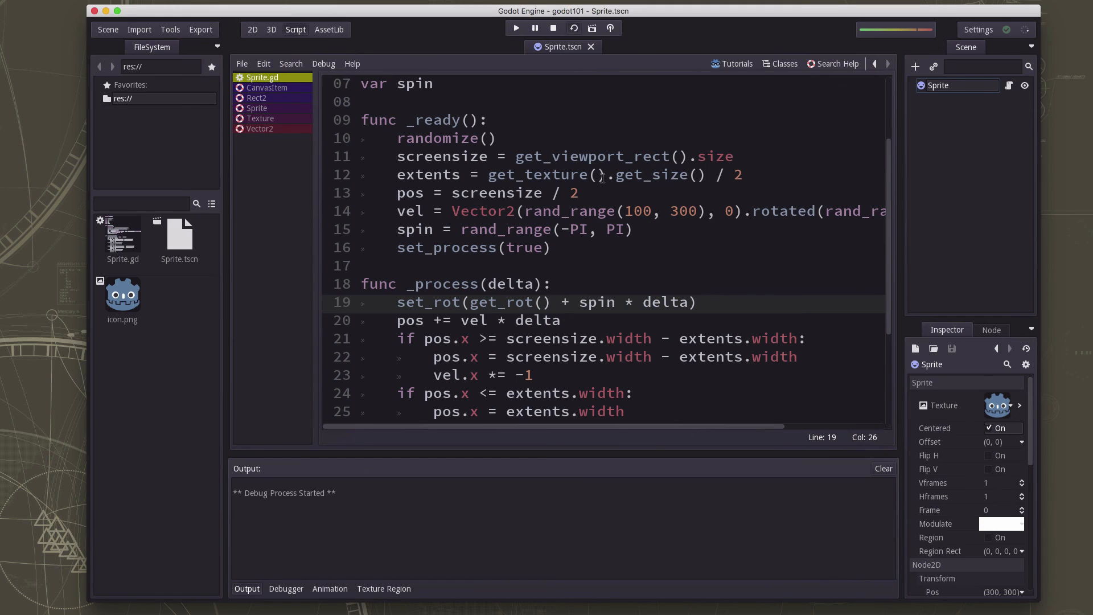
pyautogui.click(515, 28)
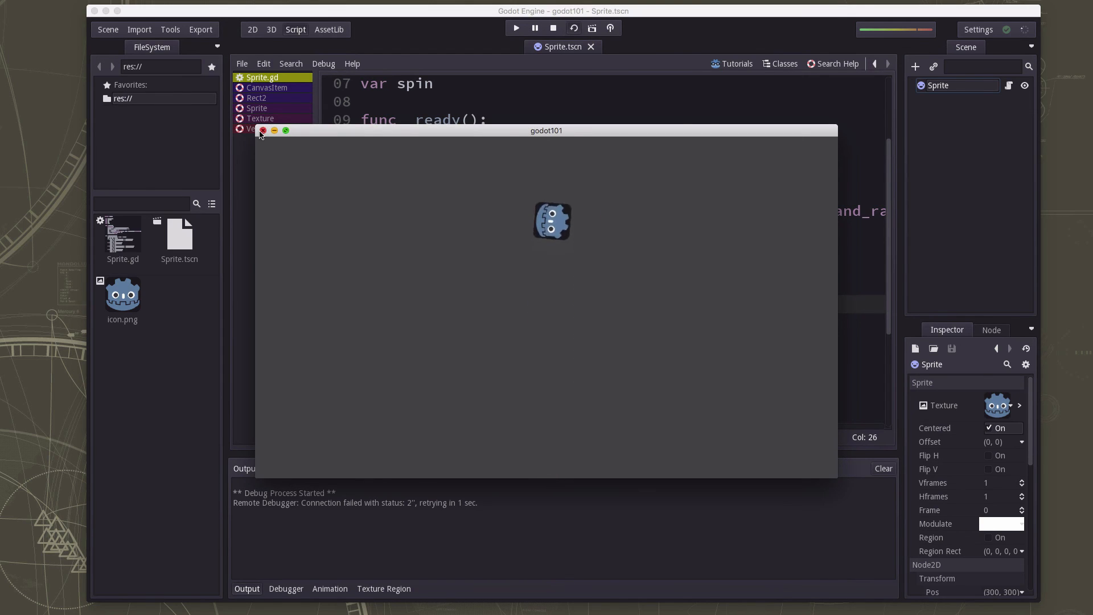
pyautogui.click(264, 131)
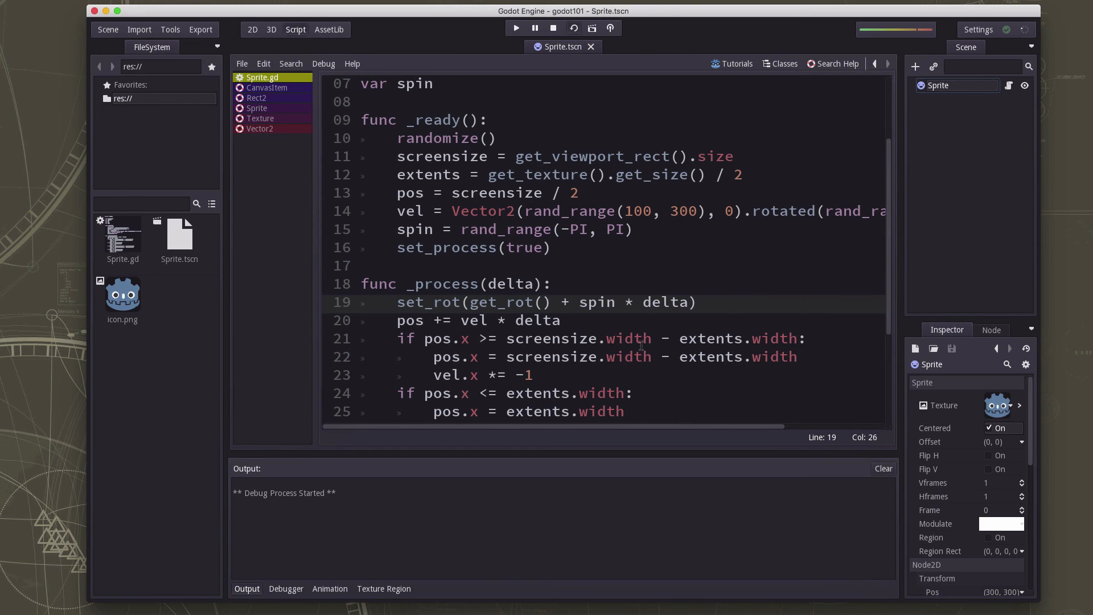
pyautogui.click(516, 28)
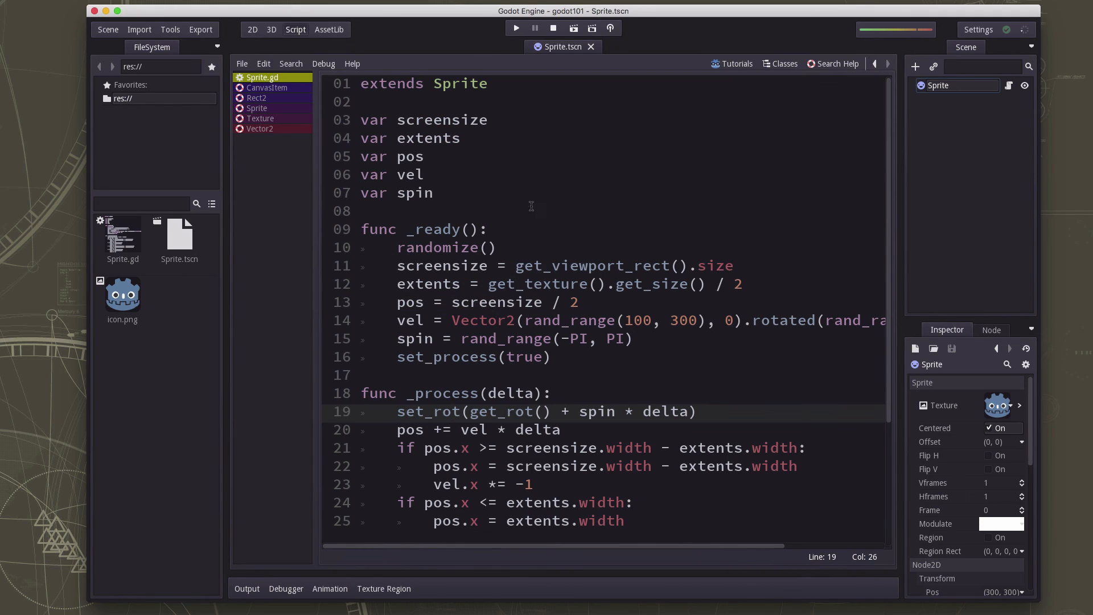
pyautogui.click(252, 29)
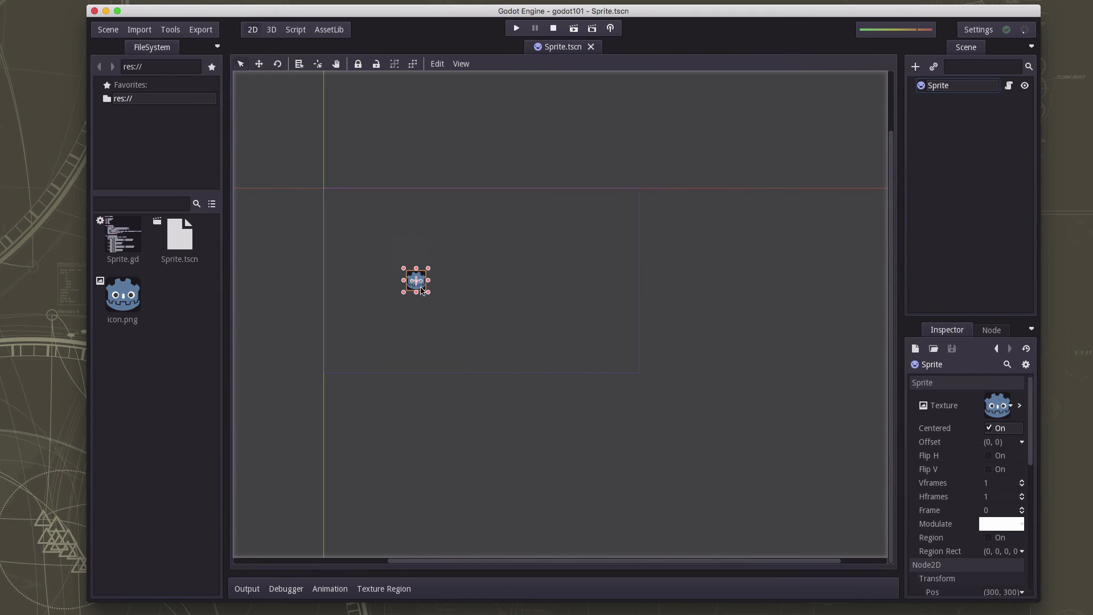
pyautogui.moveTo(938, 186)
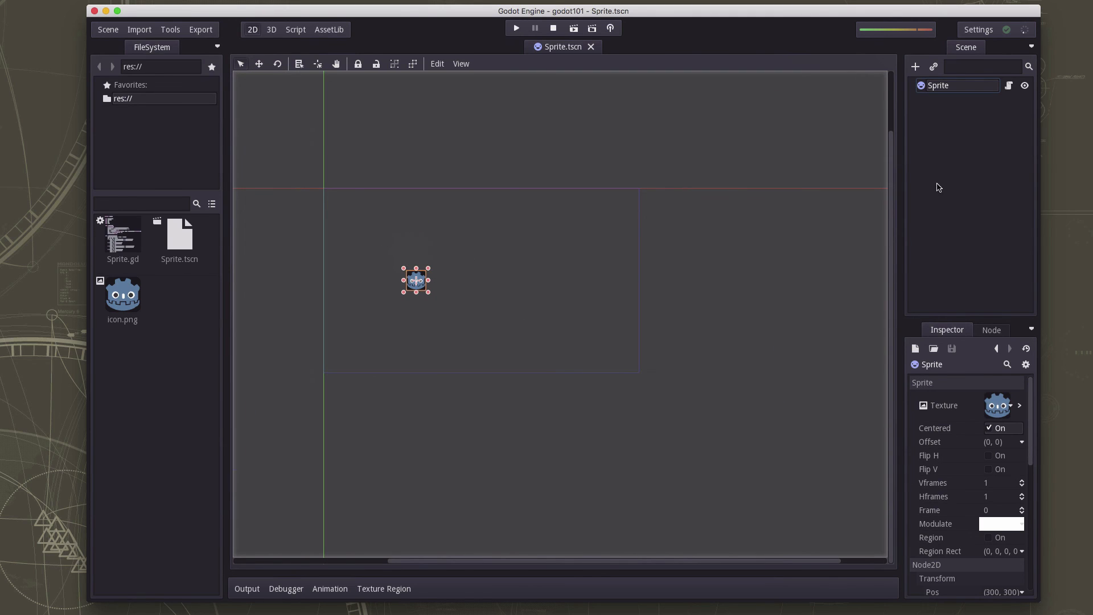
pyautogui.moveTo(634, 303)
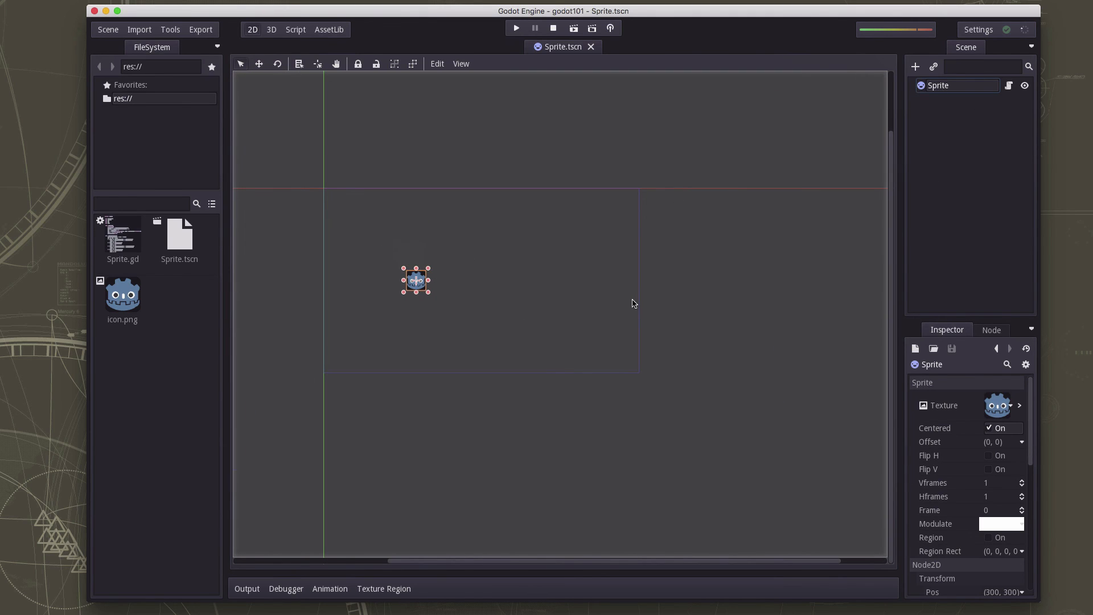
pyautogui.moveTo(545, 162)
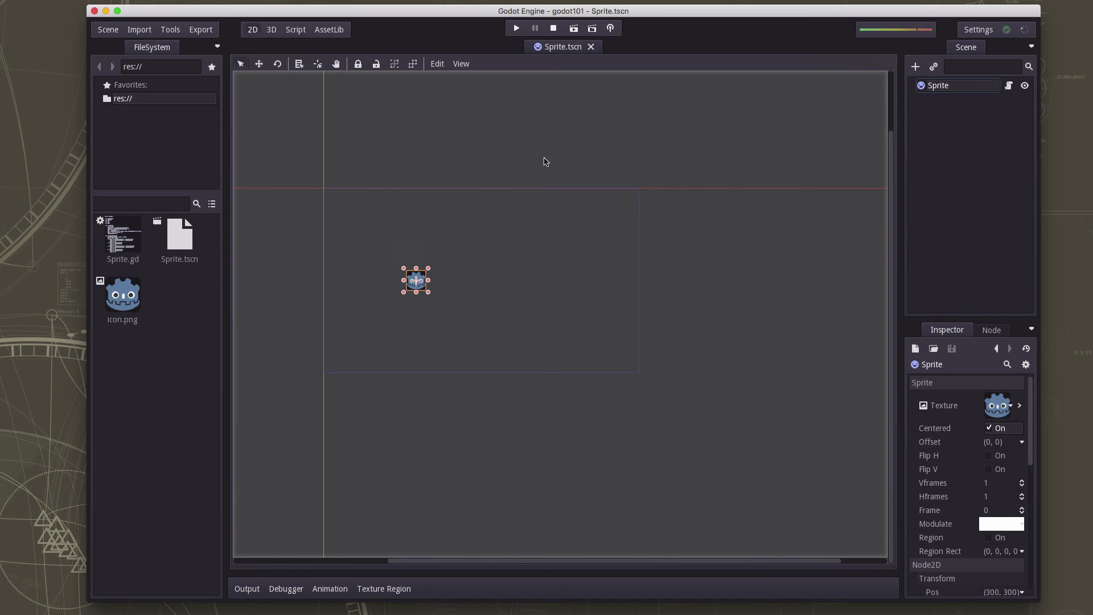